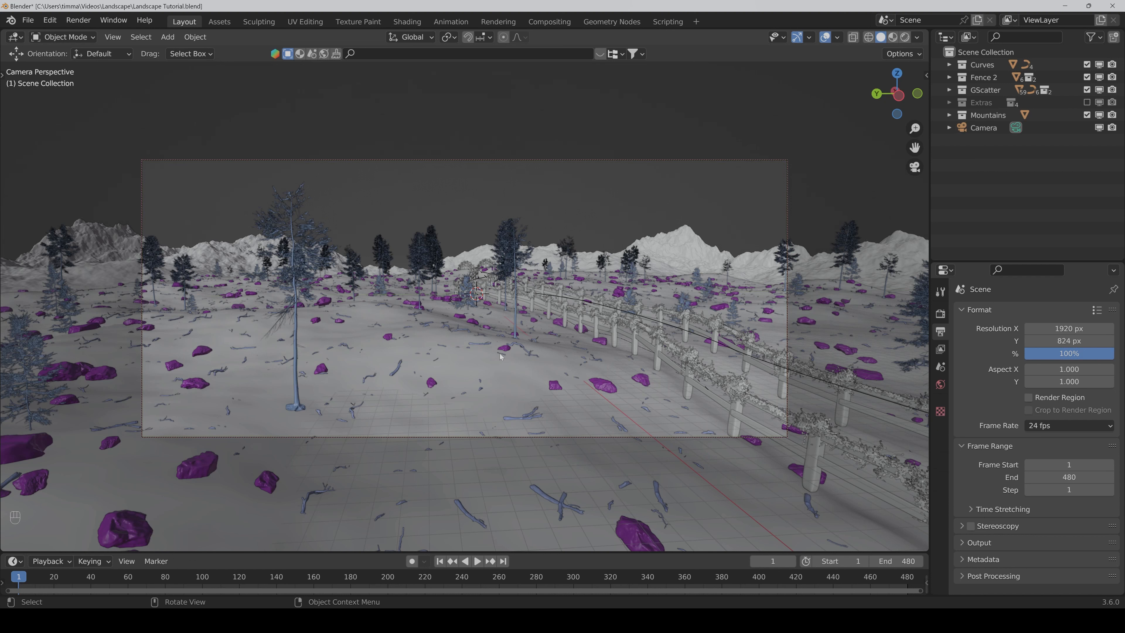
pyautogui.moveTo(162, 83)
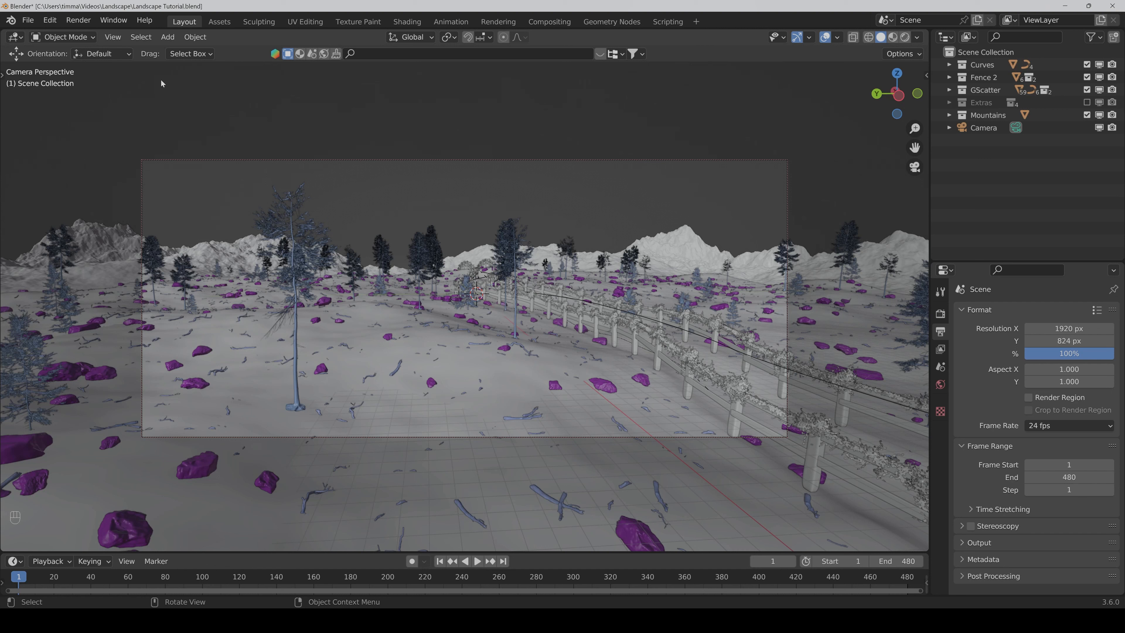
# Step: Add a mesh plane to the scene for the puddle via the Add menu
pyautogui.click(168, 37)
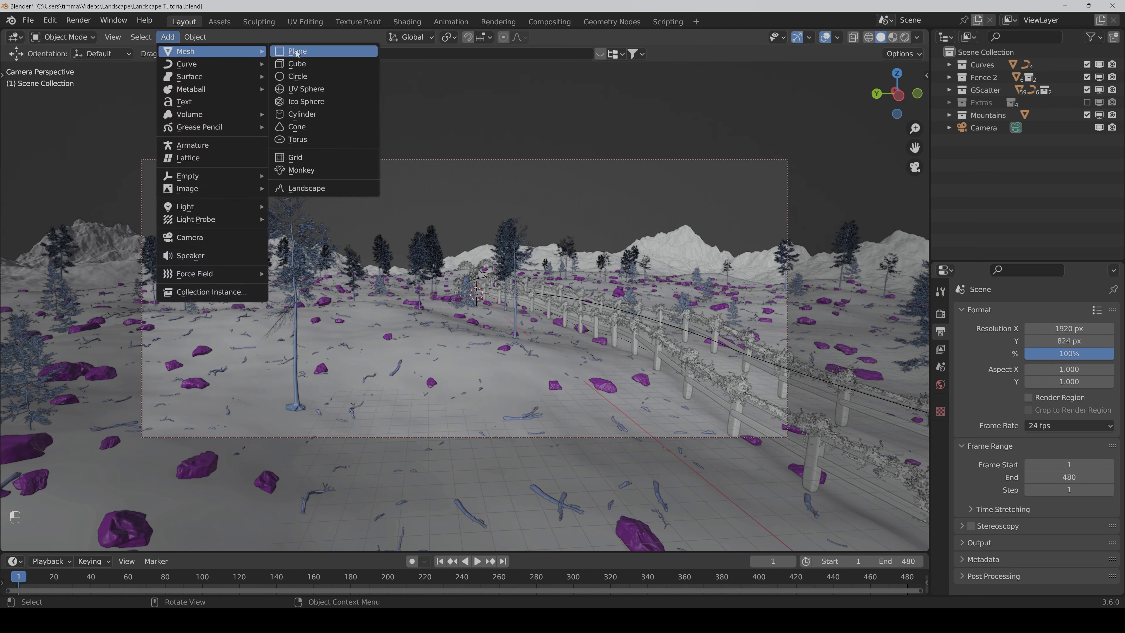
pyautogui.click(296, 51)
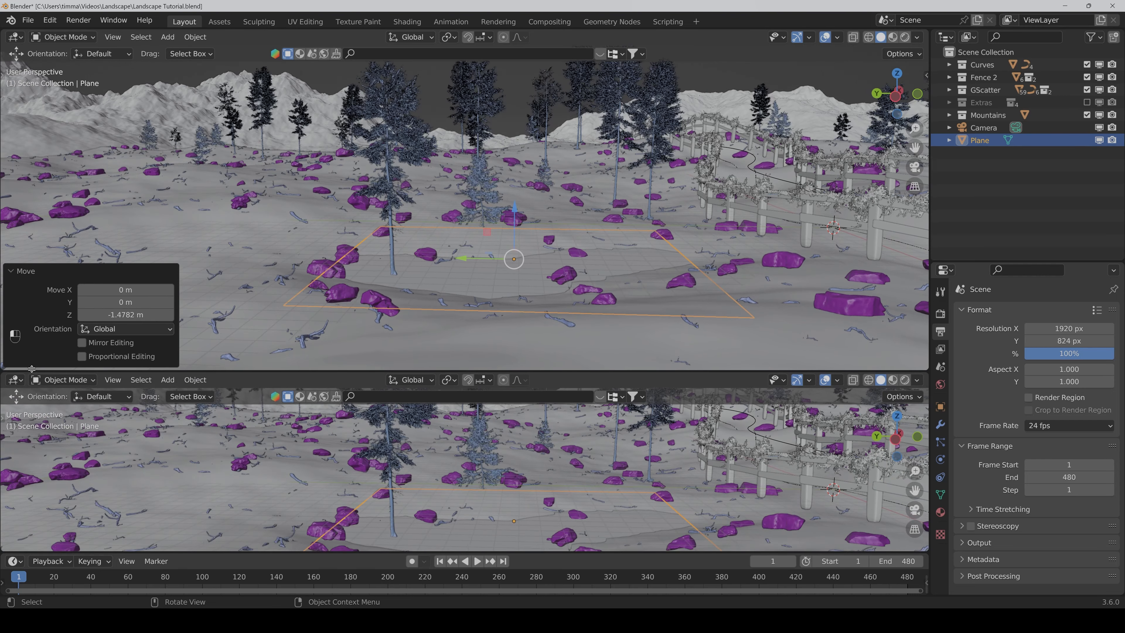
# Step: Show the plane's shader nodes and rename its material to Water
pyautogui.click(14, 367)
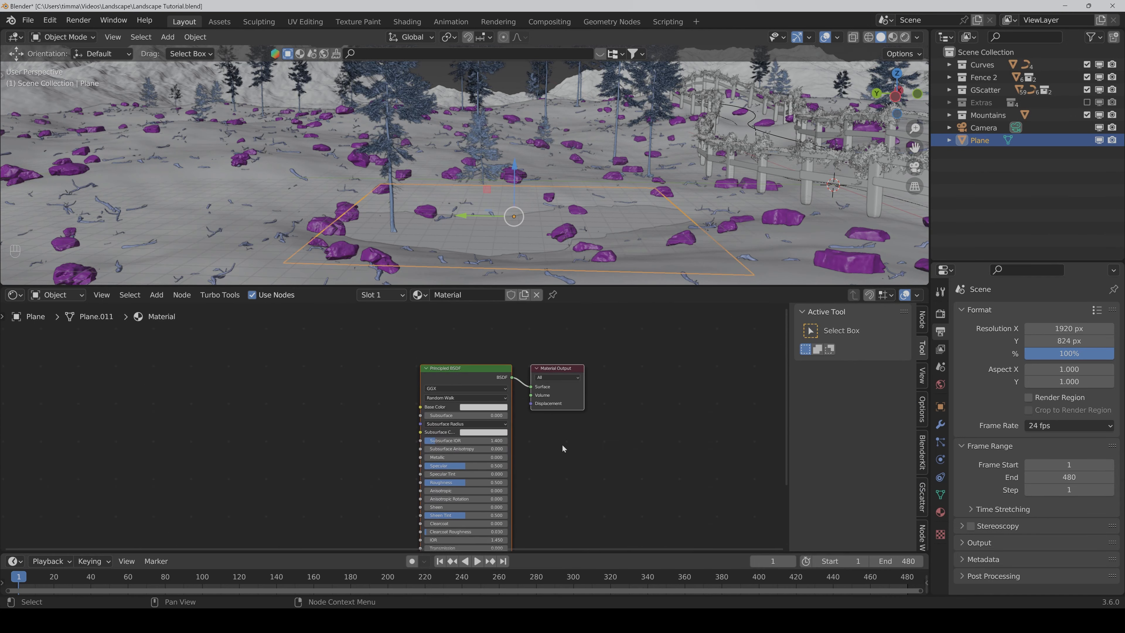
pyautogui.doubleClick(467, 294)
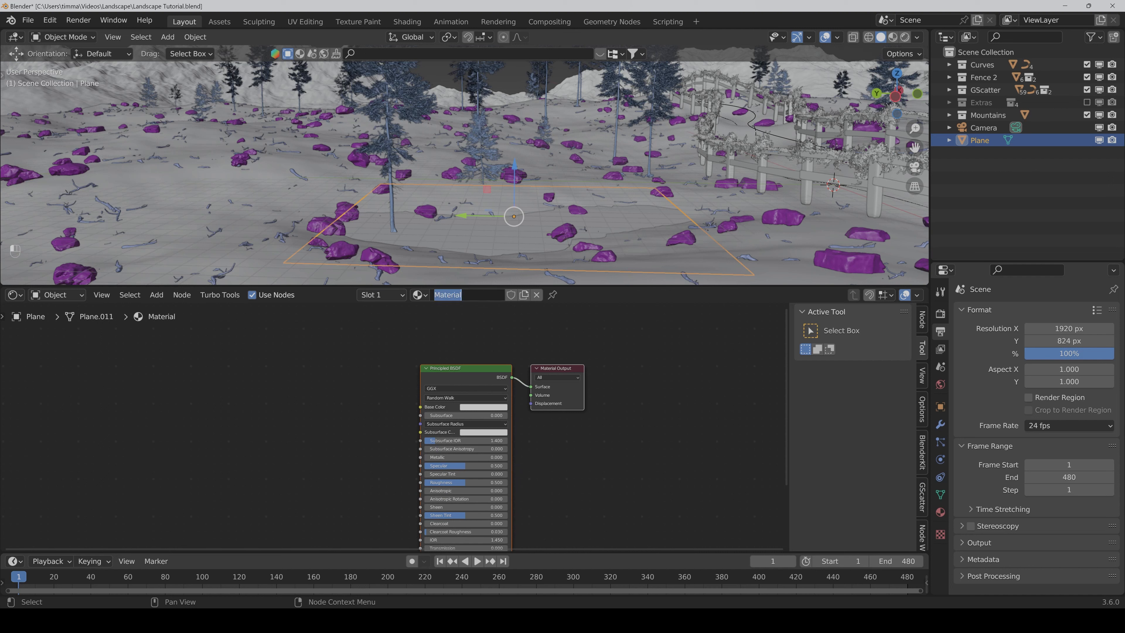
pyautogui.write('Water')
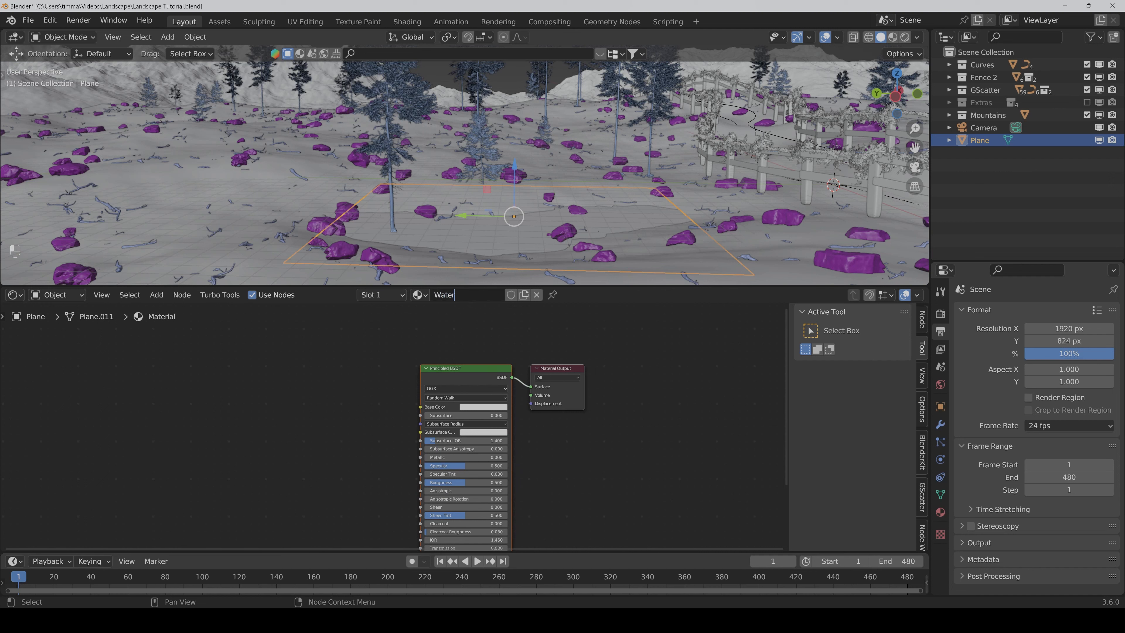
pyautogui.press('Return')
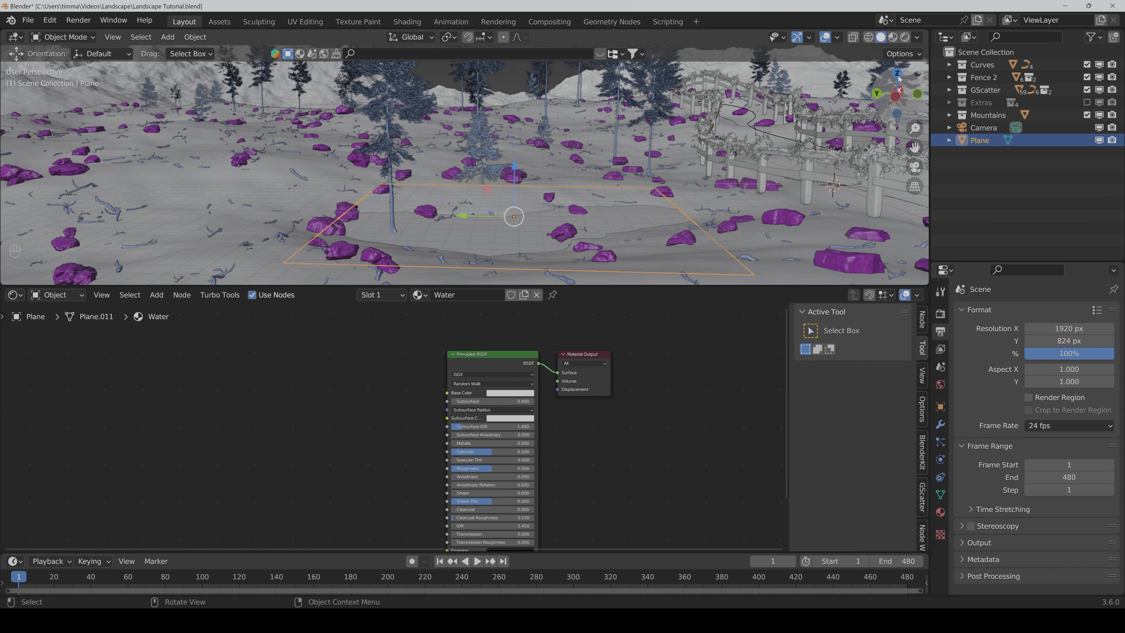
pyautogui.moveTo(892, 37)
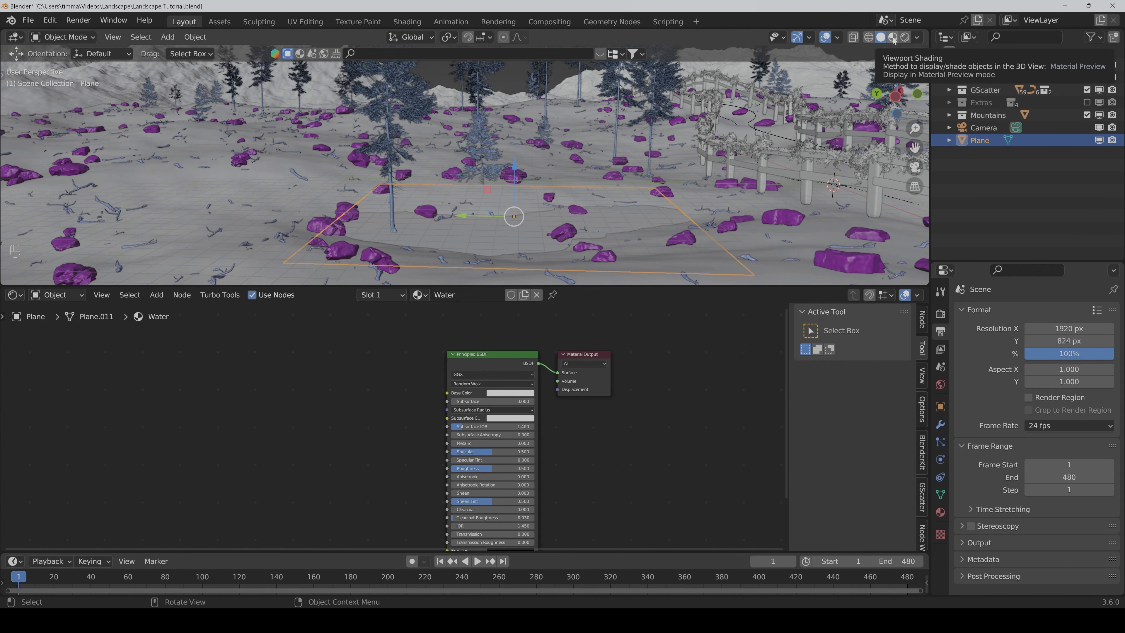
# Step: Enable Material Preview and add Mix Color, Color Ramp and Ambient Occlusion (Only Local) nodes for the base colour
pyautogui.click(892, 37)
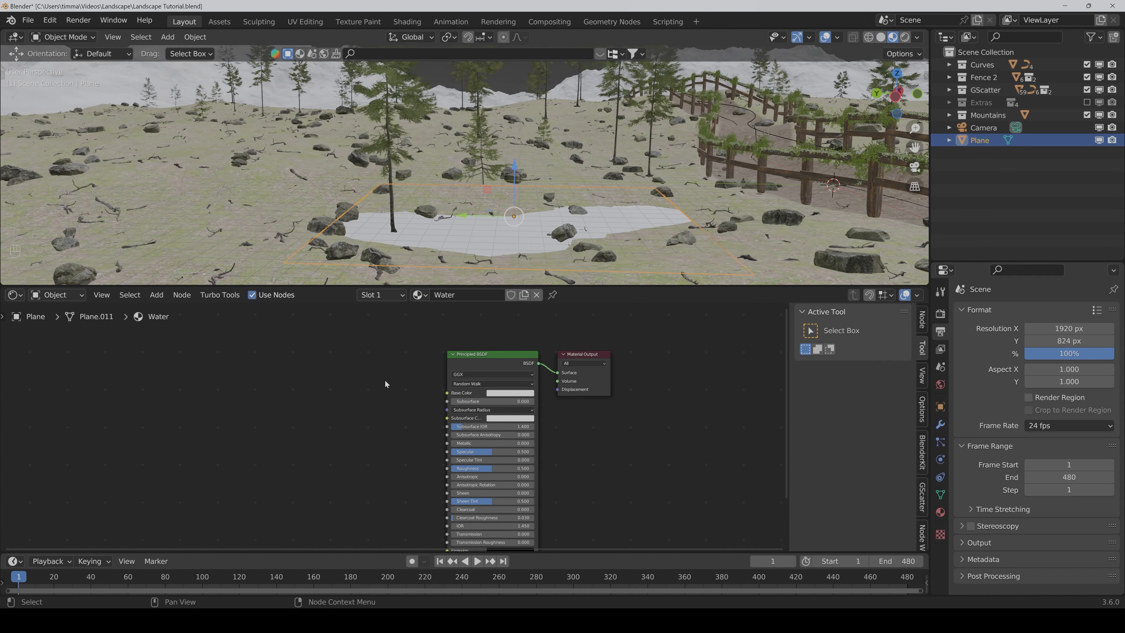
pyautogui.press('shift+ctrl+a')
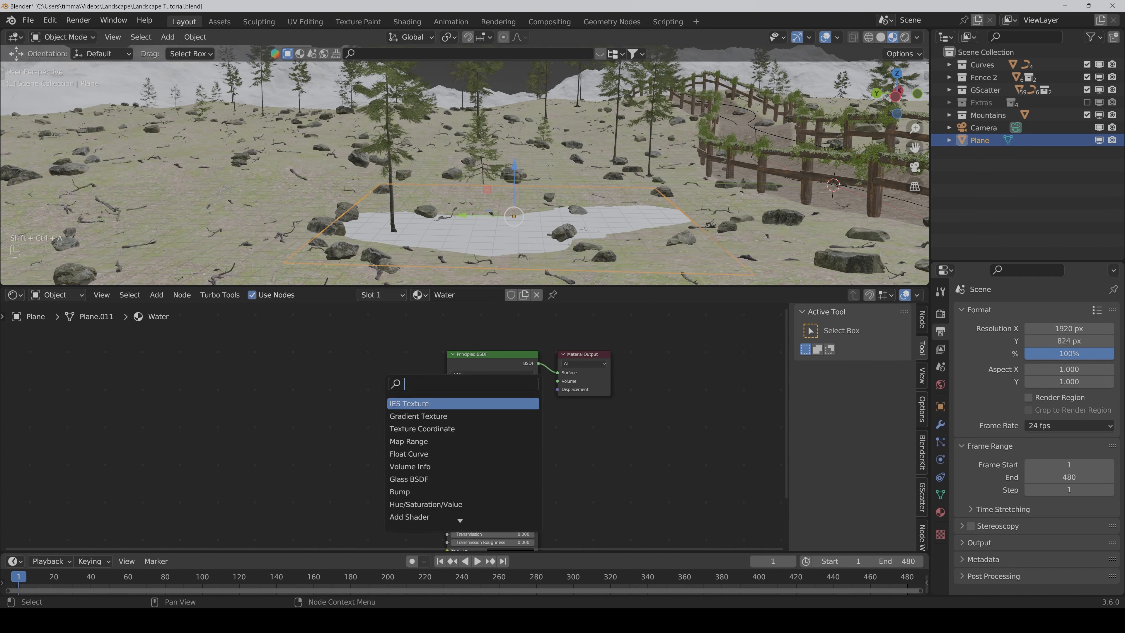
pyautogui.write('mix')
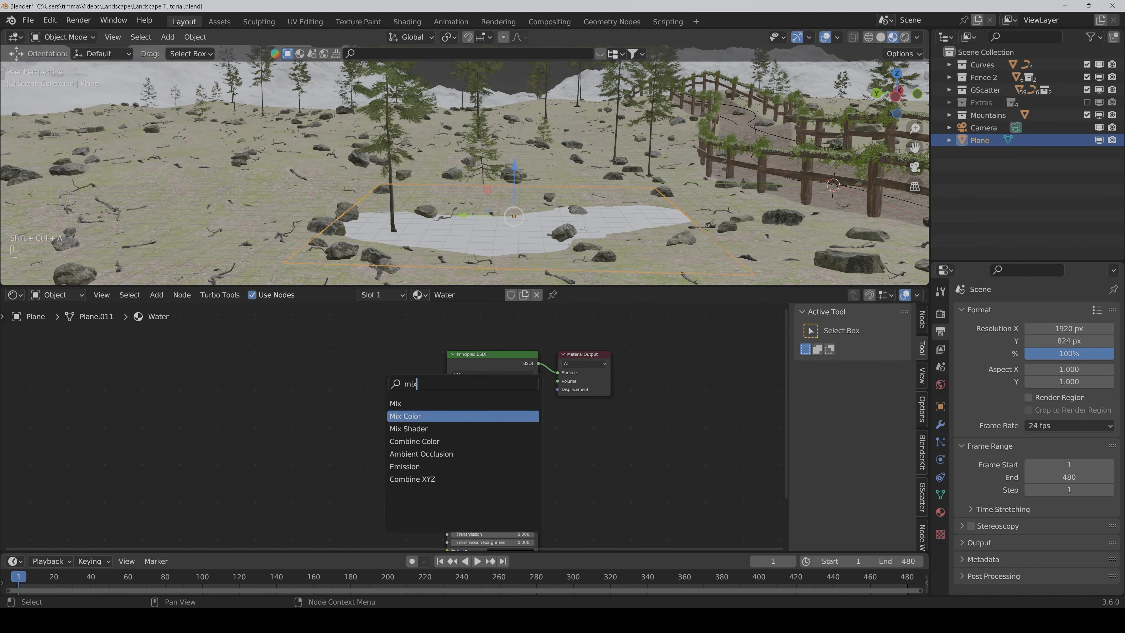
pyautogui.click(405, 416)
pyautogui.write('color')
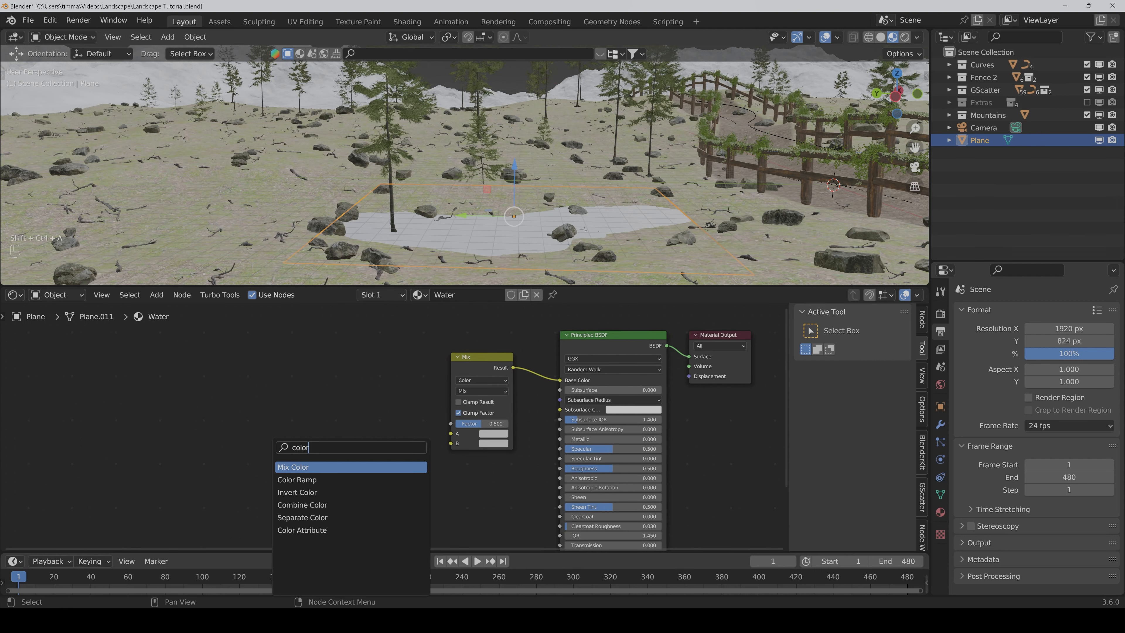
pyautogui.click(296, 479)
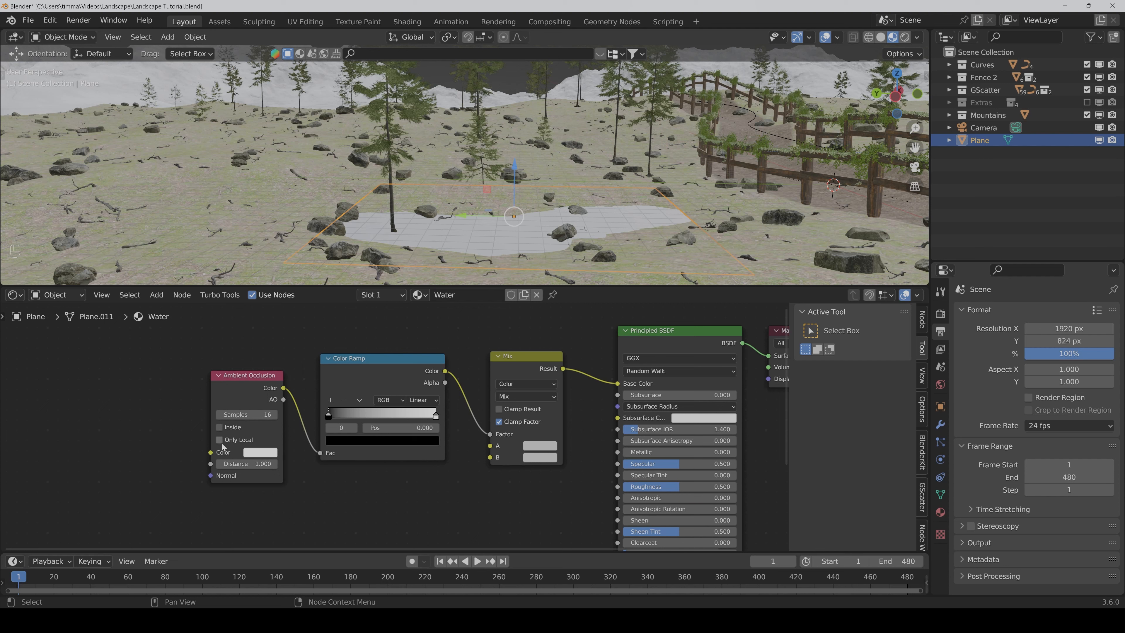
pyautogui.click(219, 439)
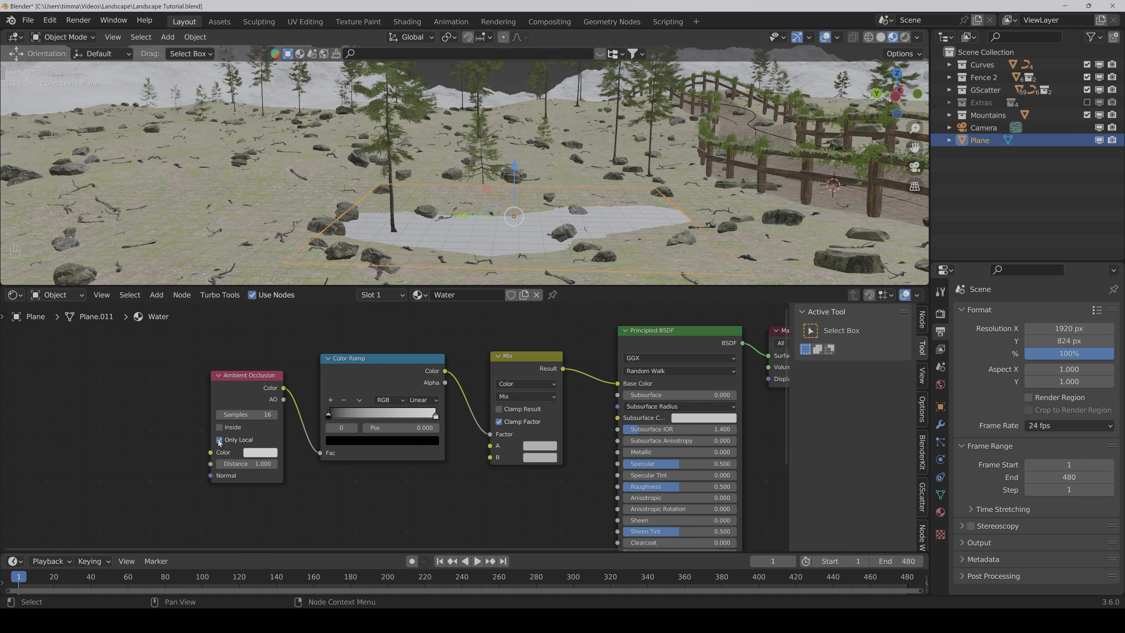
pyautogui.moveTo(239, 464)
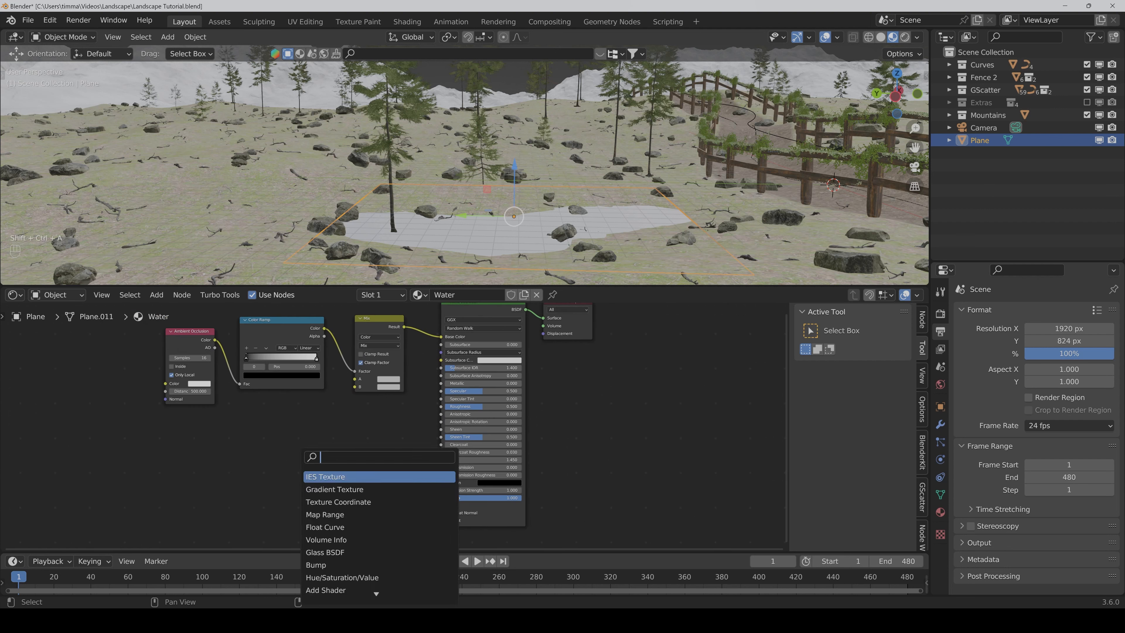
# Step: Add Normal Map and Noise Texture nodes with Texture Coordinate and Mapping for the ripples
pyautogui.write('normal')
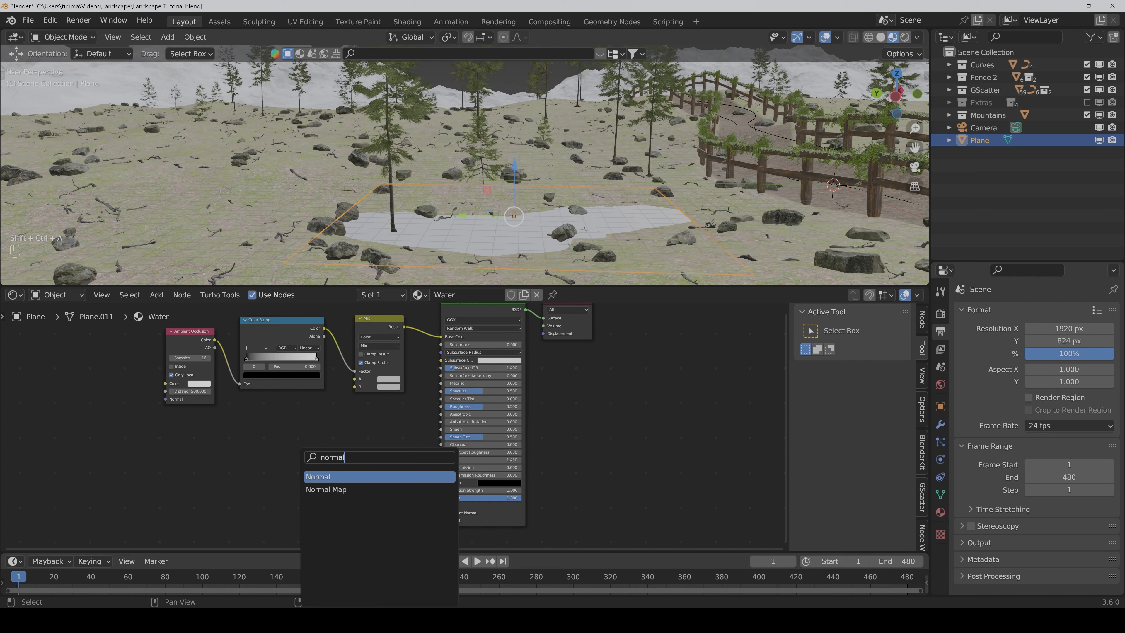
pyautogui.click(325, 489)
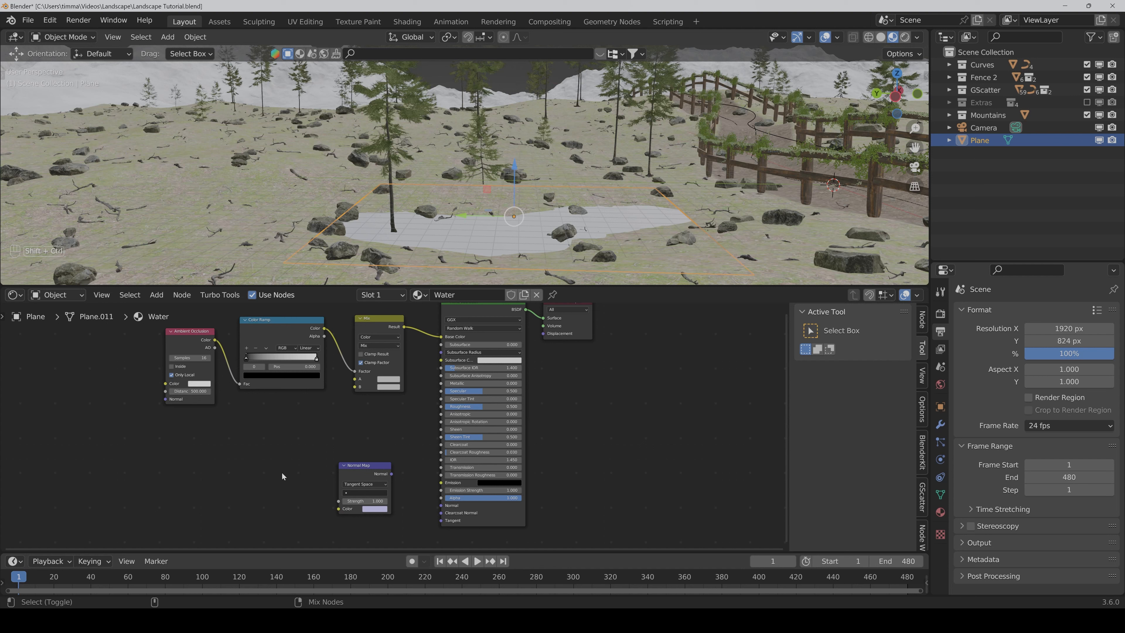
pyautogui.write('nois')
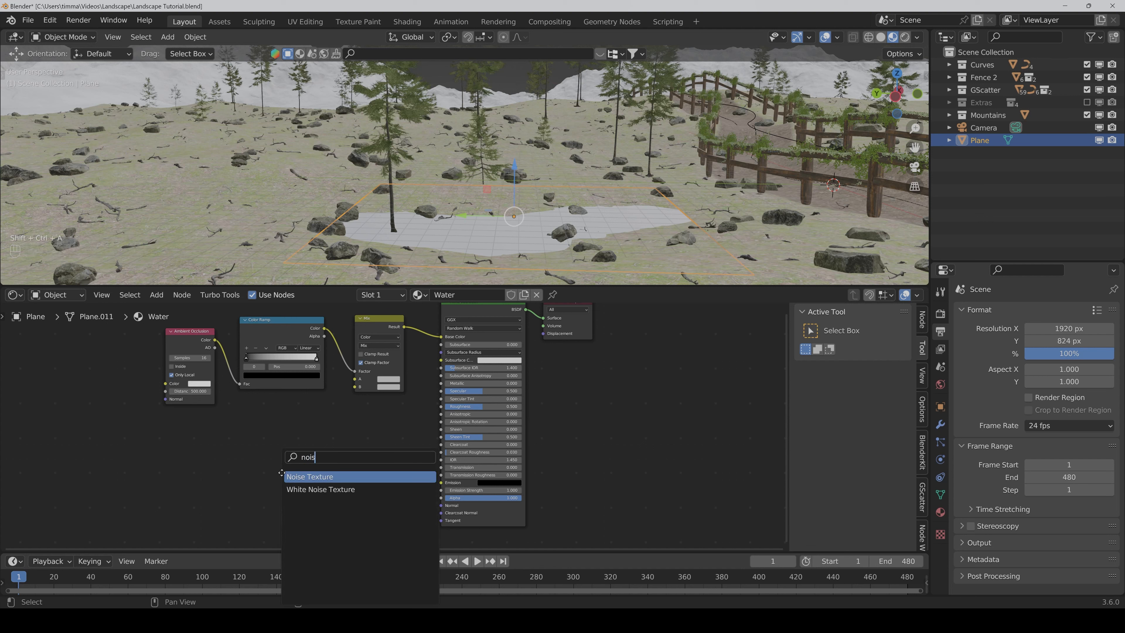
pyautogui.click(310, 477)
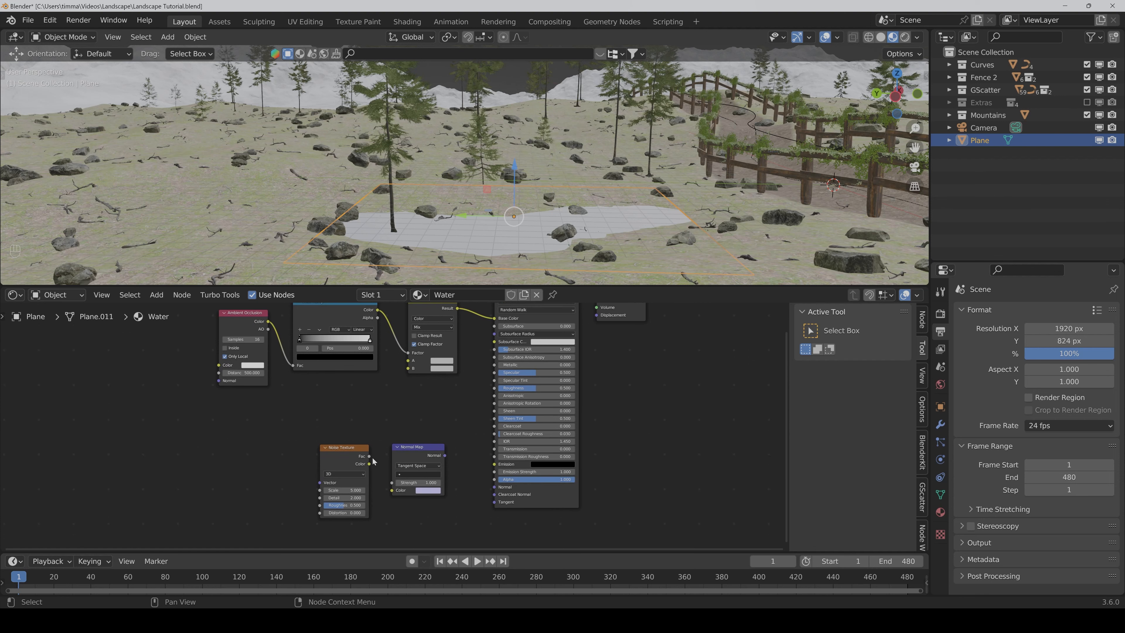
pyautogui.moveTo(370, 457)
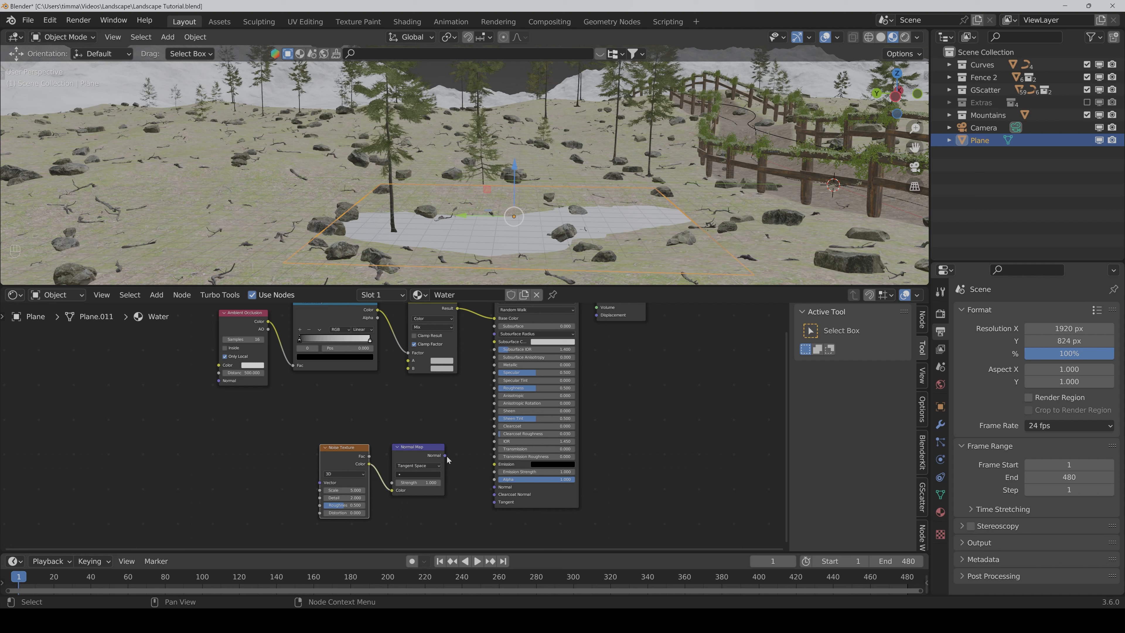
pyautogui.moveTo(454, 461)
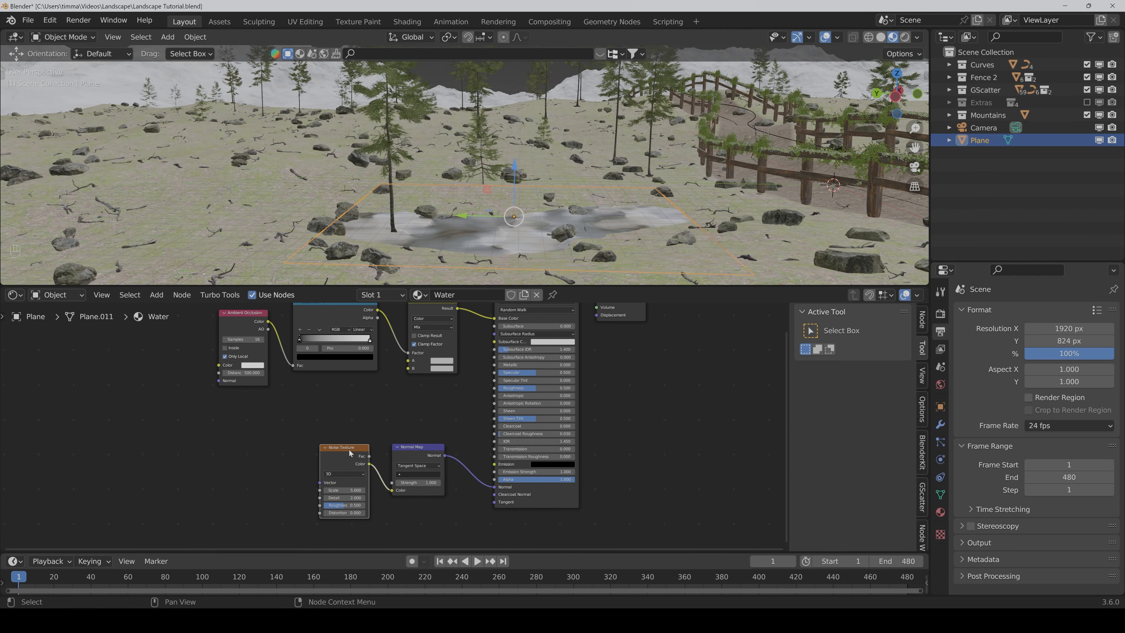
pyautogui.moveTo(342, 451)
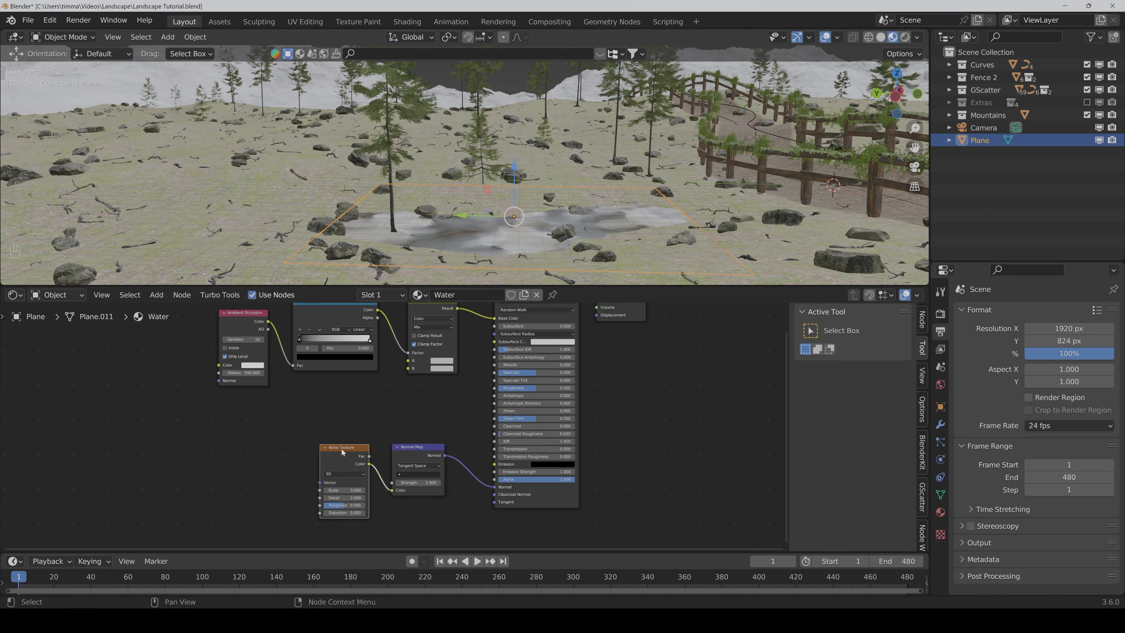
pyautogui.press('ctrl')
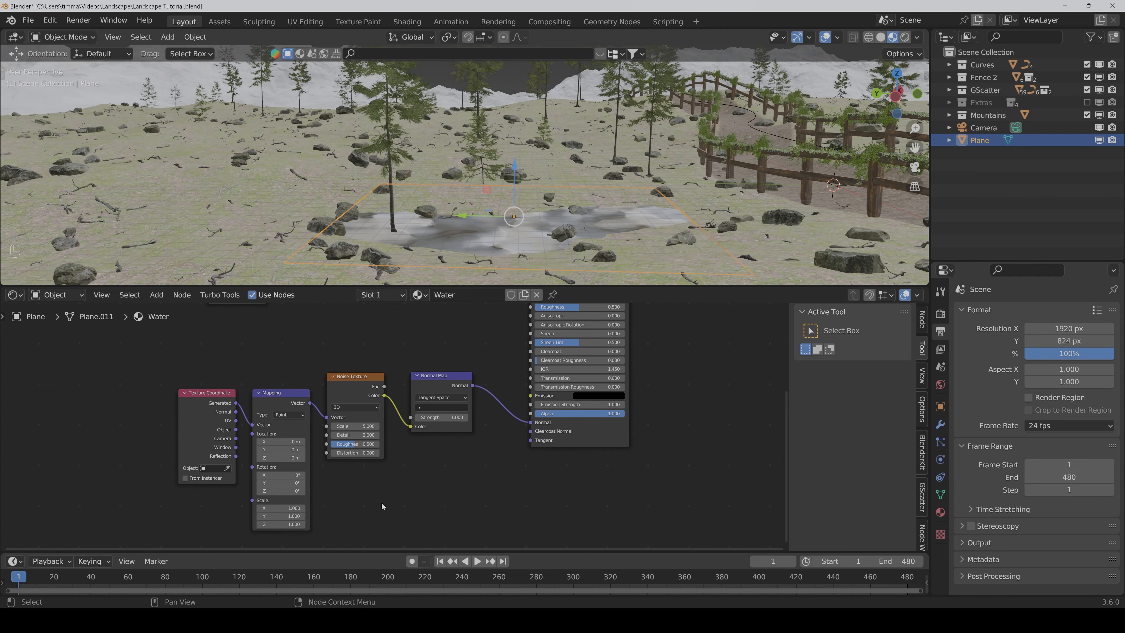
# Step: Switch the Noise Texture to 4D and set the Mapping scale to 120
pyautogui.moveTo(514, 215); pyautogui.dragTo(616, 205)
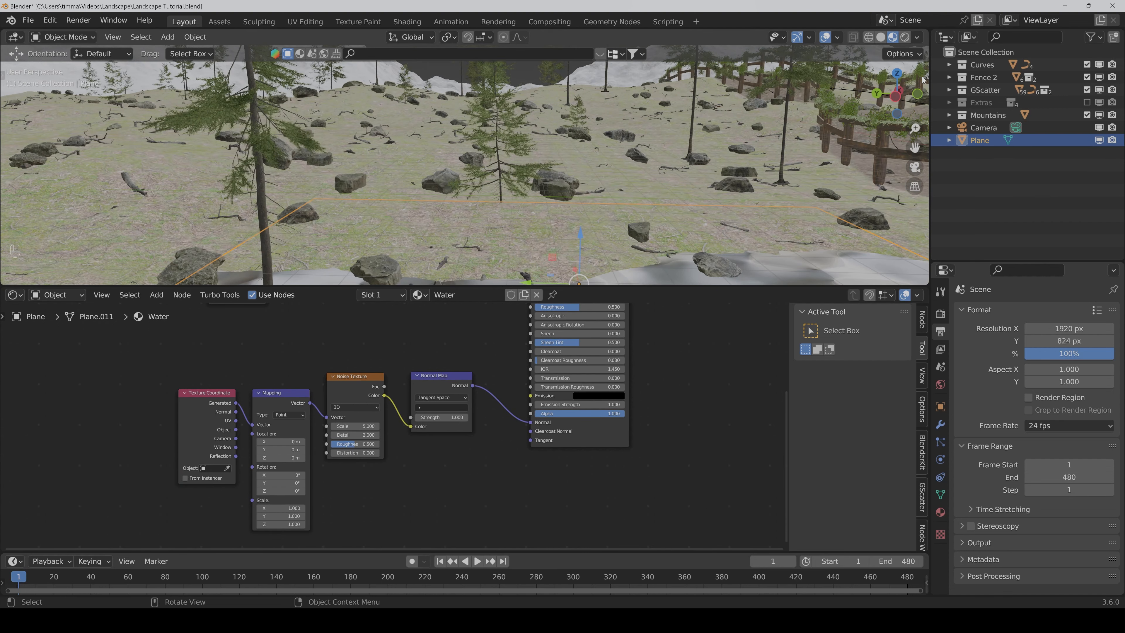
pyautogui.click(355, 407)
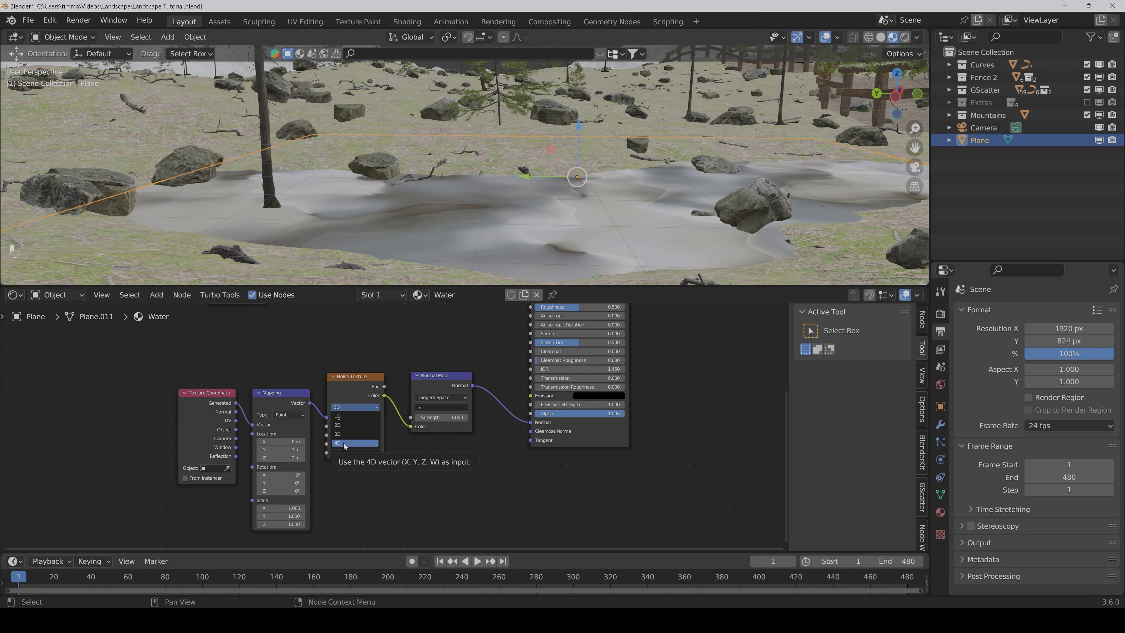
pyautogui.click(355, 443)
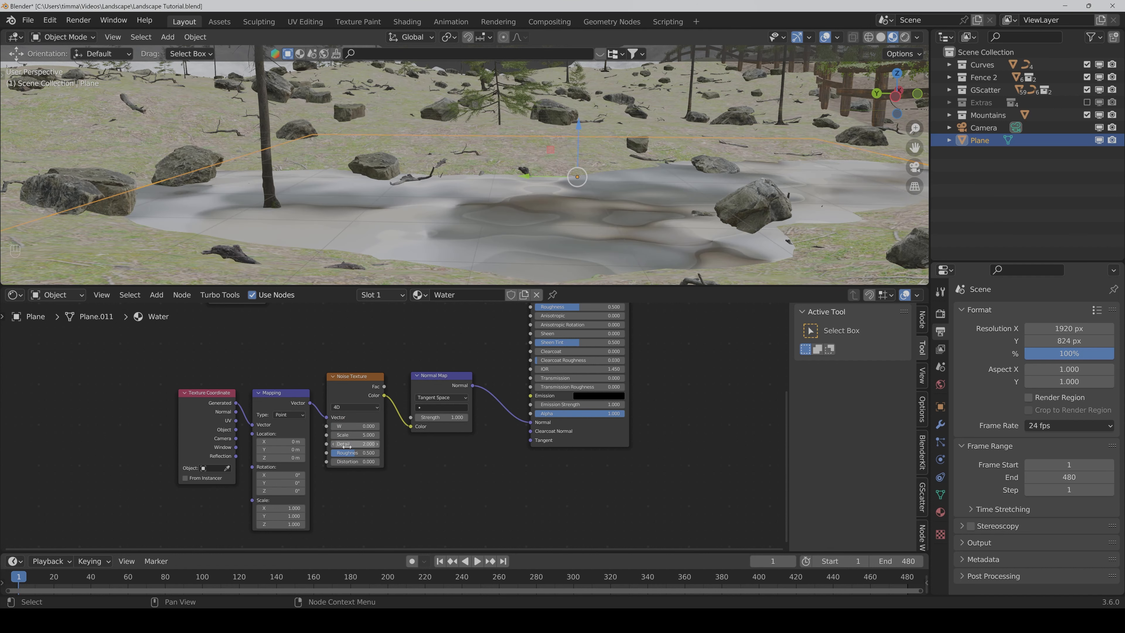
pyautogui.moveTo(358, 457)
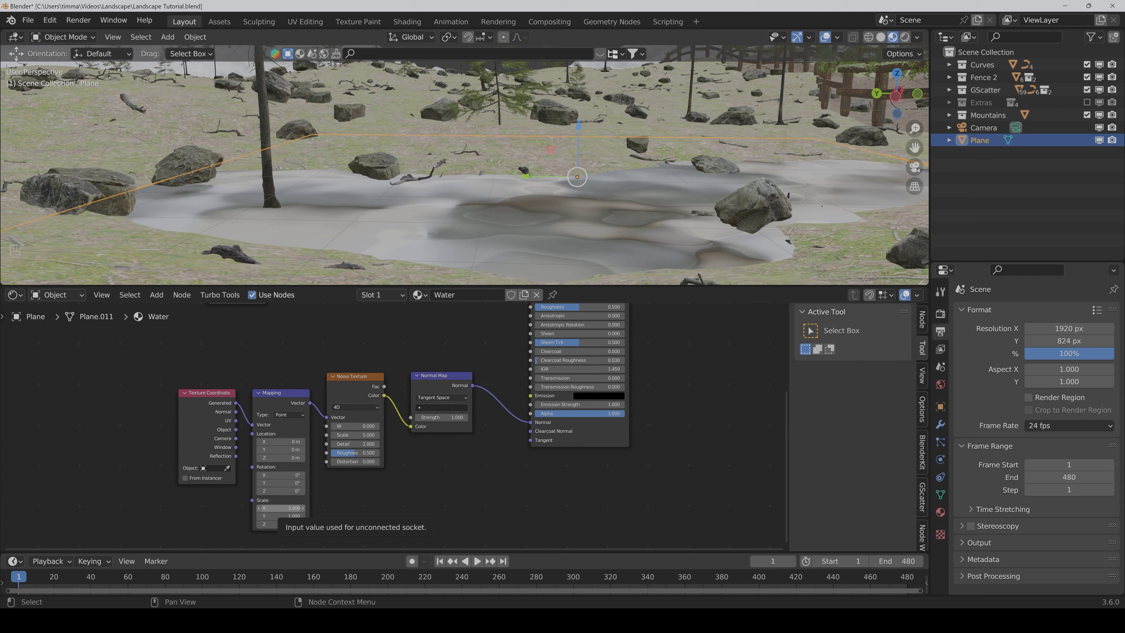
pyautogui.doubleClick(280, 508)
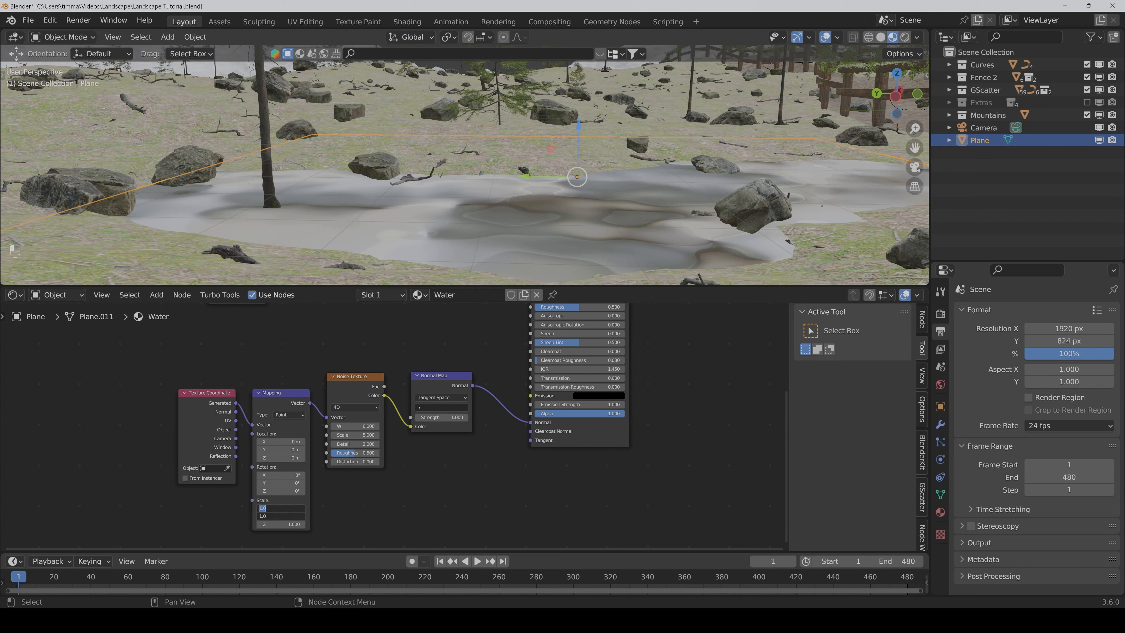
pyautogui.write('1200000')
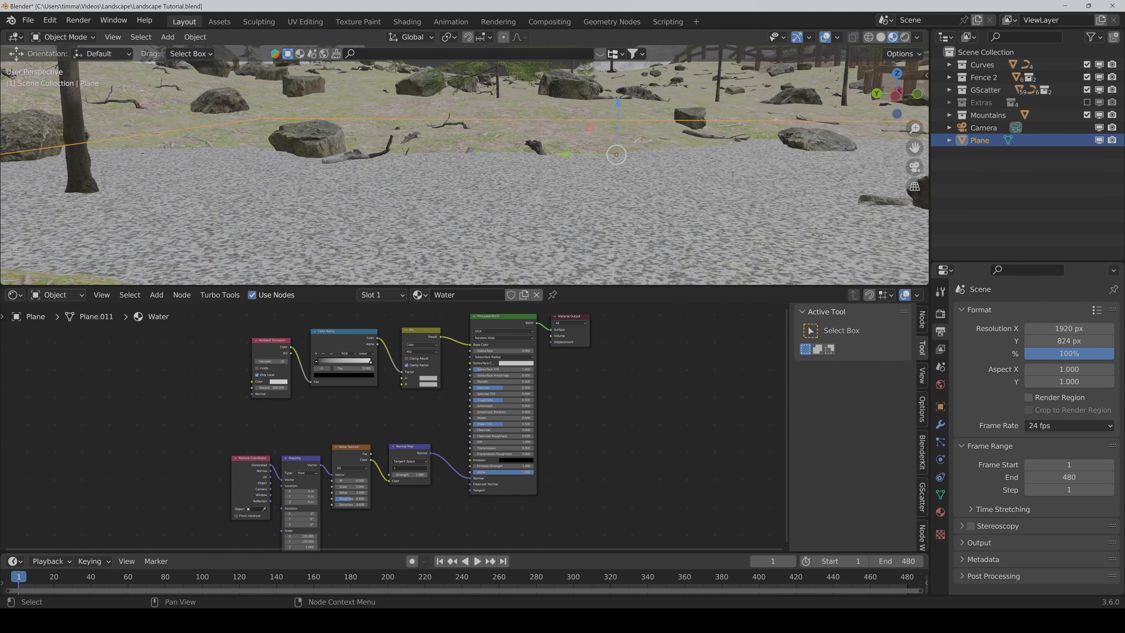
pyautogui.moveTo(569, 388)
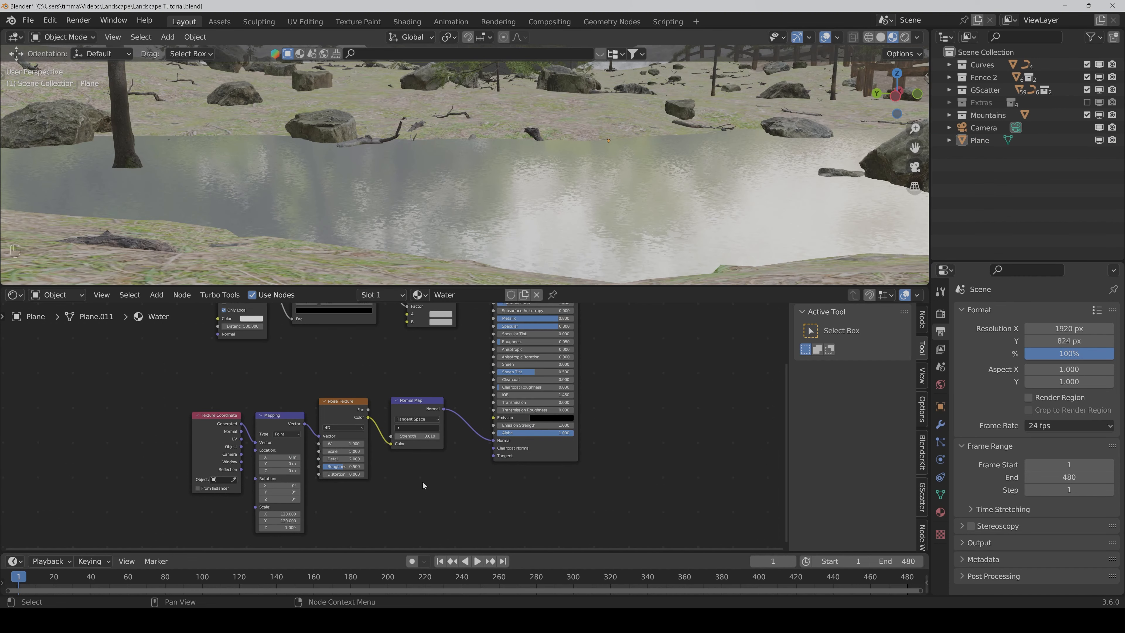
pyautogui.moveTo(414, 486)
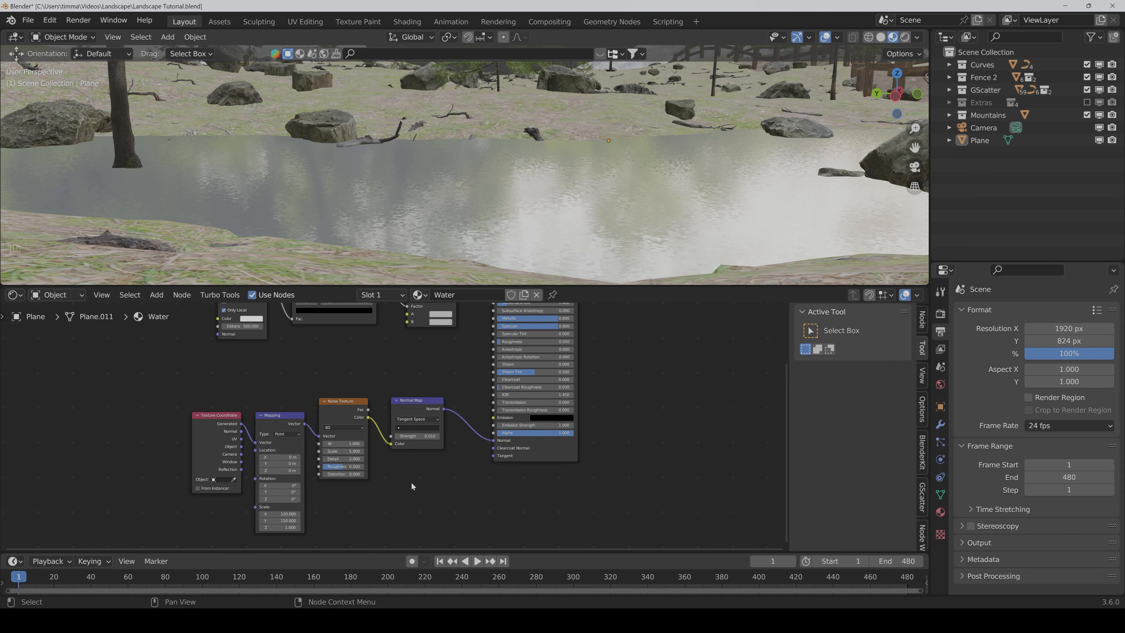
pyautogui.moveTo(382, 470)
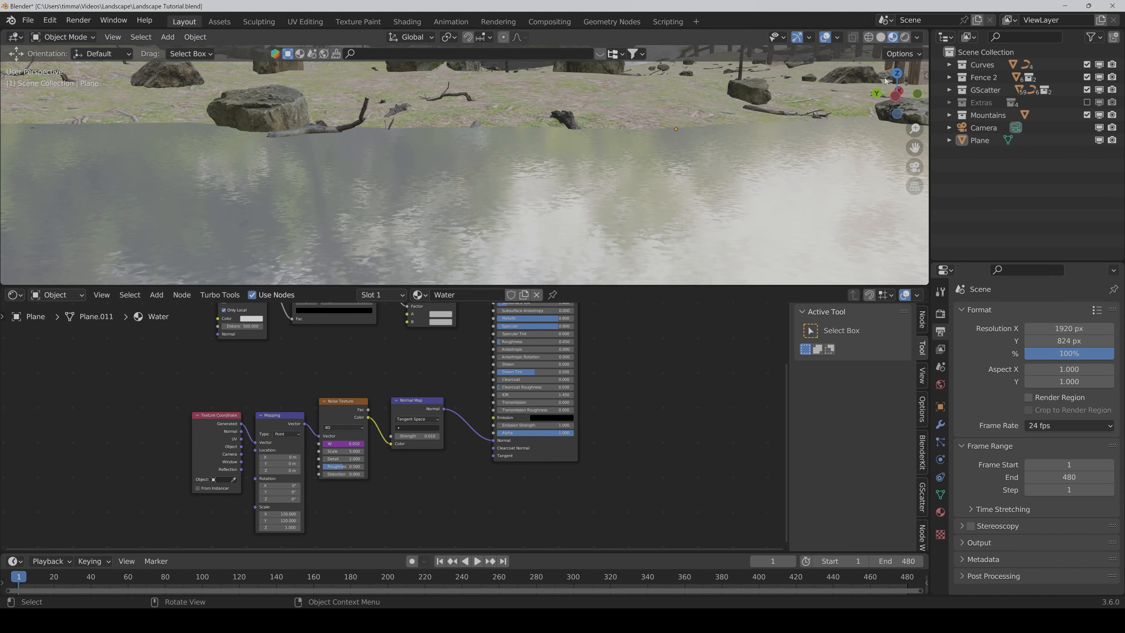
# Step: In rendered preview, set Mix colour A to dark green, flip the Color Ramp and slide its stop to about 0.88
pyautogui.click(907, 37)
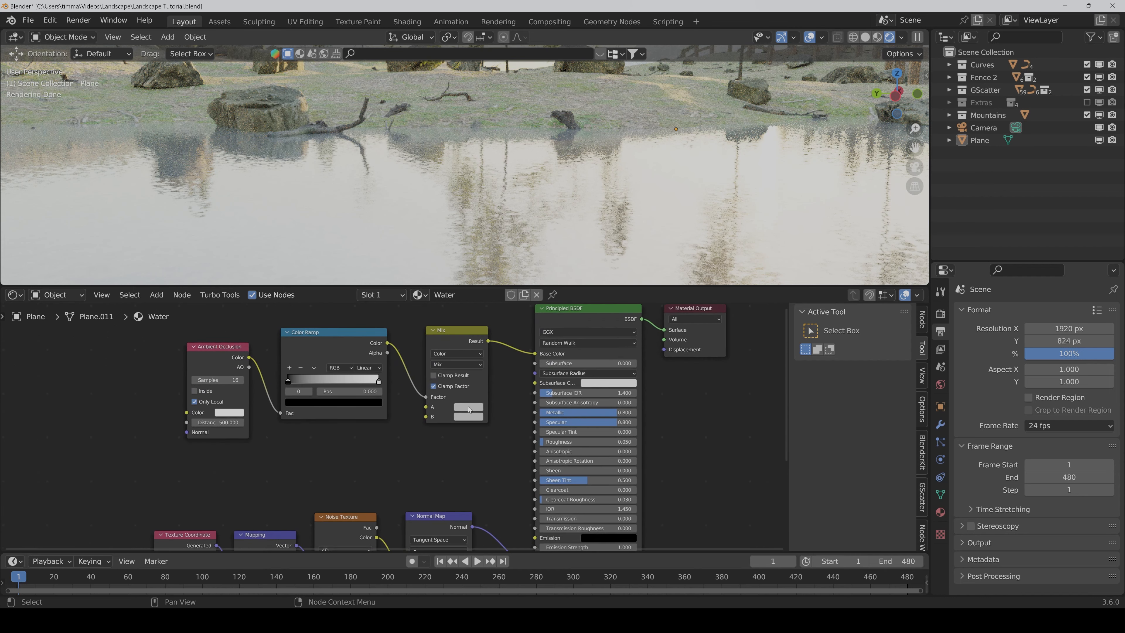
pyautogui.click(469, 406)
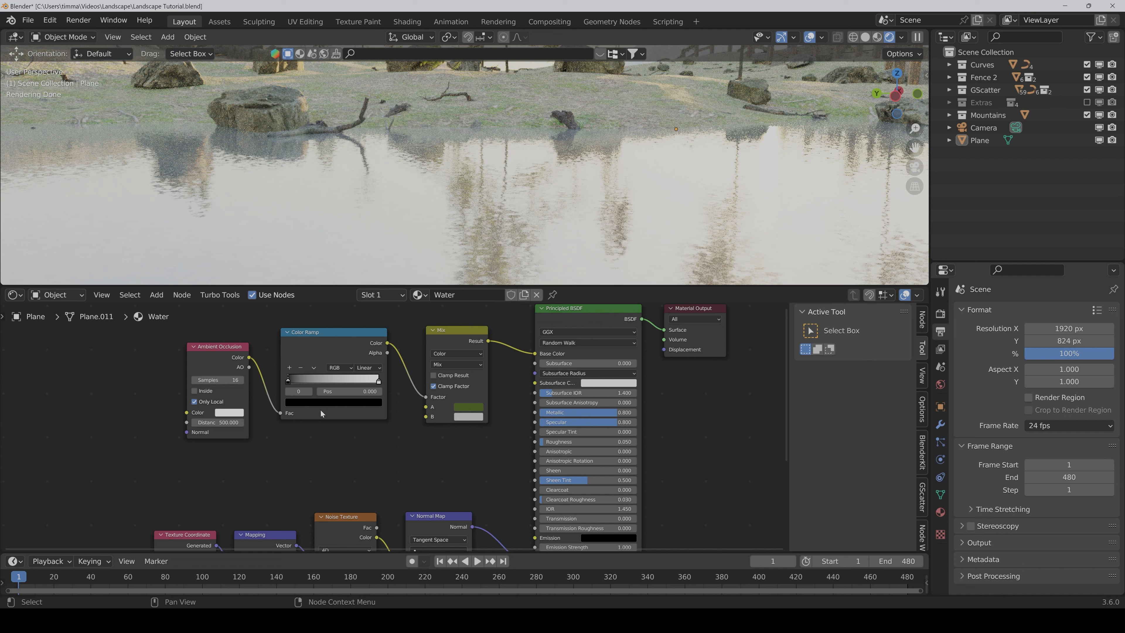
pyautogui.click(314, 368)
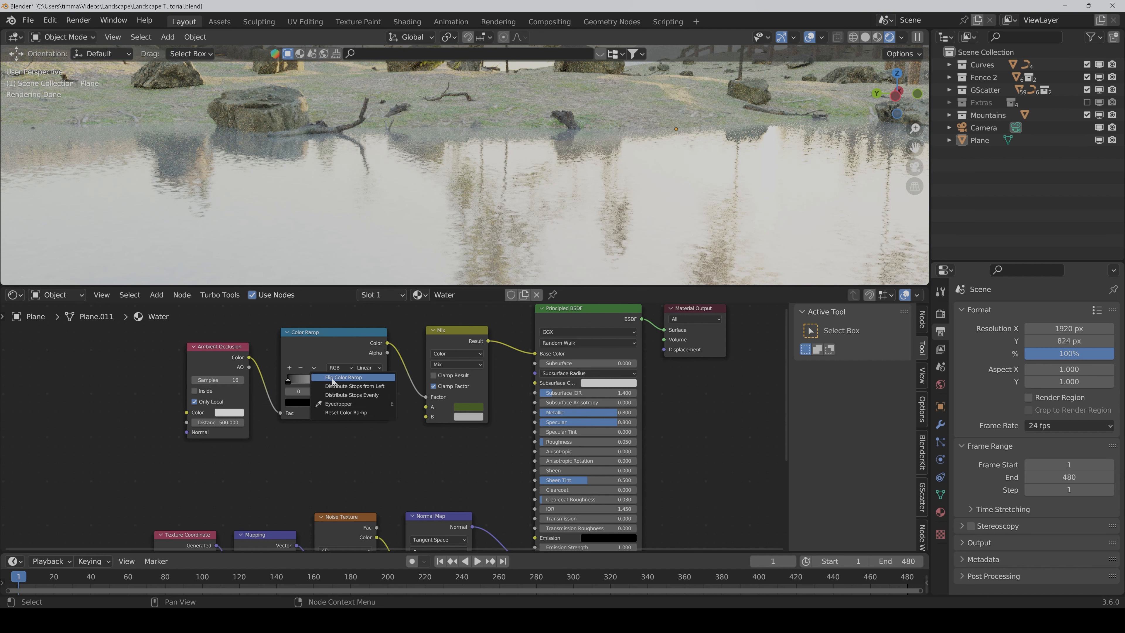
pyautogui.click(343, 377)
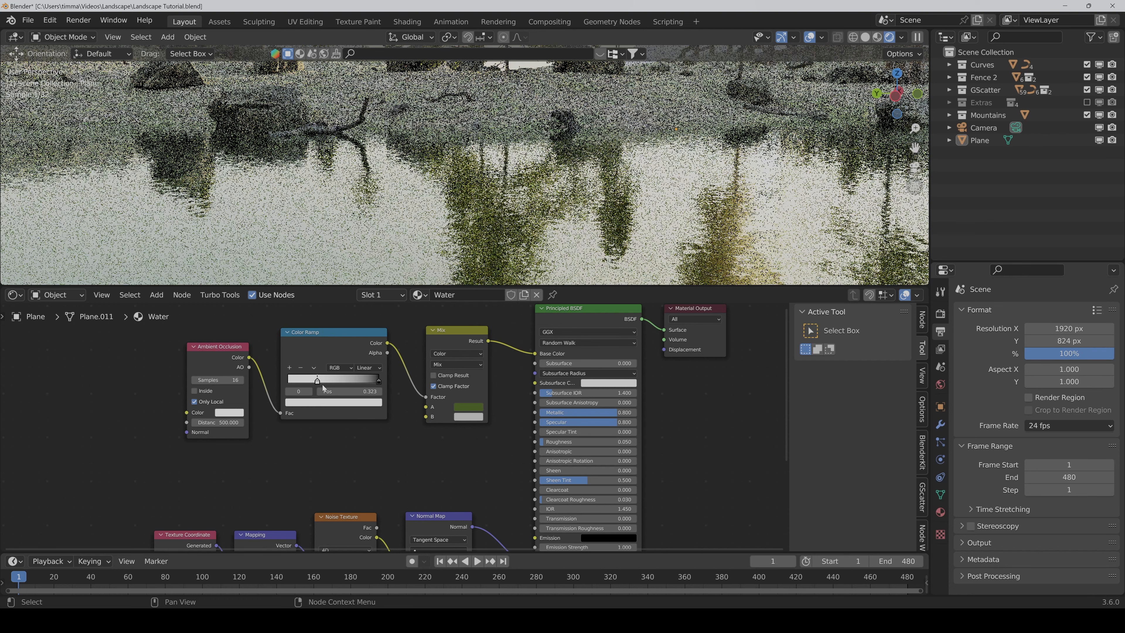
pyautogui.moveTo(317, 379); pyautogui.dragTo(355, 379)
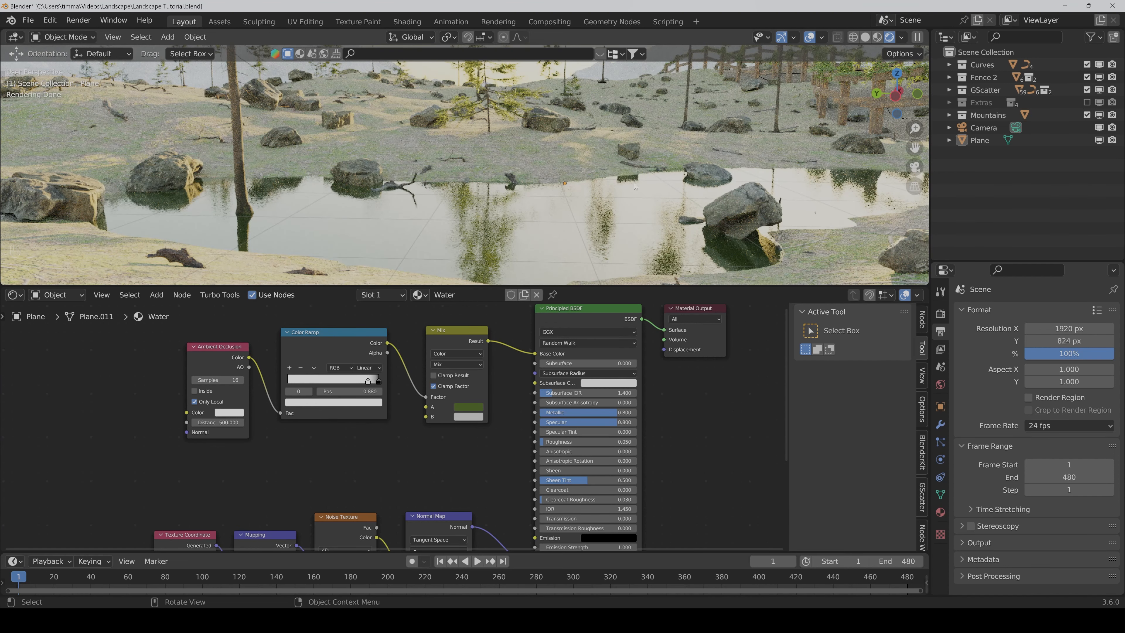
pyautogui.moveTo(705, 194)
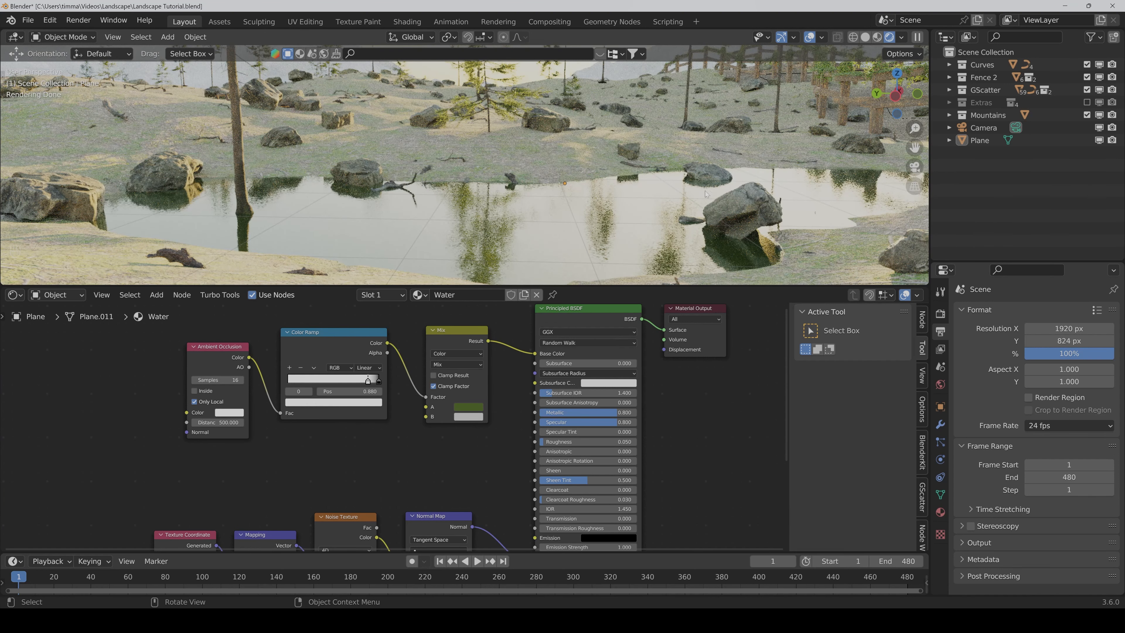
# Step: Rename the plane to Puddle in the Outliner and name its new collection Puddle
pyautogui.click(979, 141)
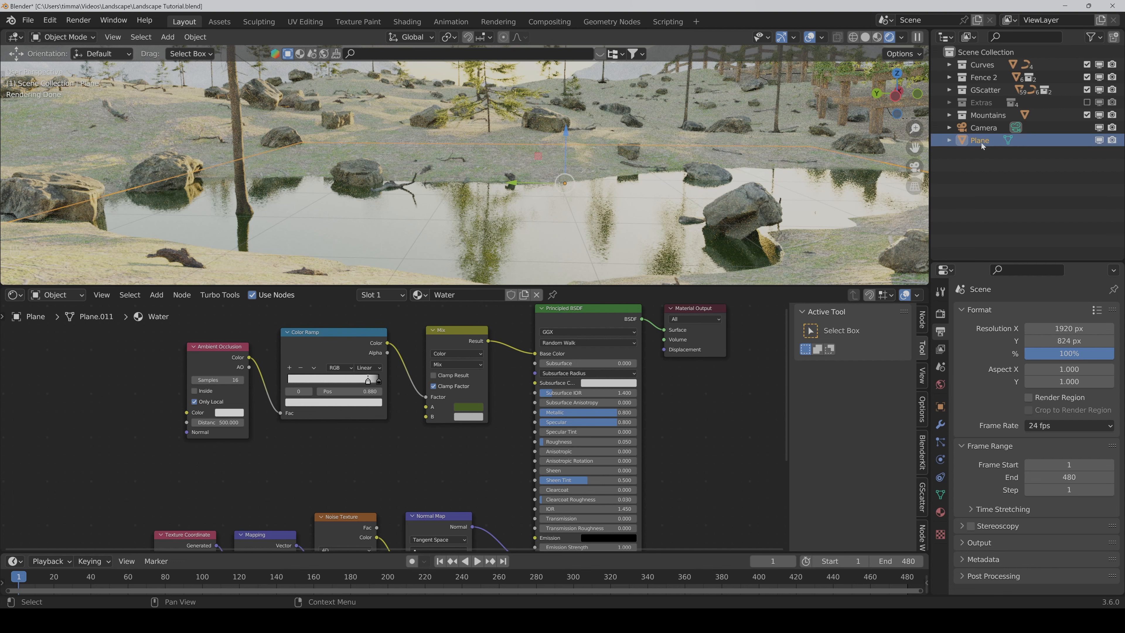
pyautogui.doubleClick(979, 140)
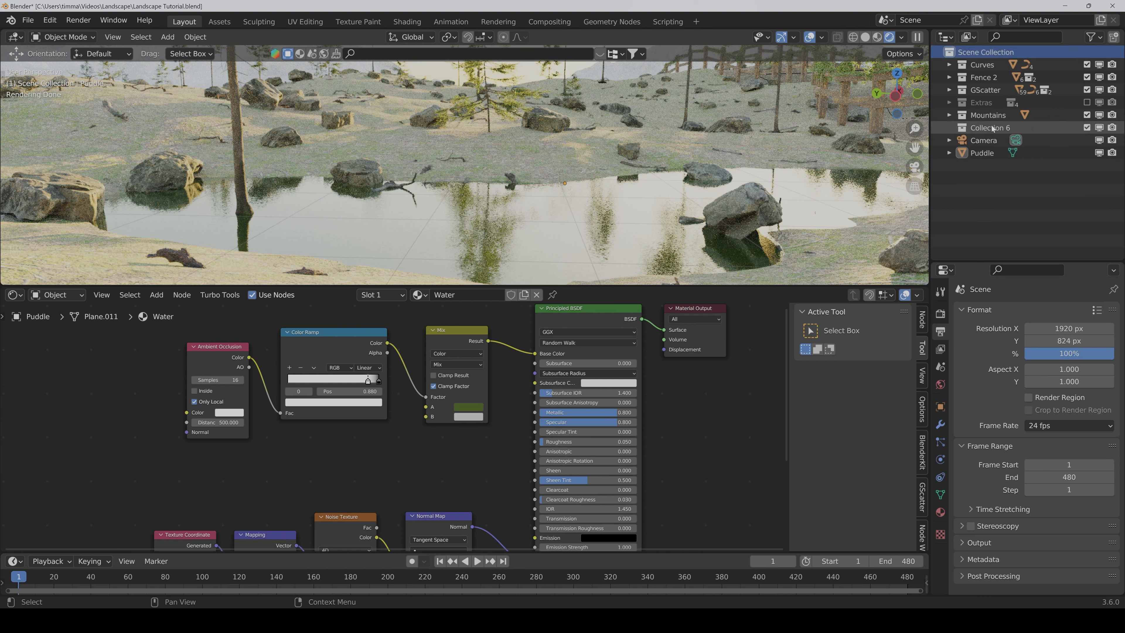
pyautogui.doubleClick(990, 128)
pyautogui.write('Puddle')
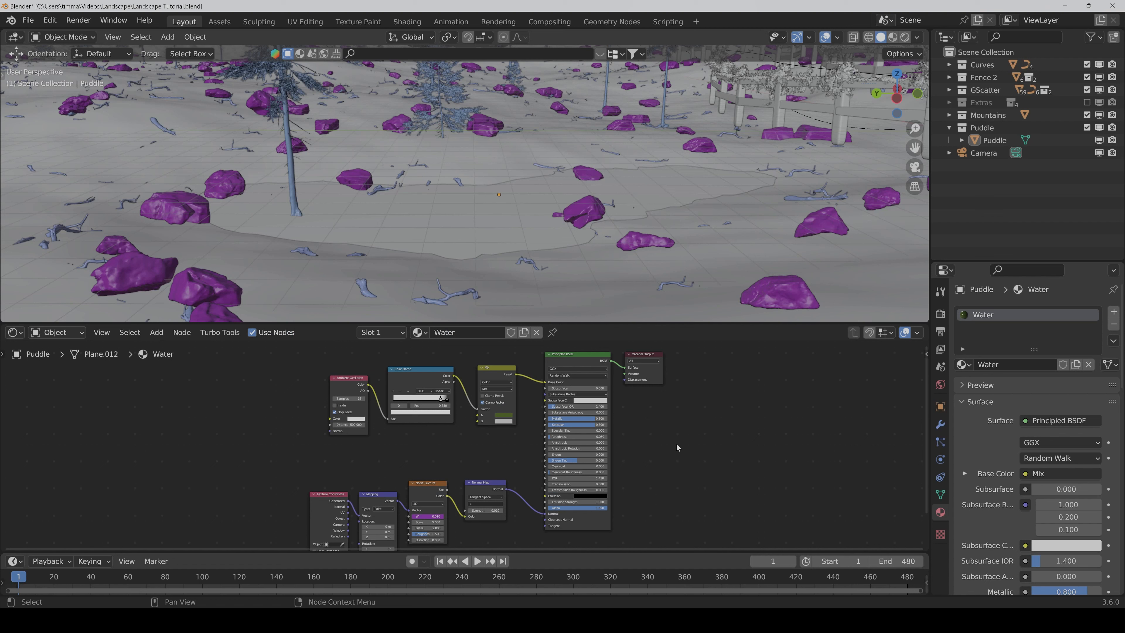
pyautogui.moveTo(476, 237)
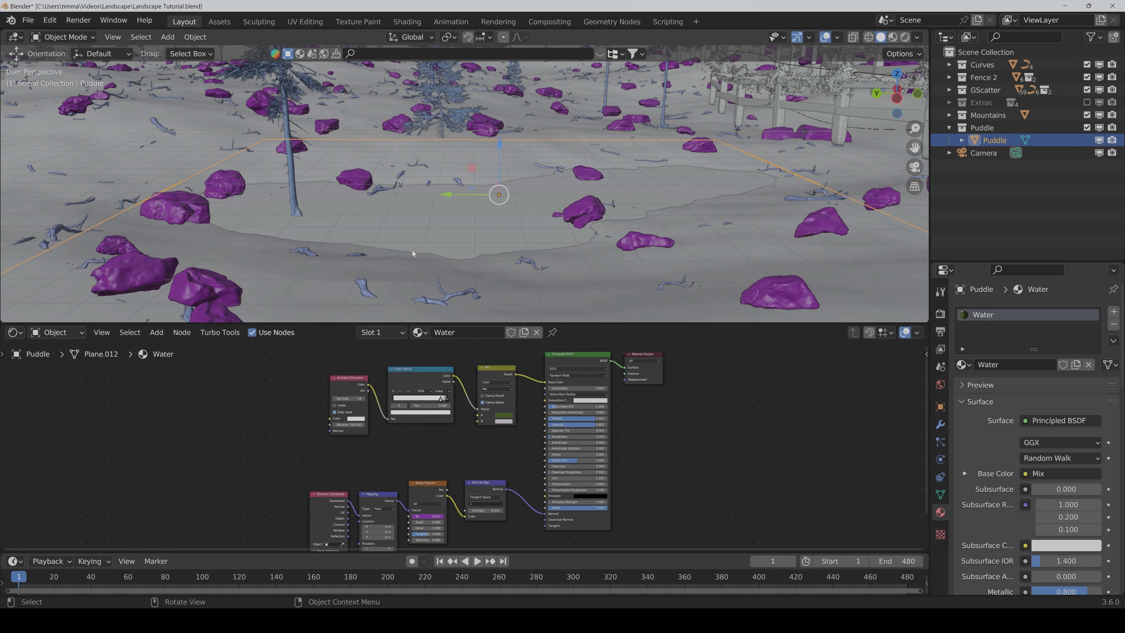
pyautogui.moveTo(517, 198)
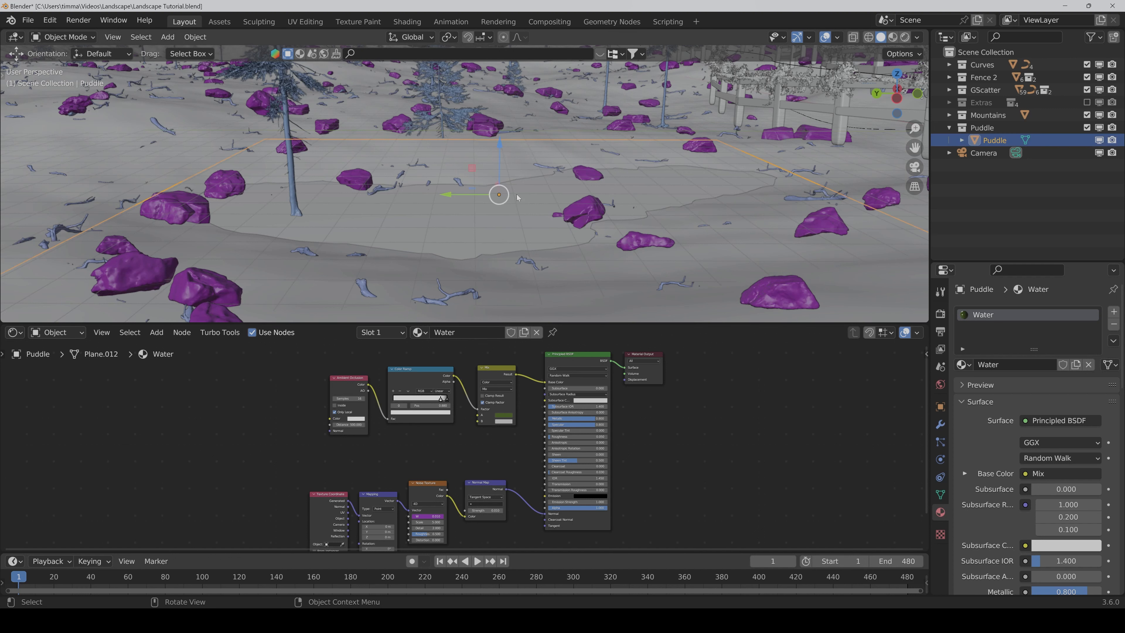
pyautogui.moveTo(506, 232)
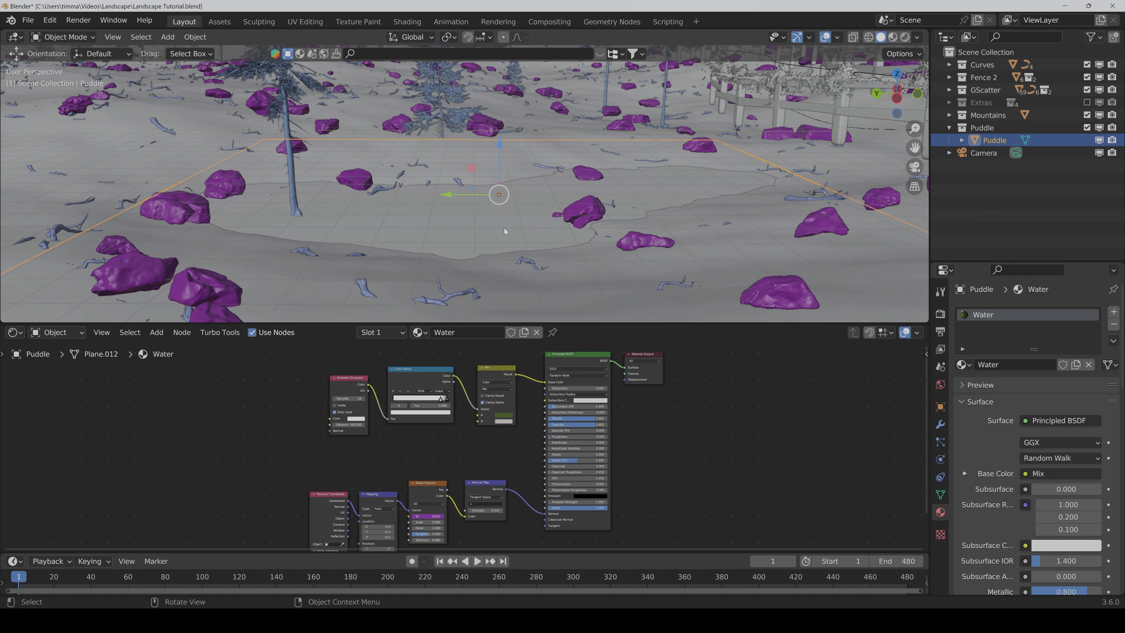
pyautogui.moveTo(500, 241)
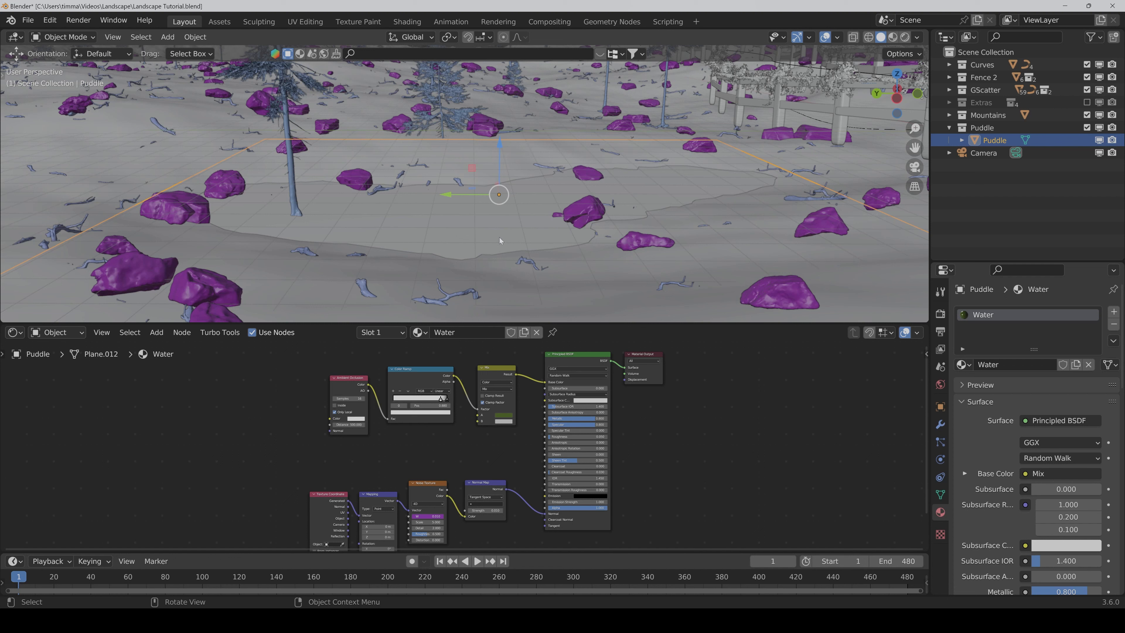
# Step: Create a geometry node tree for the puddle with Set Position and Extrude Mesh nodes
pyautogui.click(13, 332)
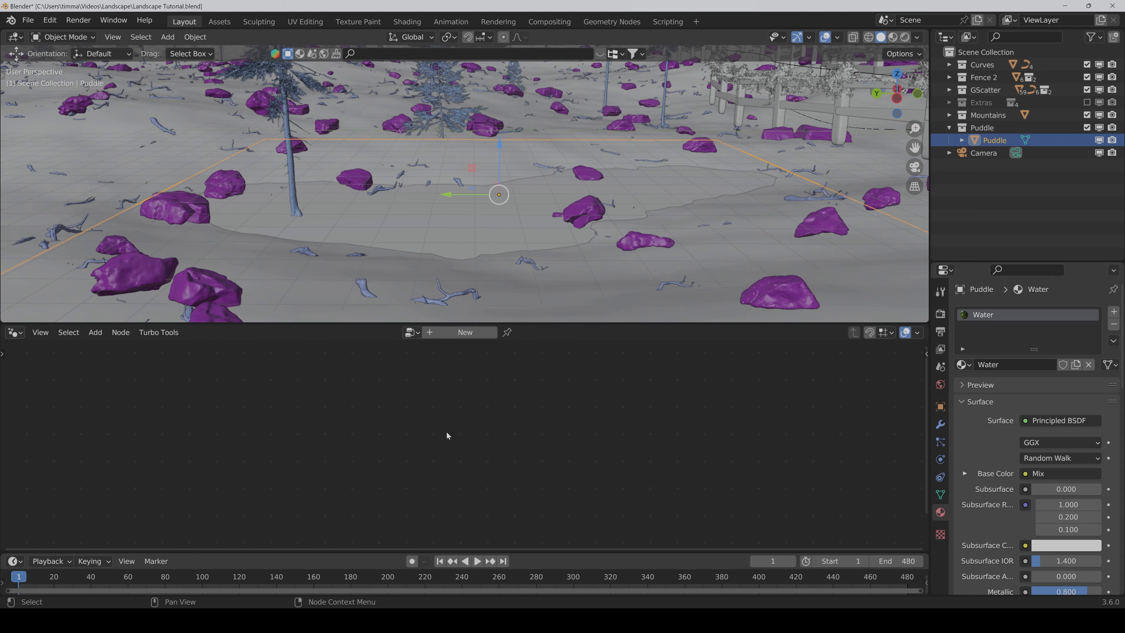
pyautogui.moveTo(454, 338)
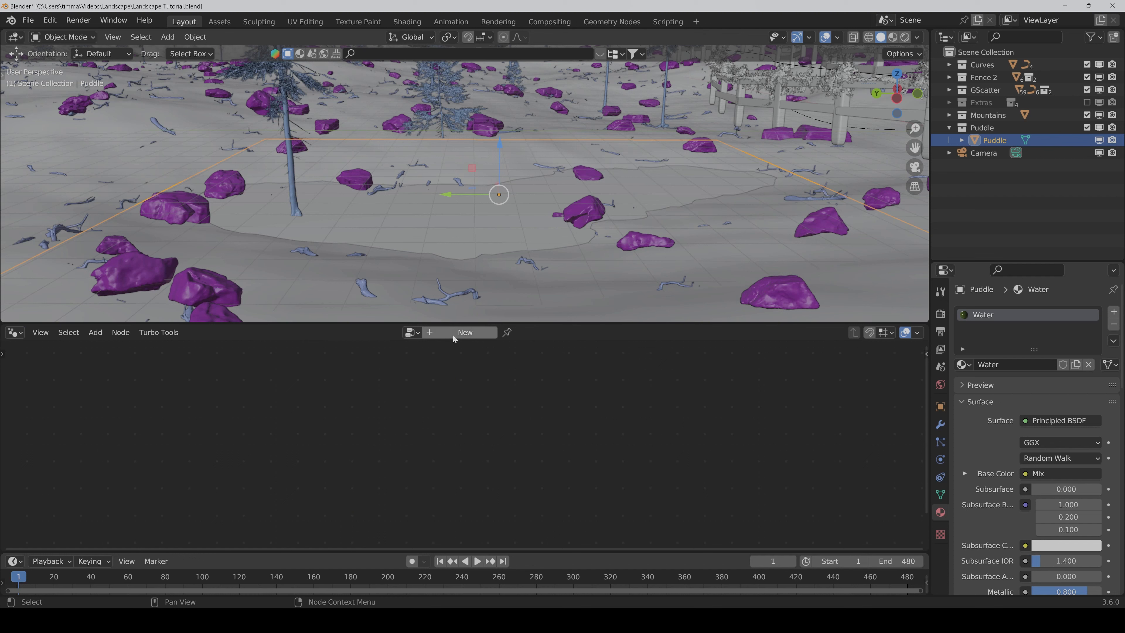
pyautogui.click(465, 332)
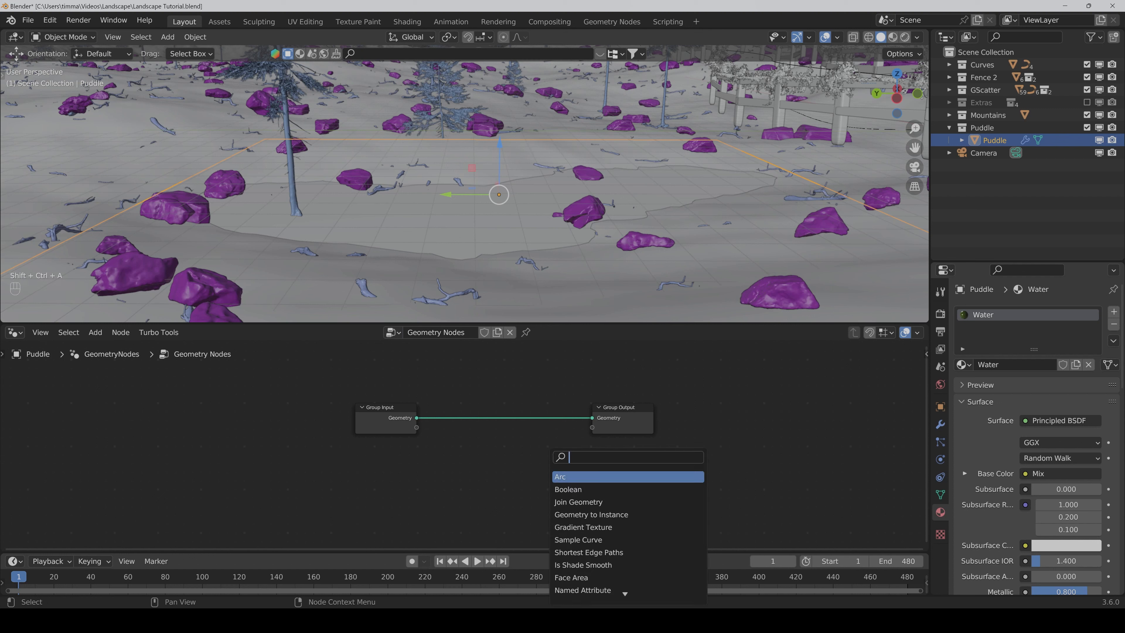
pyautogui.write('set po')
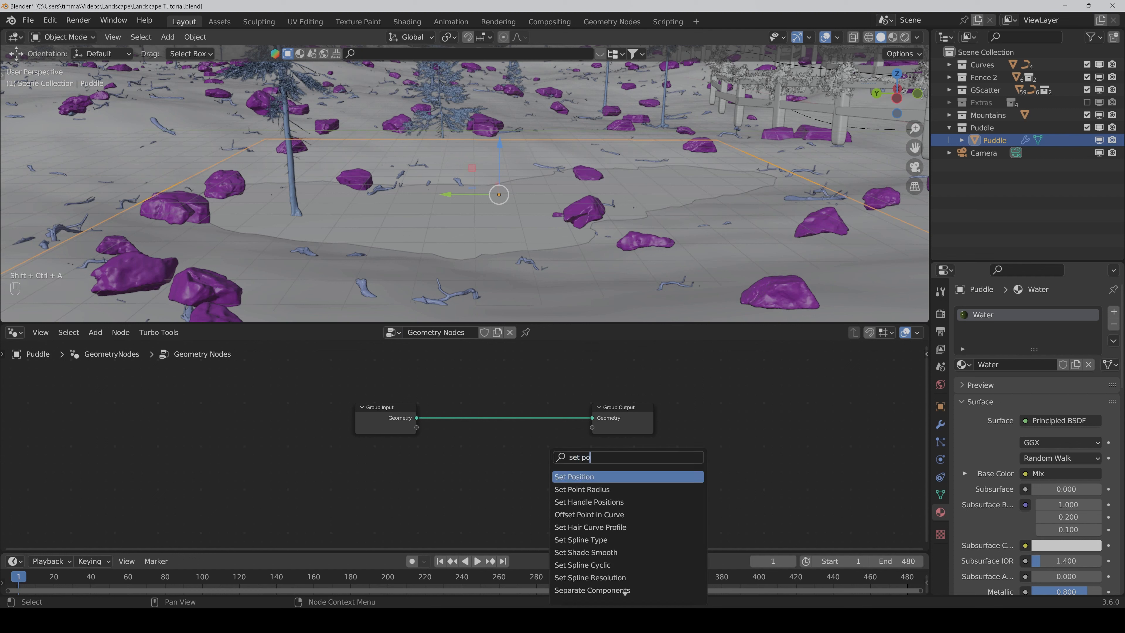
pyautogui.click(574, 476)
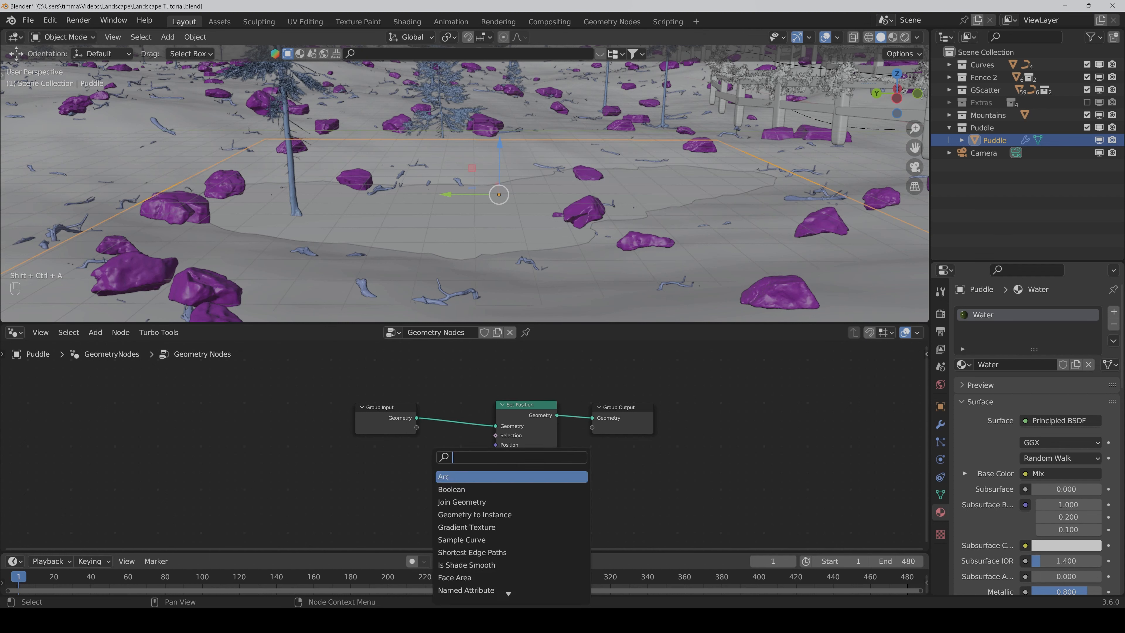
pyautogui.write('extru')
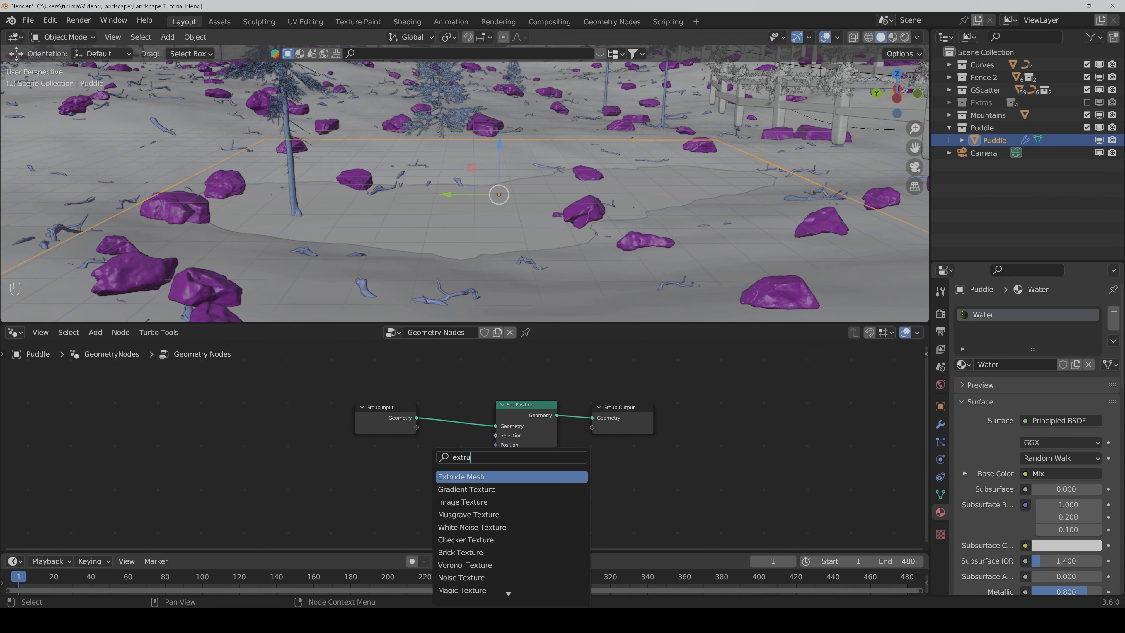
pyautogui.click(461, 477)
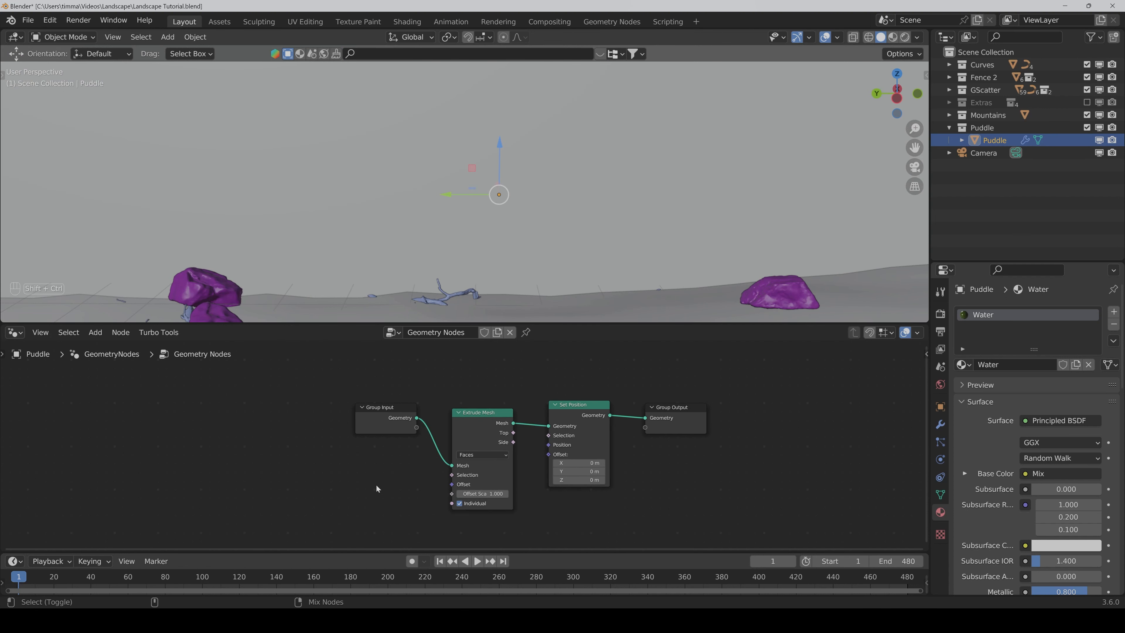
# Step: Add a Mesh Boolean node and an Object Info node feeding its second mesh
pyautogui.write('mesh')
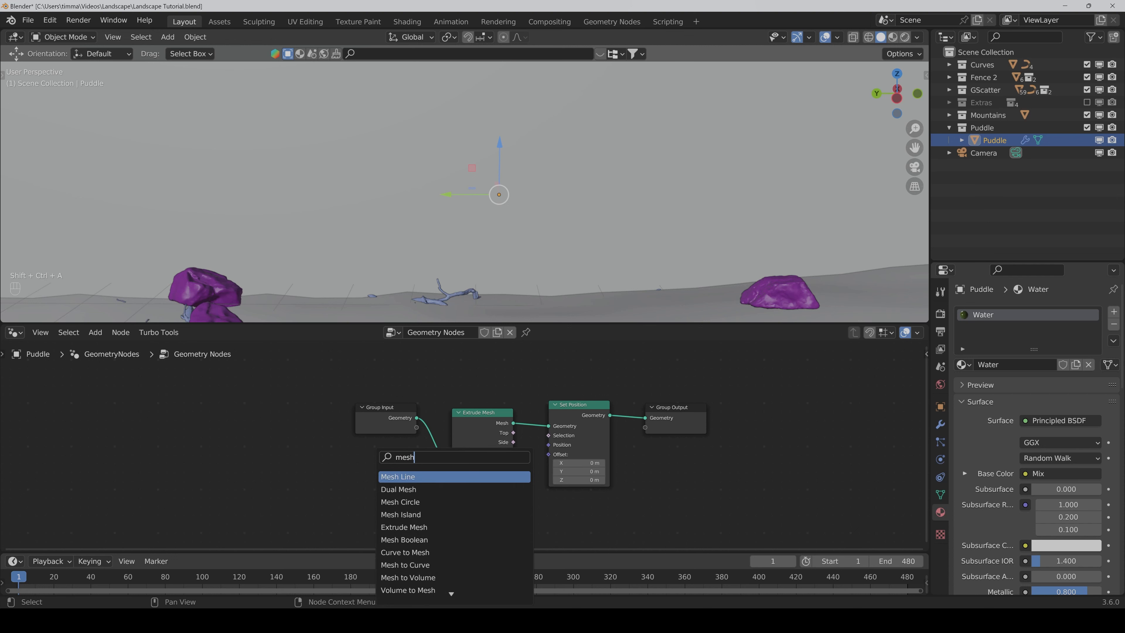
pyautogui.press('Down')
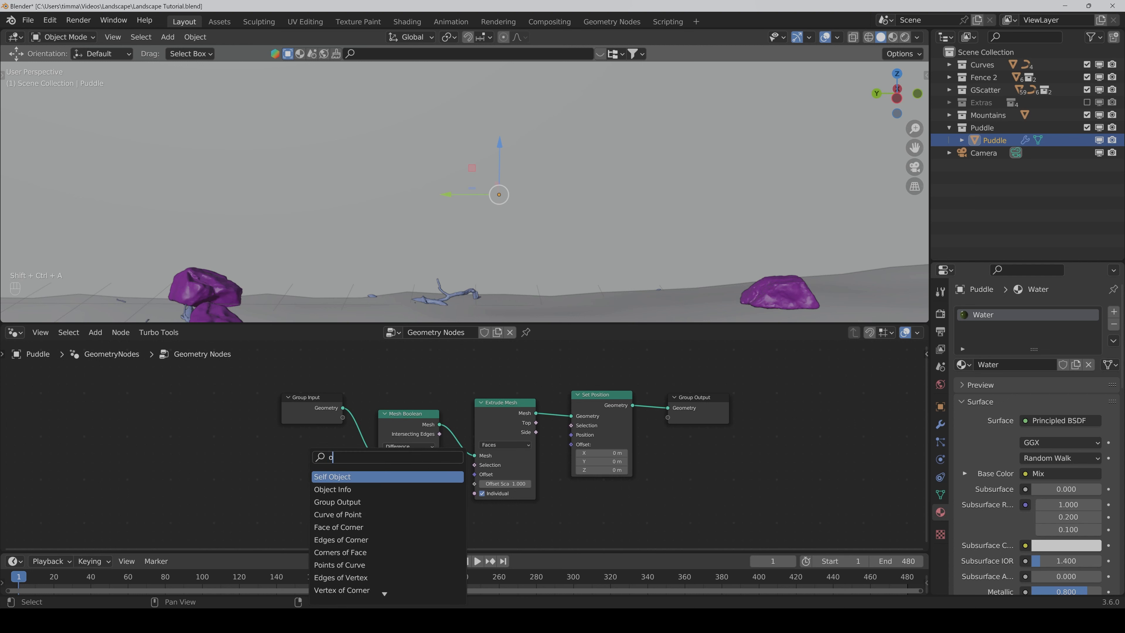
pyautogui.write('bject')
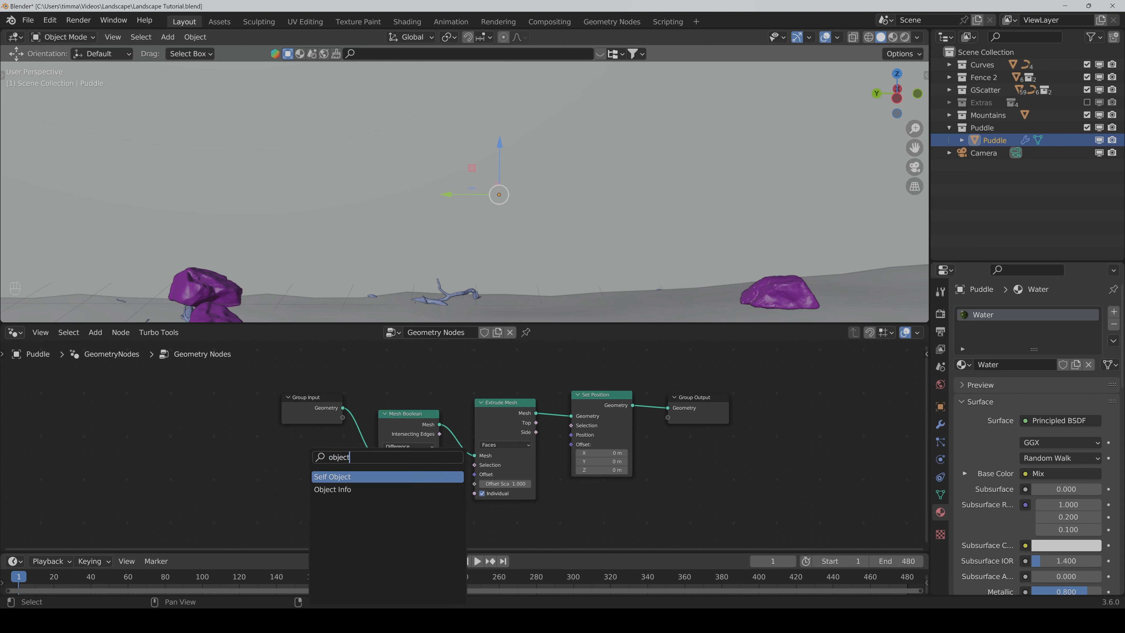
pyautogui.click(332, 489)
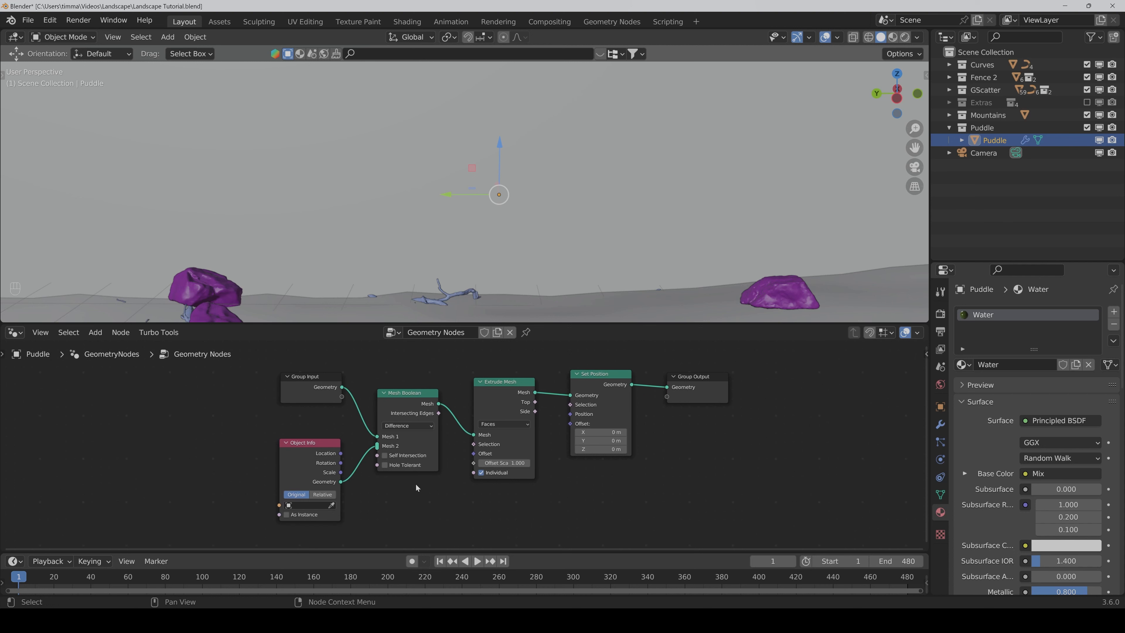
pyautogui.moveTo(475, 514)
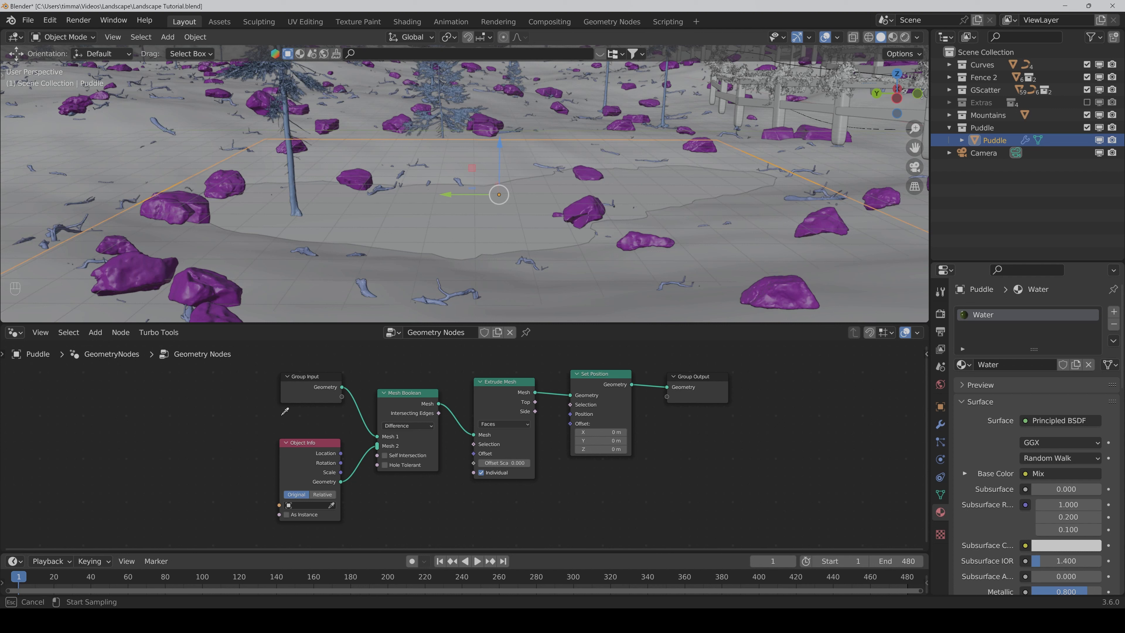
# Step: Pick Terrain as the boolean object and set the Extrude Mesh offset scale to 0.100
pyautogui.click(308, 505)
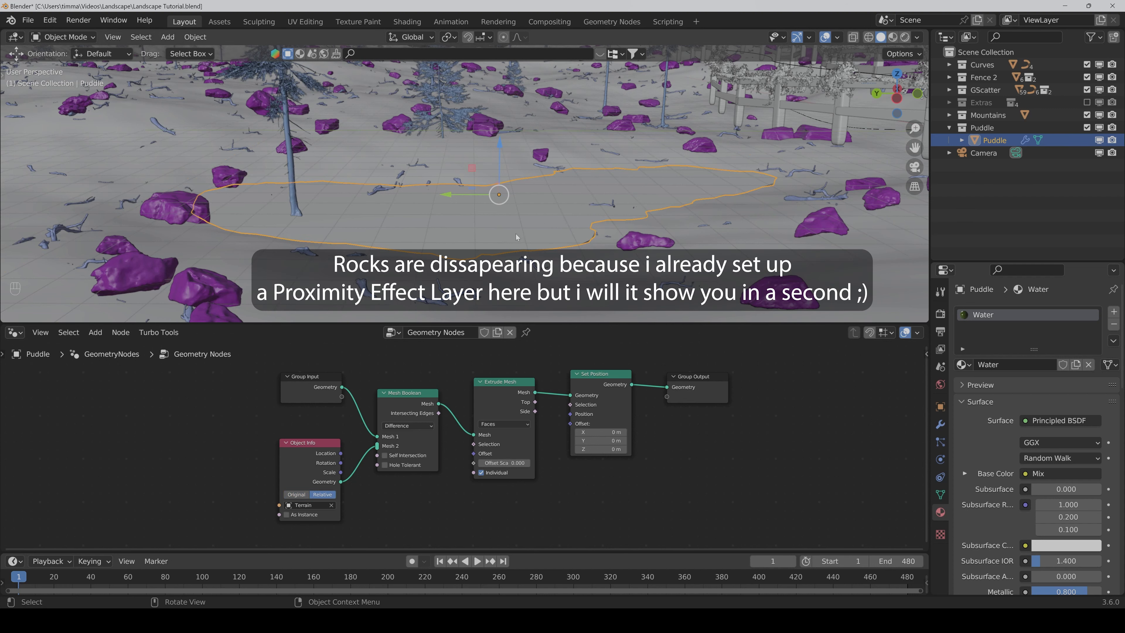
pyautogui.moveTo(436, 244)
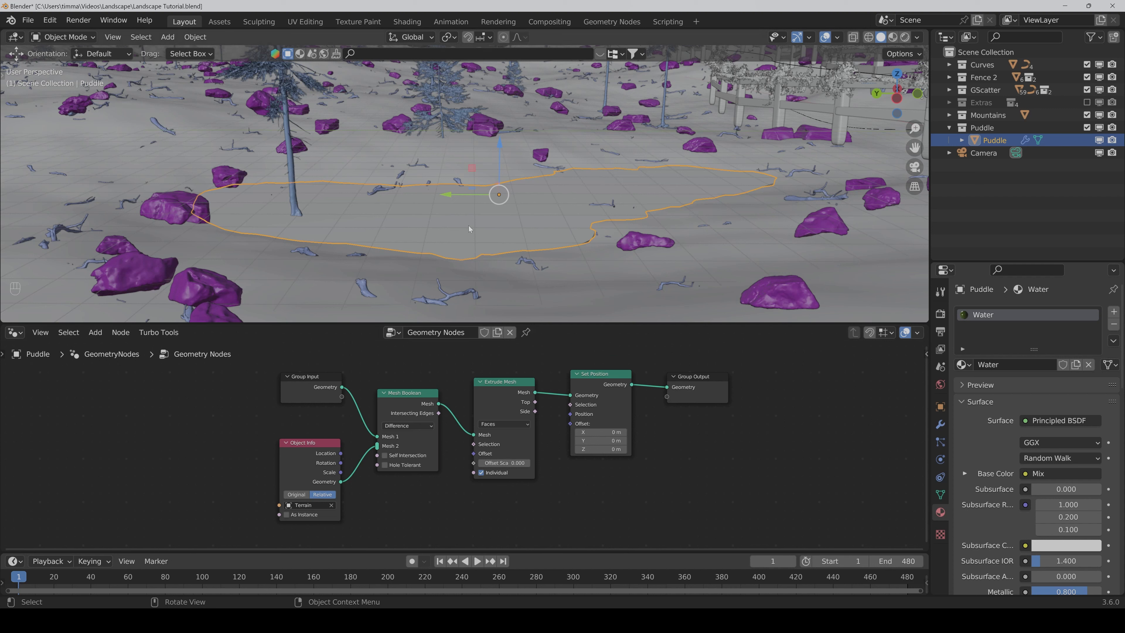
pyautogui.moveTo(485, 270)
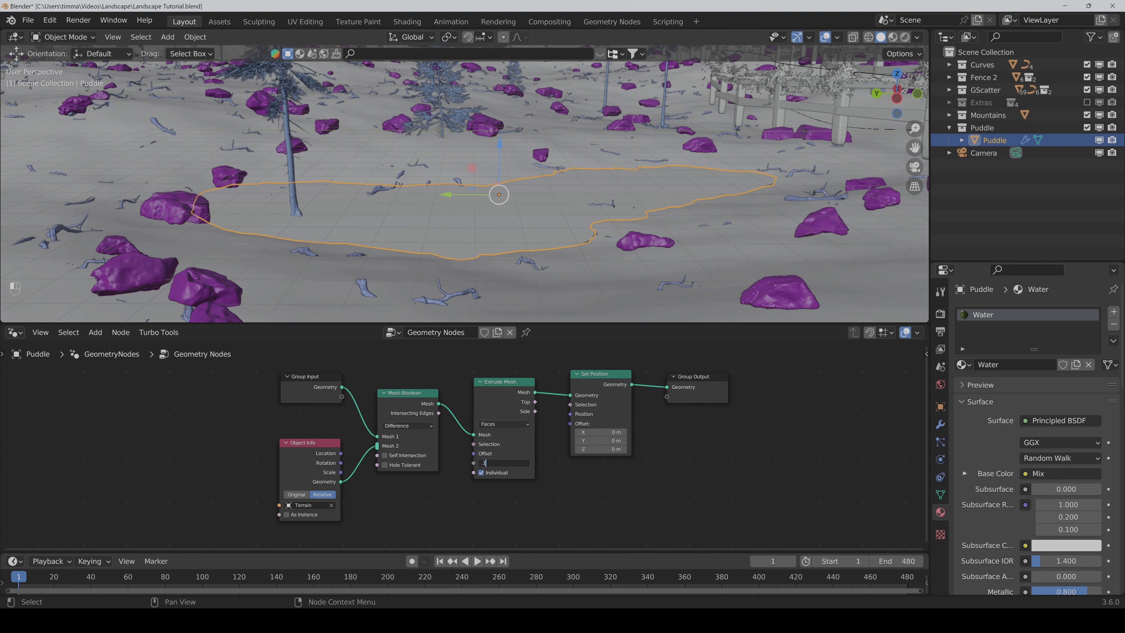
pyautogui.write('0.100')
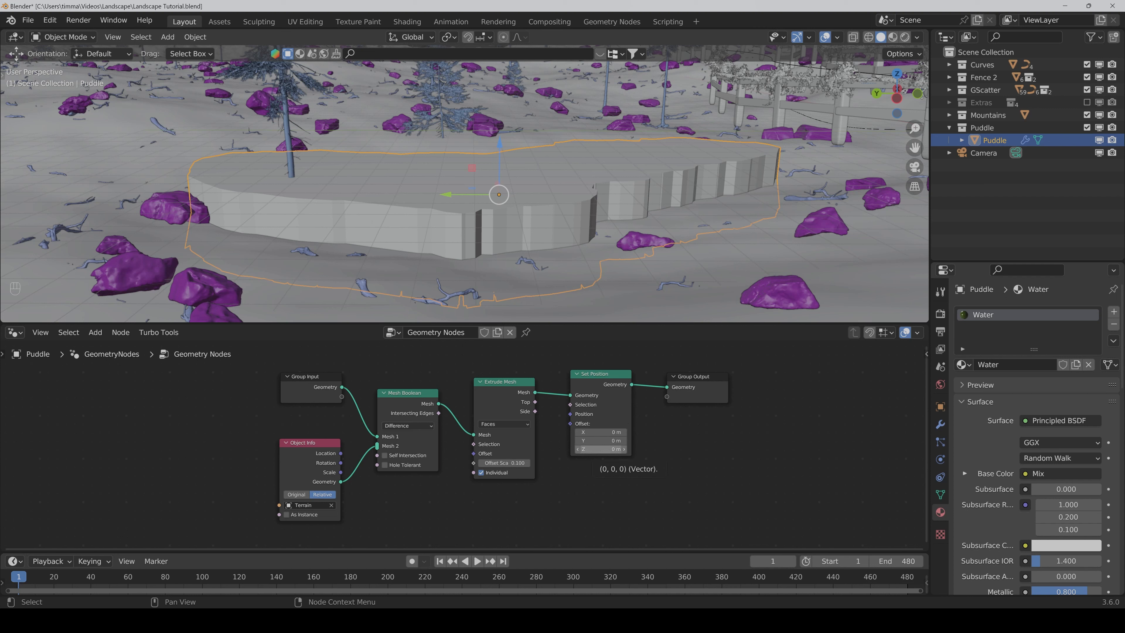
pyautogui.click(601, 448)
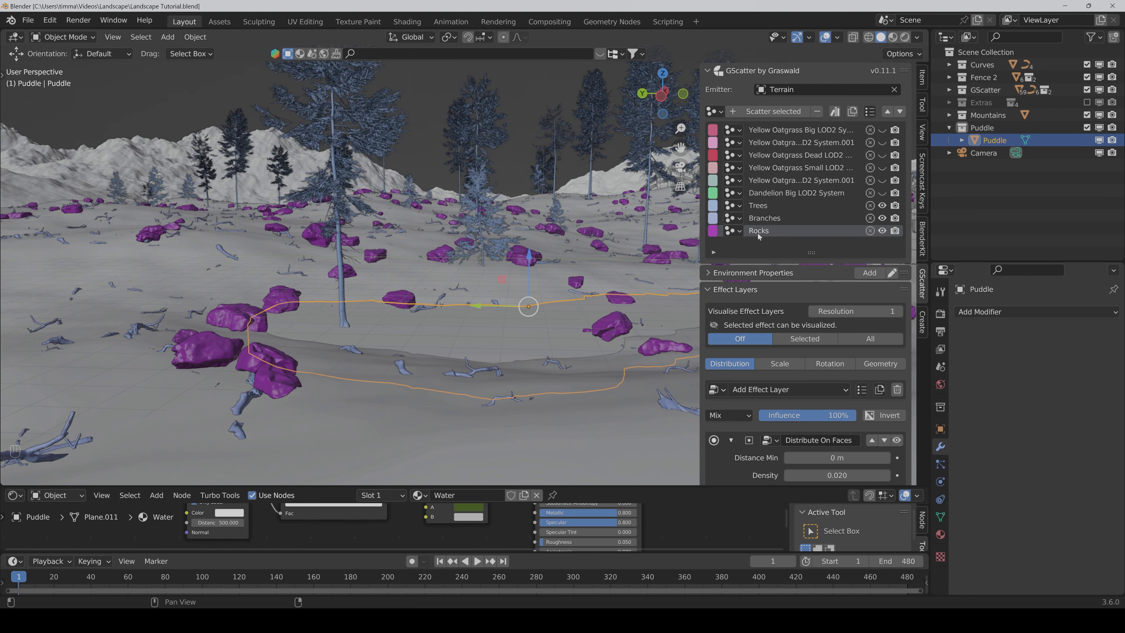
# Step: Add a Proximity effect layer to the Rocks scatter targeting Puddle with pivots-only off
pyautogui.scroll(-3)
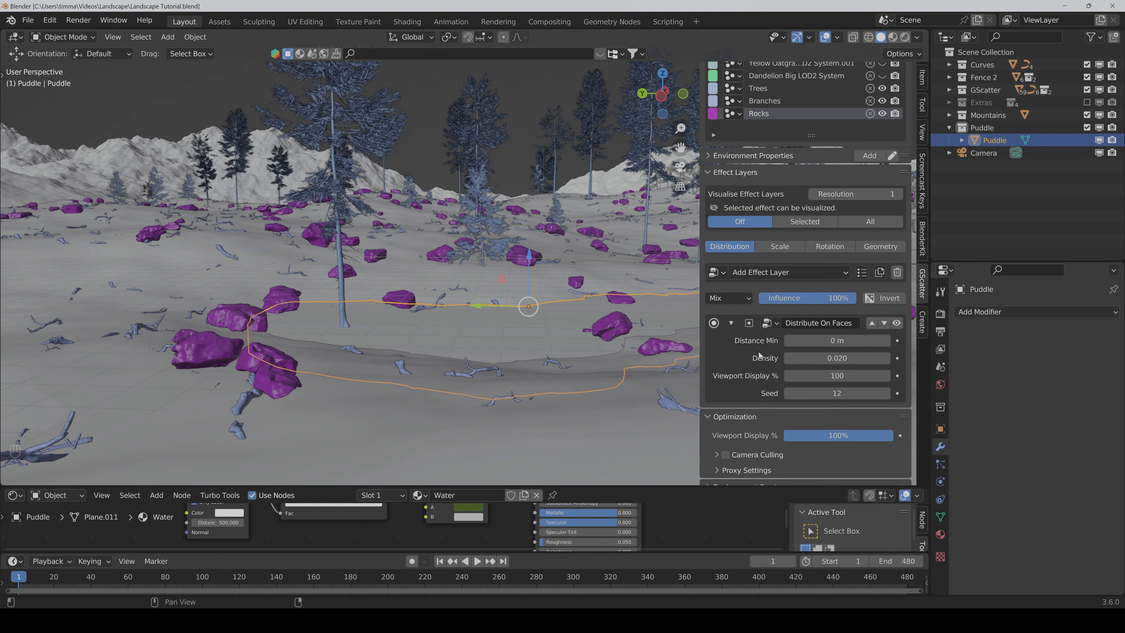
pyautogui.click(788, 273)
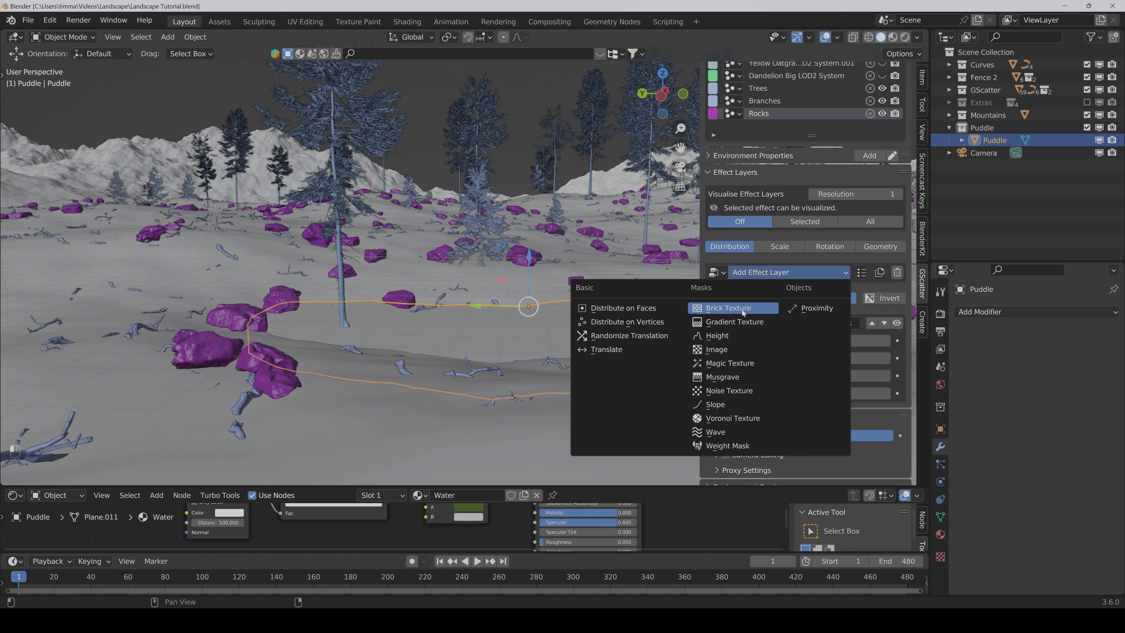
pyautogui.click(817, 308)
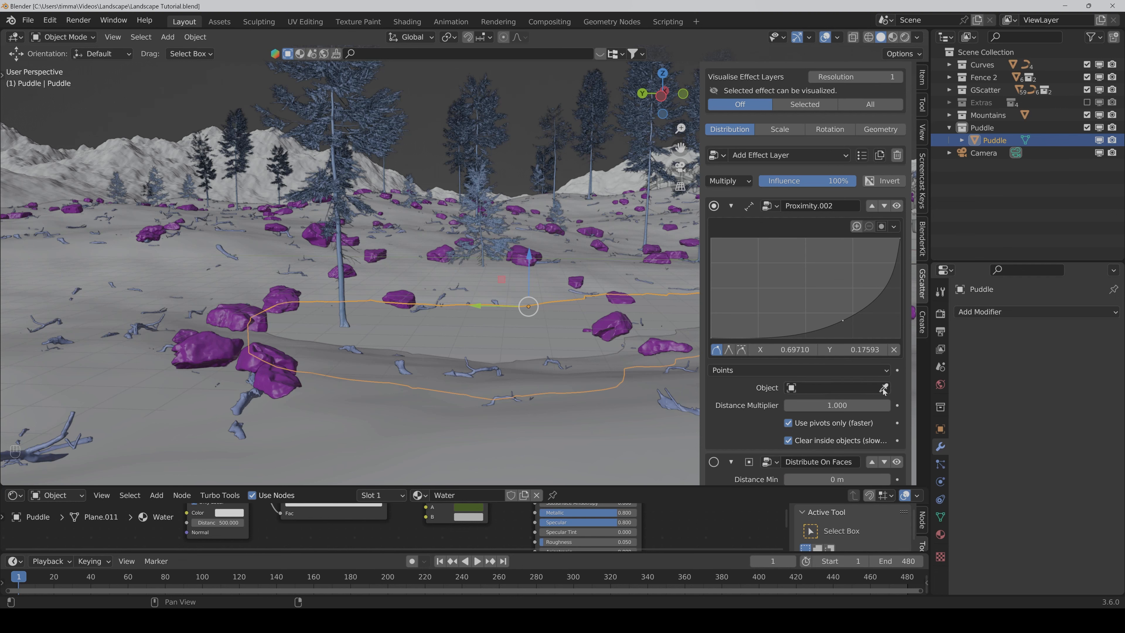
pyautogui.click(883, 388)
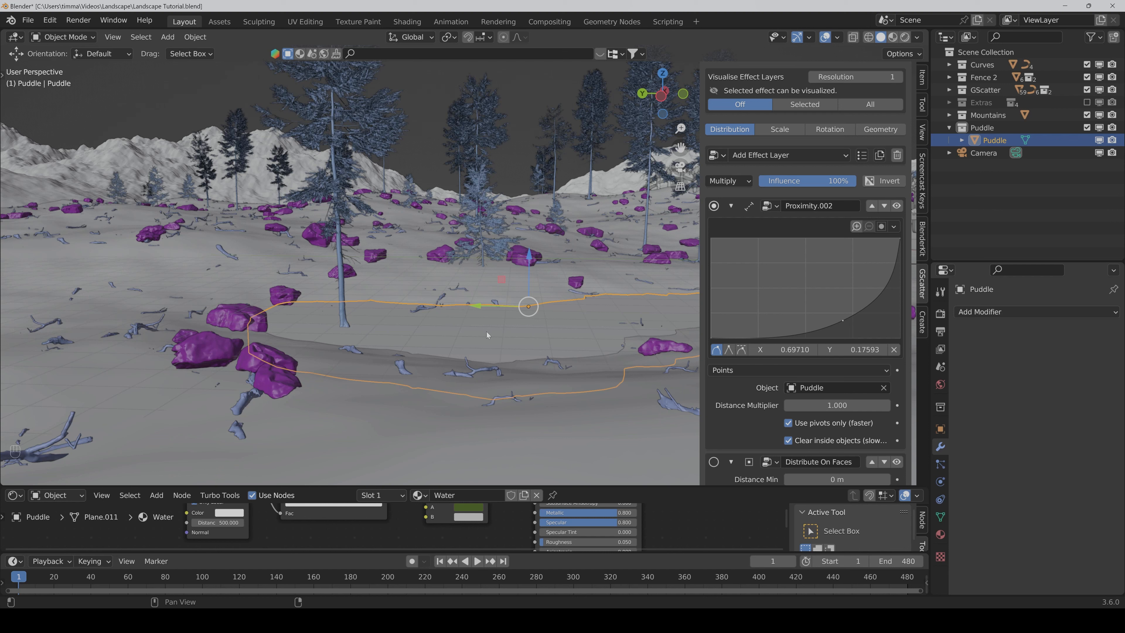
pyautogui.moveTo(740, 419)
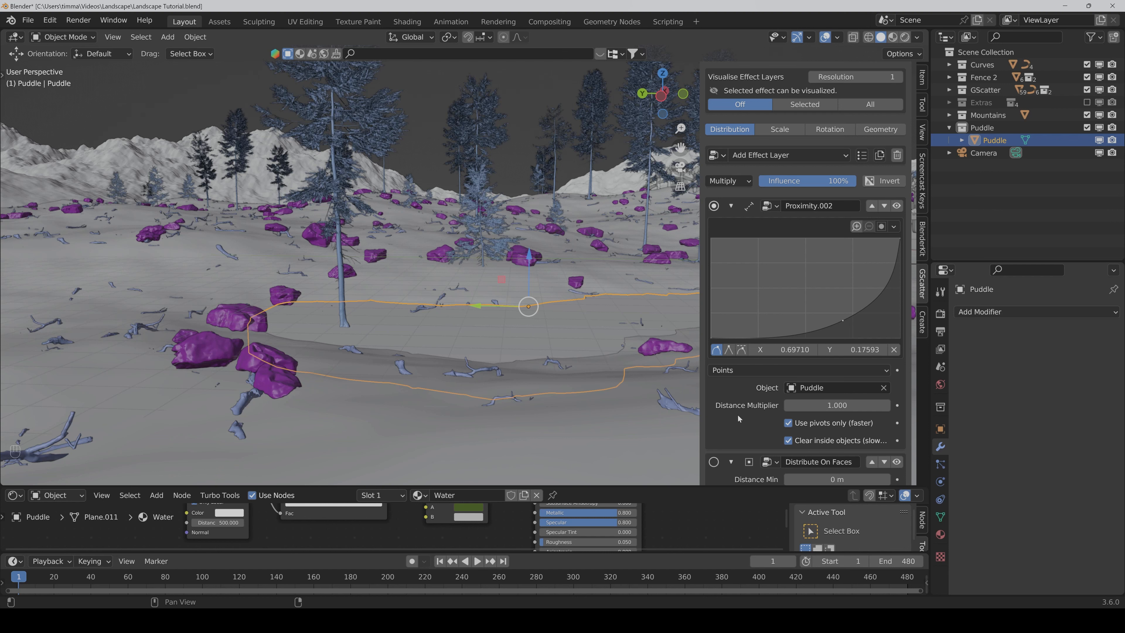
pyautogui.moveTo(787, 424)
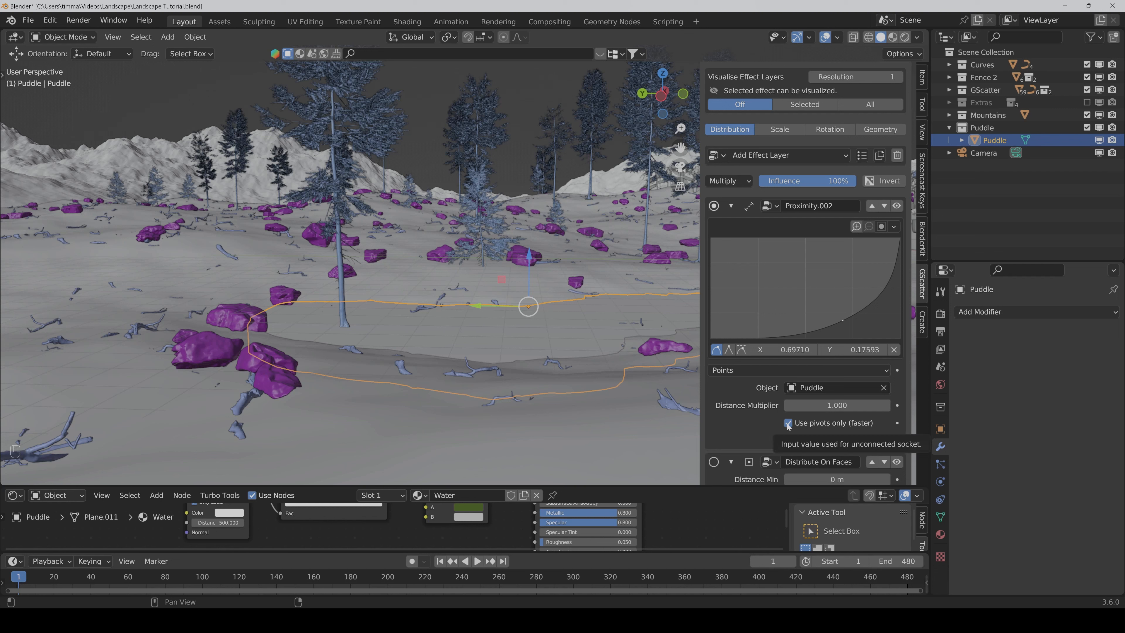
pyautogui.click(787, 423)
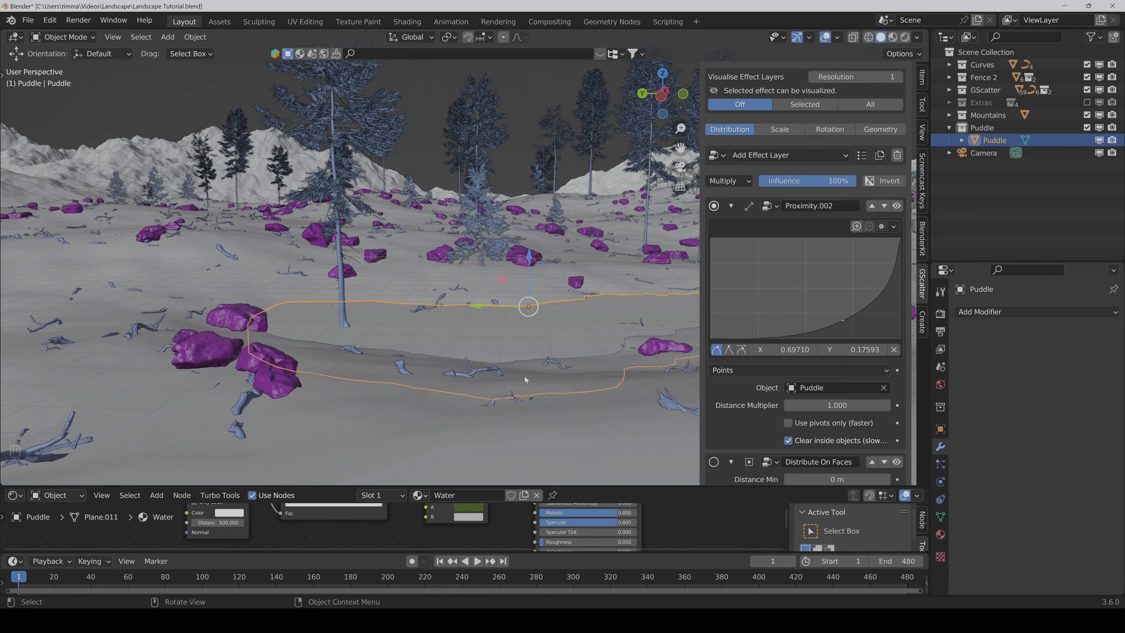
pyautogui.moveTo(533, 337)
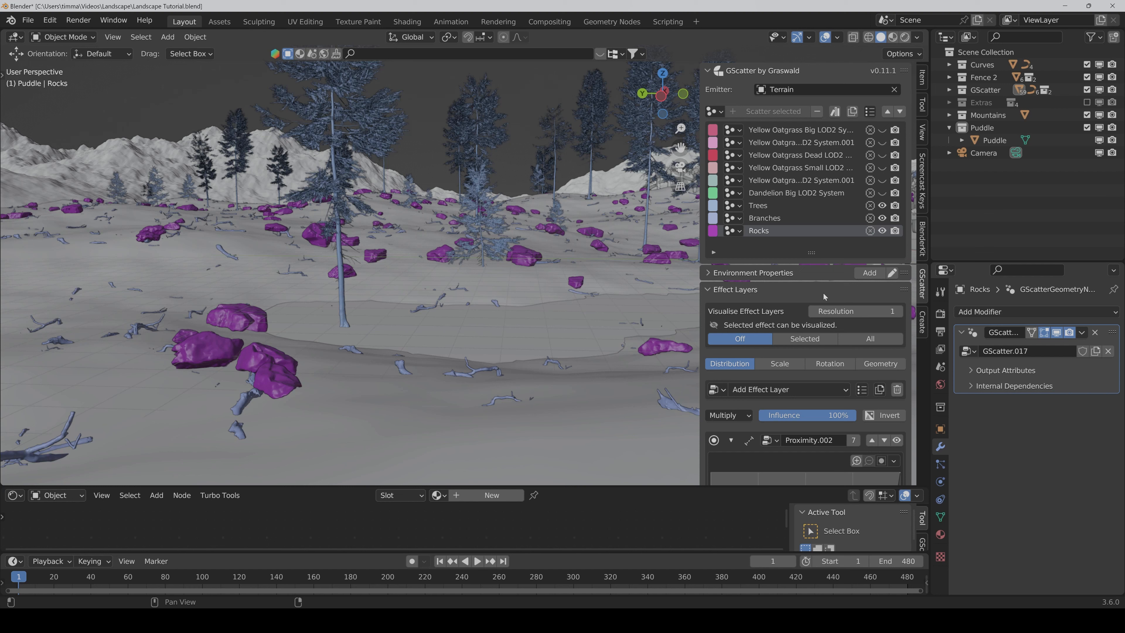
# Step: Rename the effect layer Puddle Proximity and select the Yellow Oatgrass scatter system
pyautogui.doubleClick(809, 440)
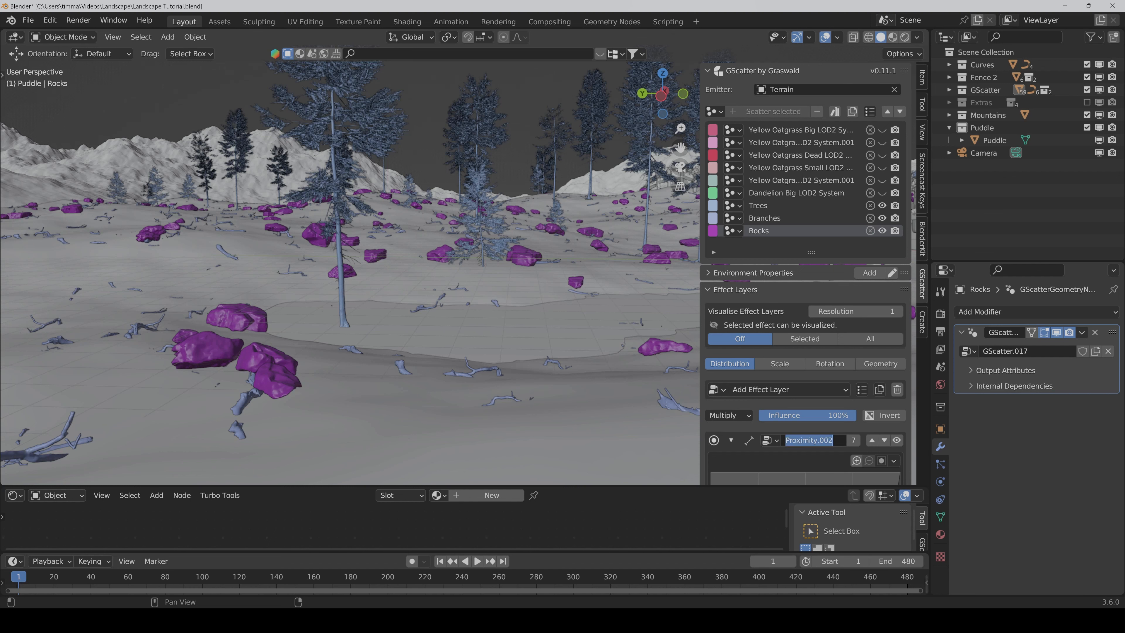
pyautogui.write('Puddle')
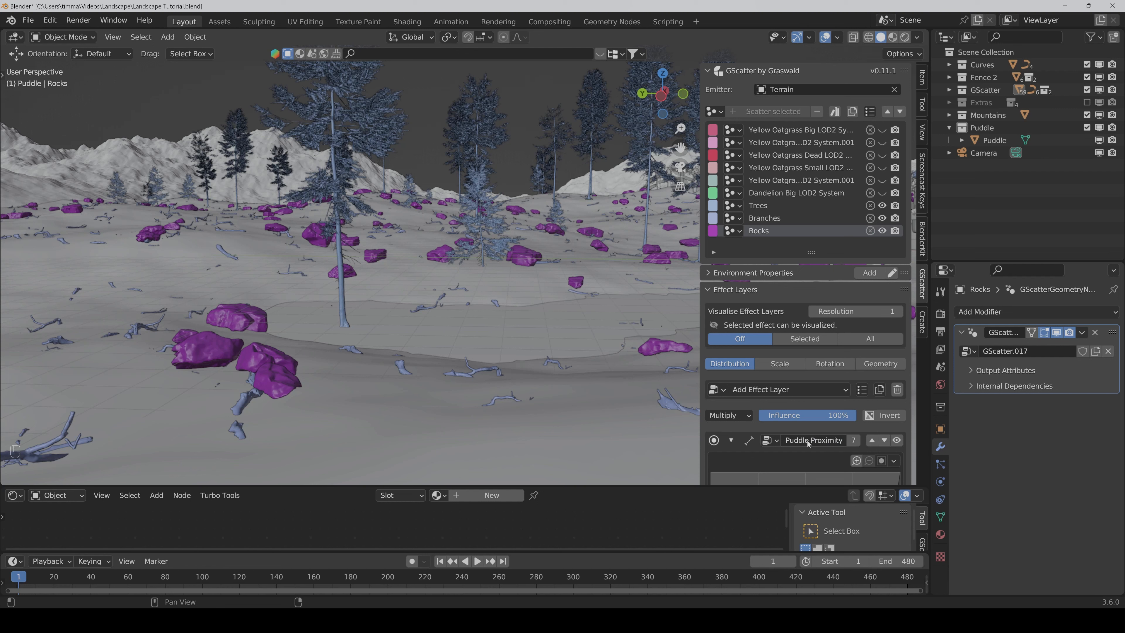
pyautogui.click(799, 130)
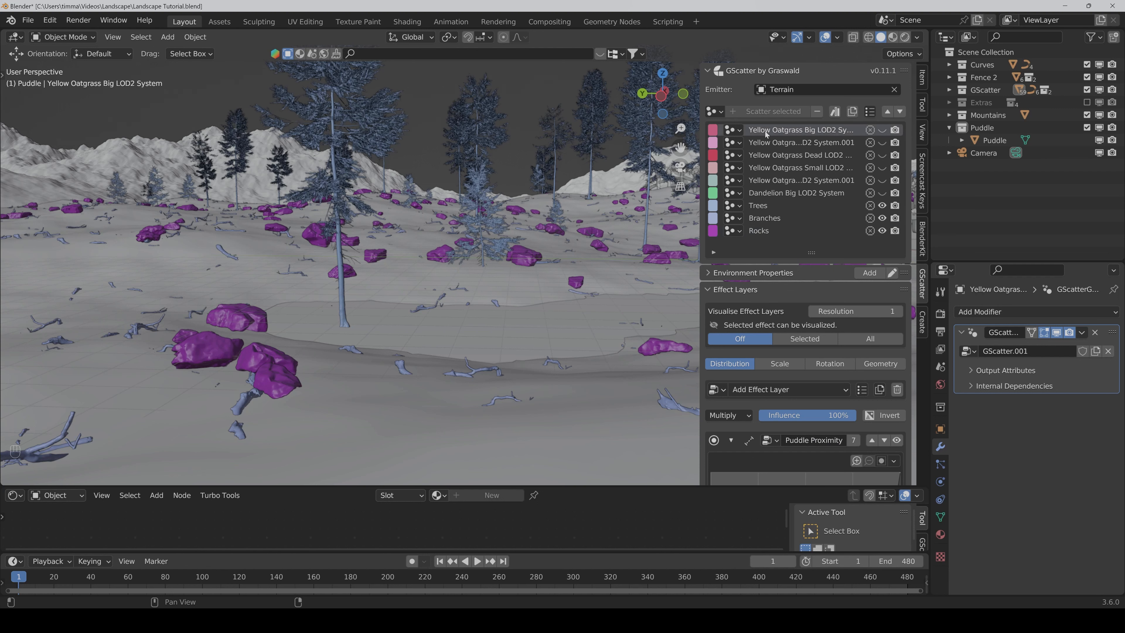
pyautogui.moveTo(723, 394)
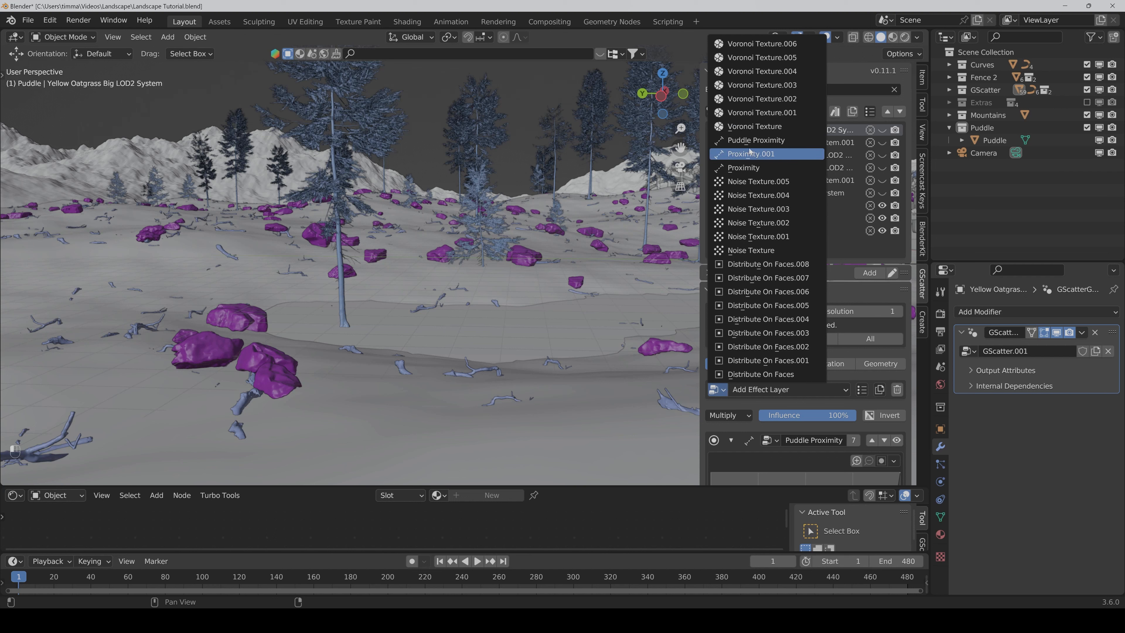
pyautogui.moveTo(756, 140)
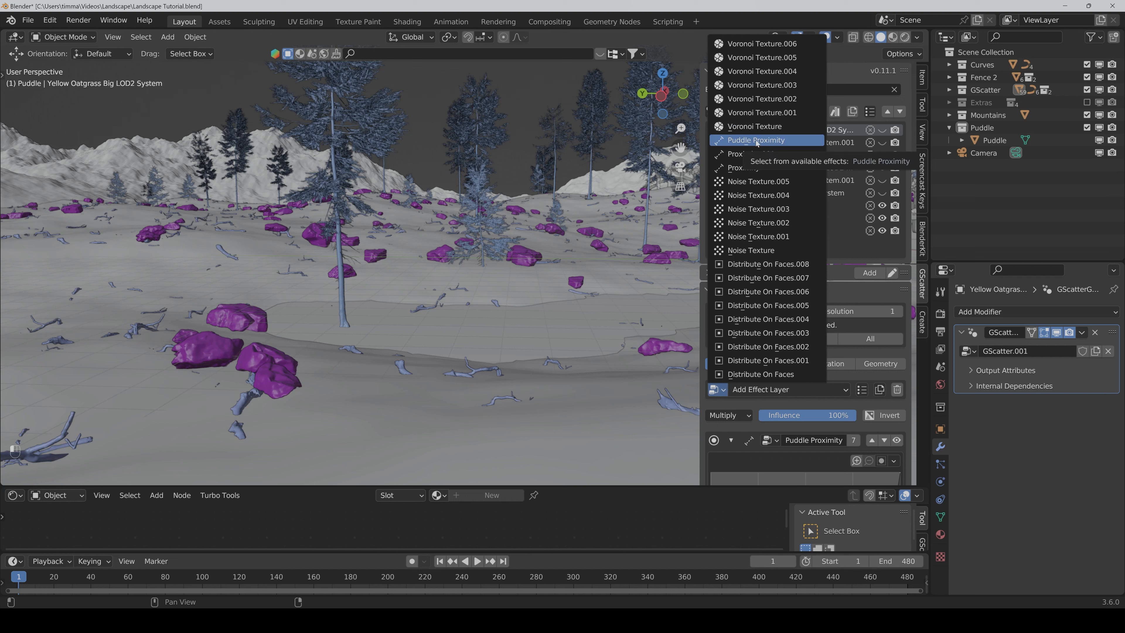
# Step: Reuse the Puddle Proximity layer on the oatgrass system with distance multiplier 0
pyautogui.click(756, 141)
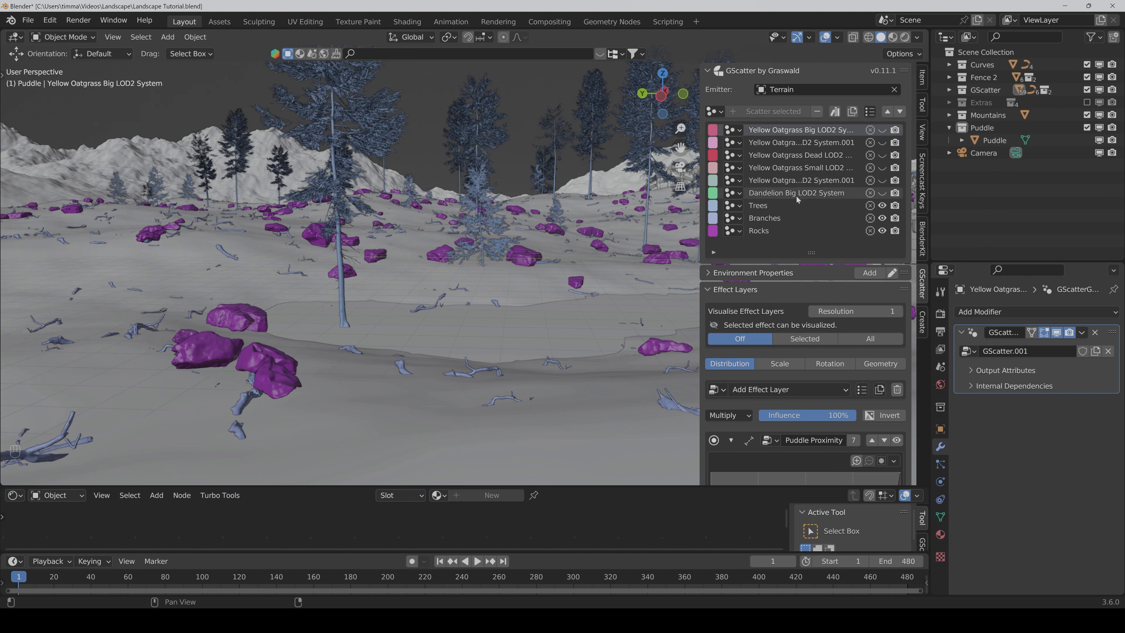
pyautogui.moveTo(799, 193)
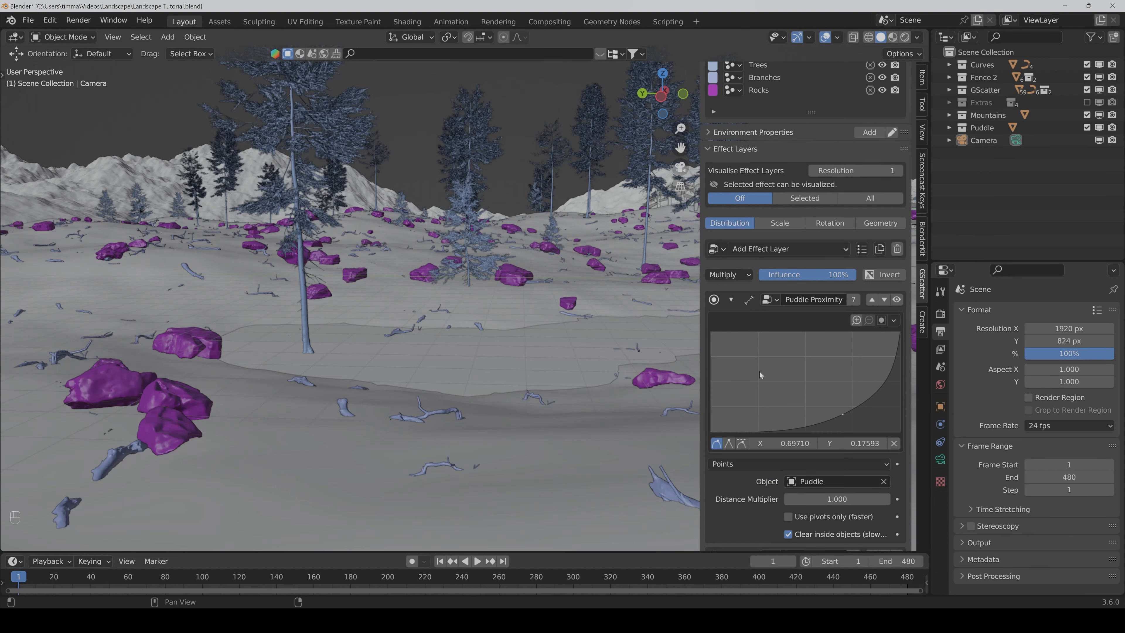
pyautogui.moveTo(758, 509)
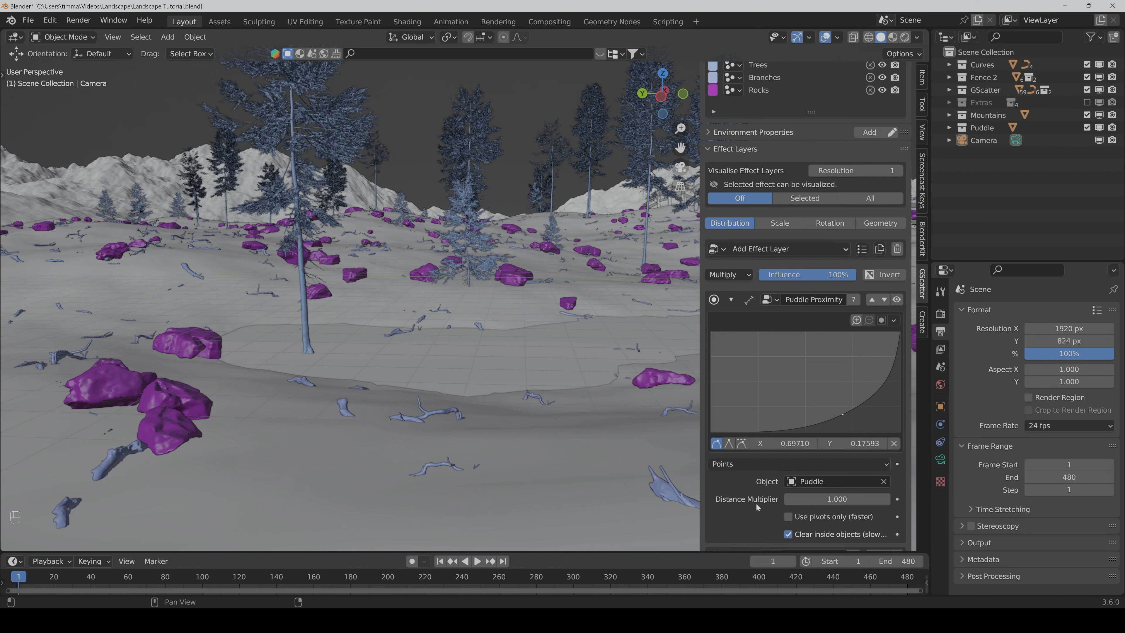
pyautogui.doubleClick(836, 498)
pyautogui.write('0.000')
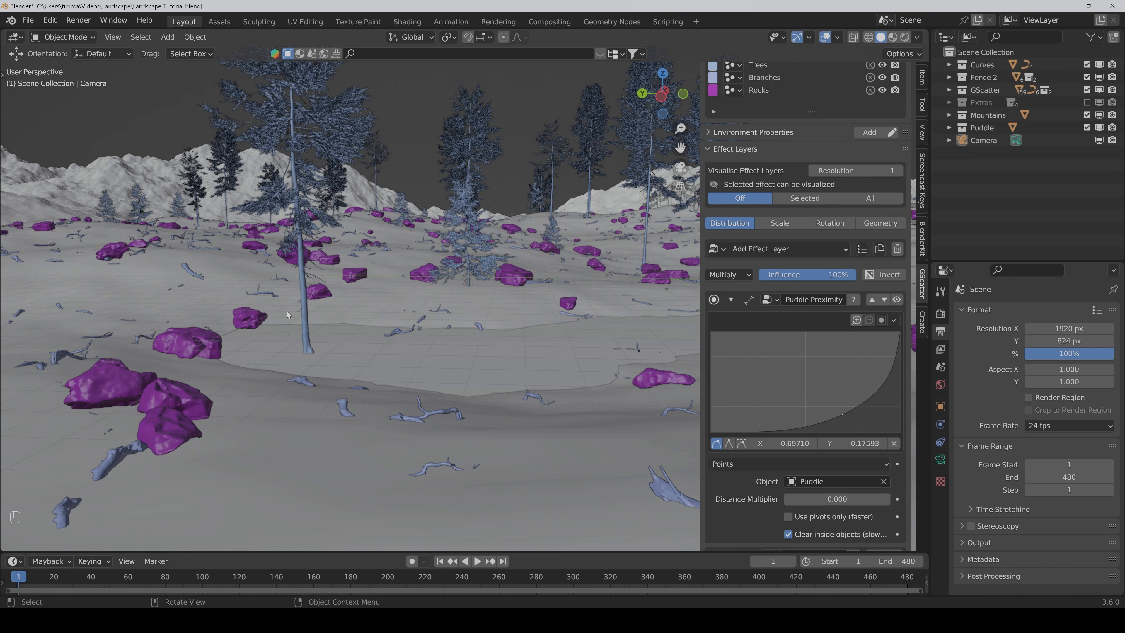
pyautogui.moveTo(368, 401)
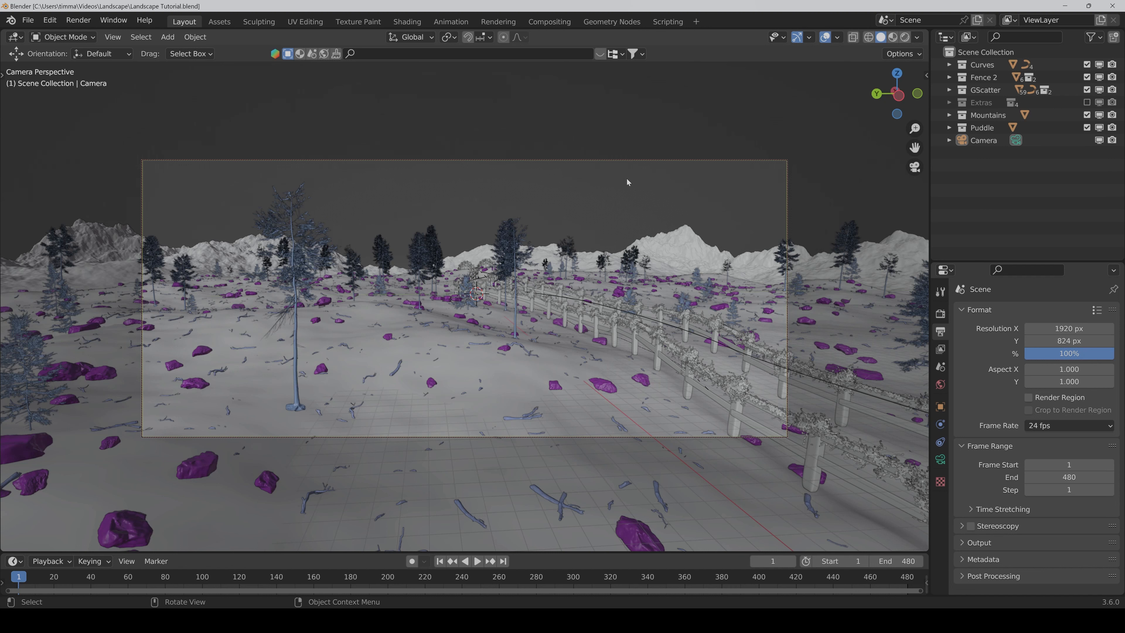
pyautogui.moveTo(605, 203)
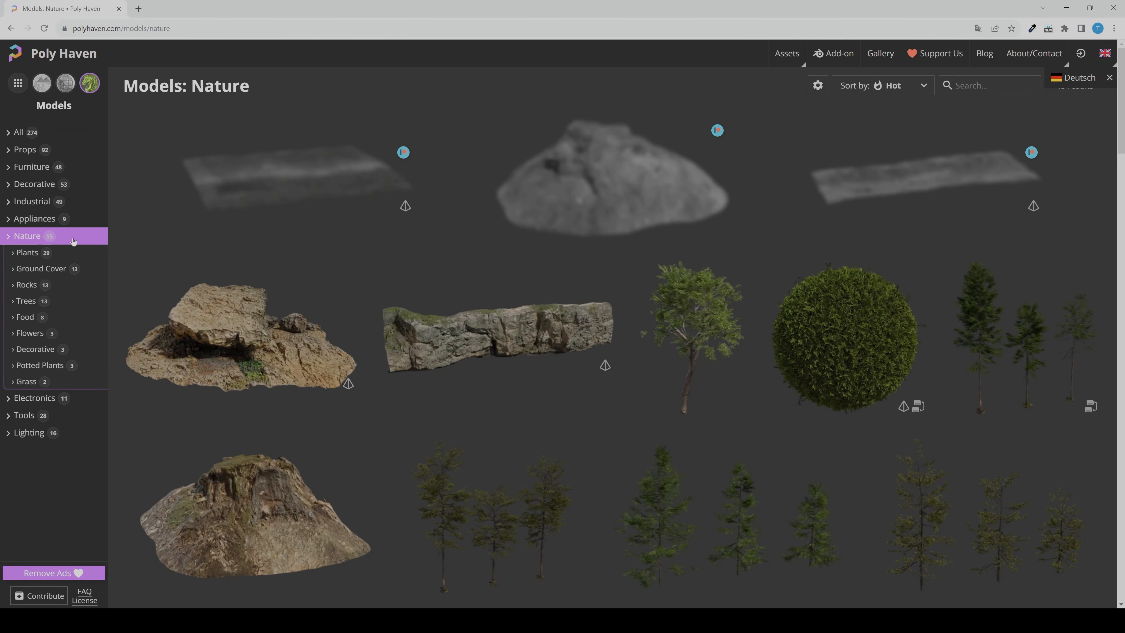
# Step: Scroll the Poly Haven nature models page down to the tree models
pyautogui.scroll(-3)
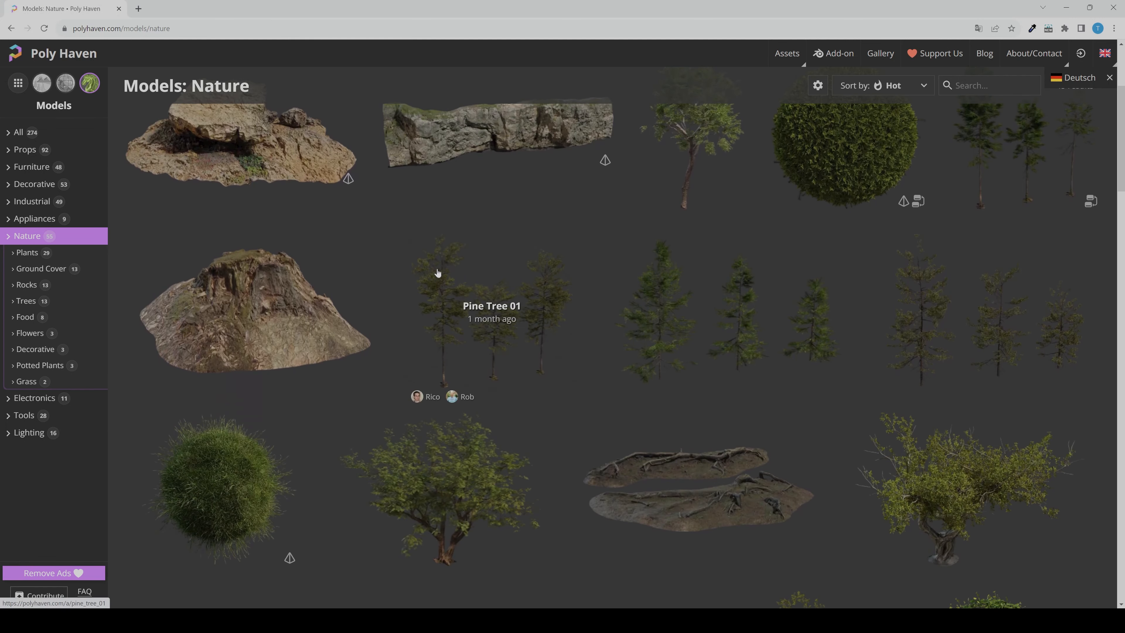
pyautogui.moveTo(260, 308)
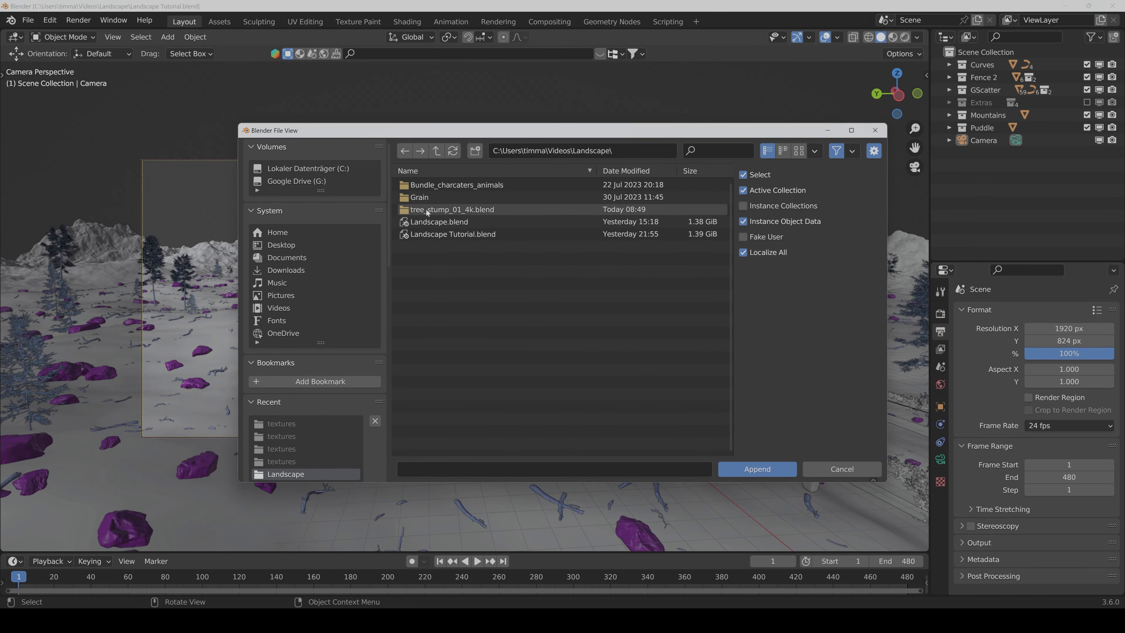
# Step: Append the tree_stump_01 collection from tree_stump_01_4k.blend into the scene
pyautogui.doubleClick(451, 209)
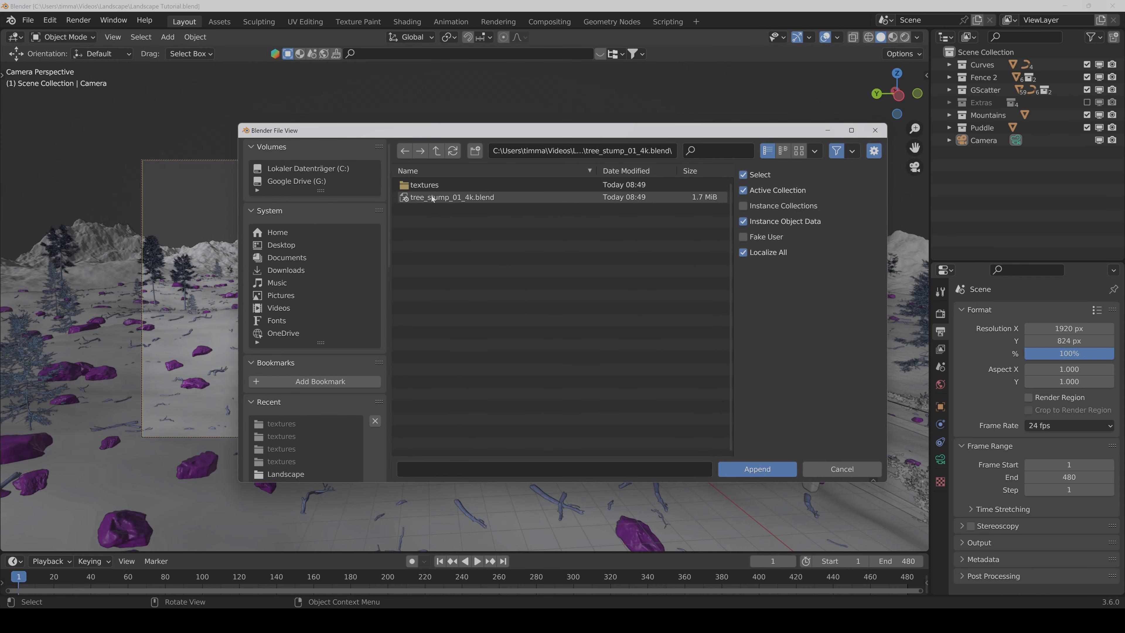
pyautogui.doubleClick(433, 197)
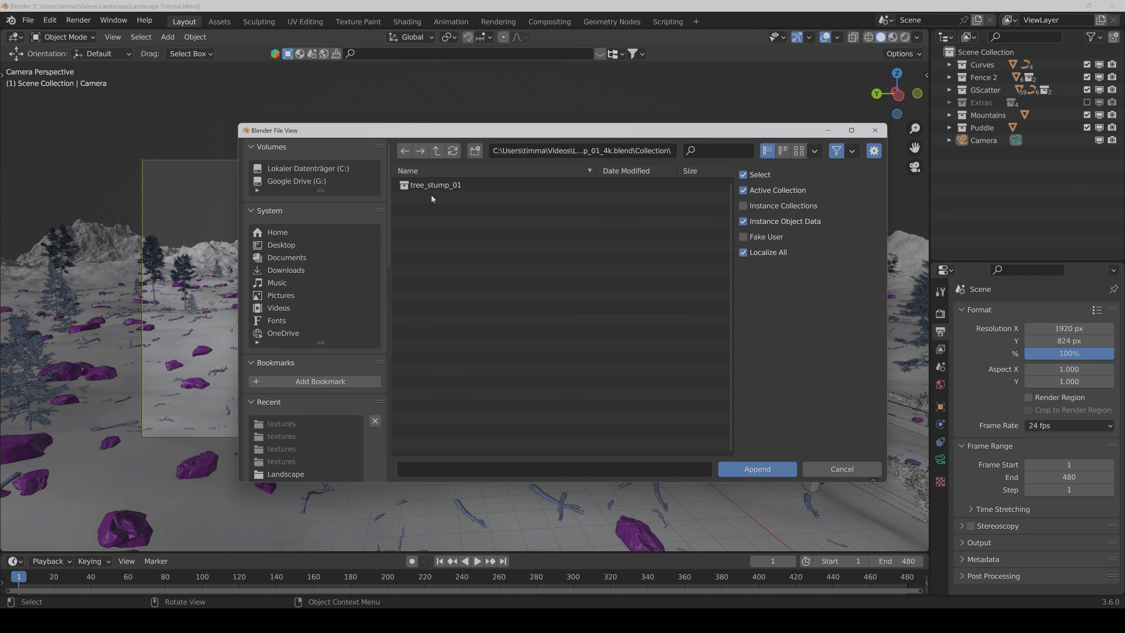
pyautogui.click(435, 185)
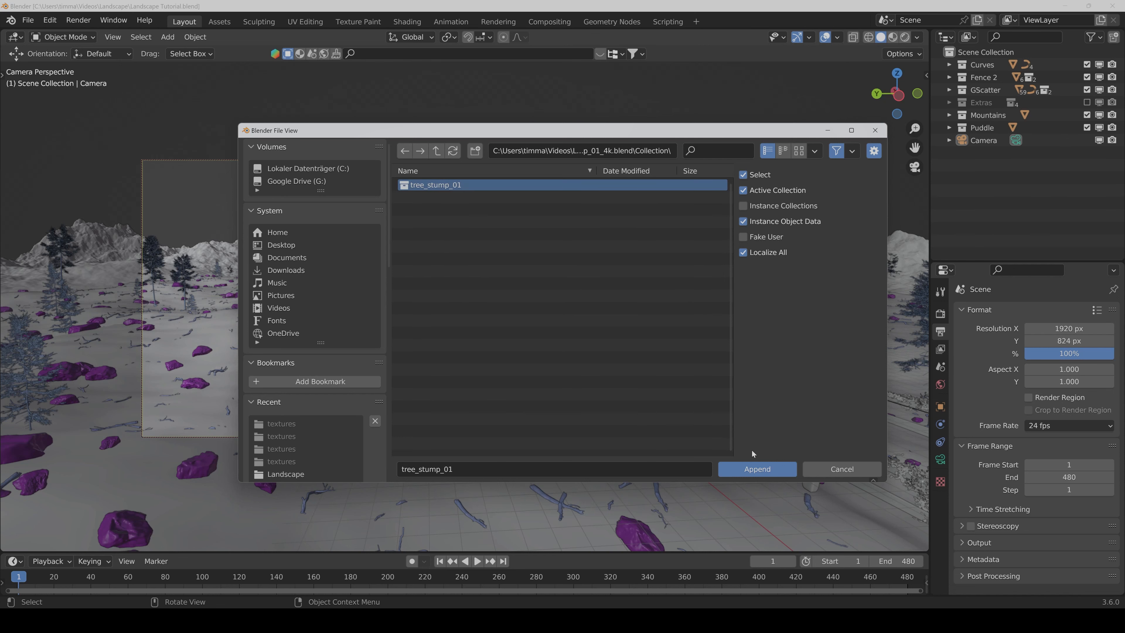
pyautogui.click(757, 469)
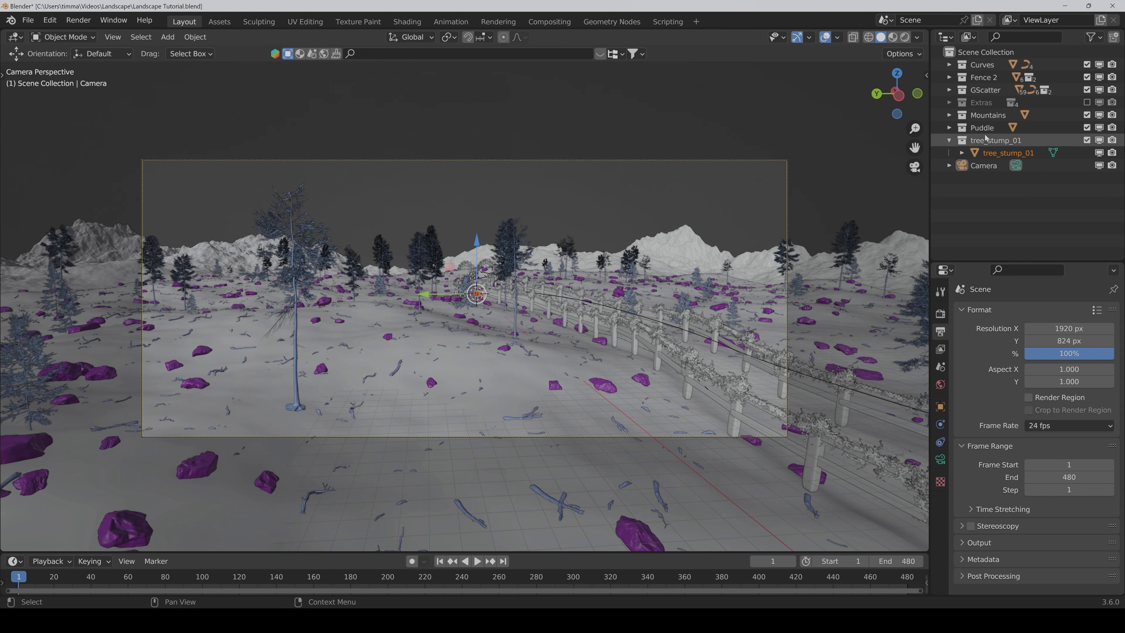
# Step: Rename the appended stump collection to 'Tree Stump' in the Outliner
pyautogui.doubleClick(994, 141)
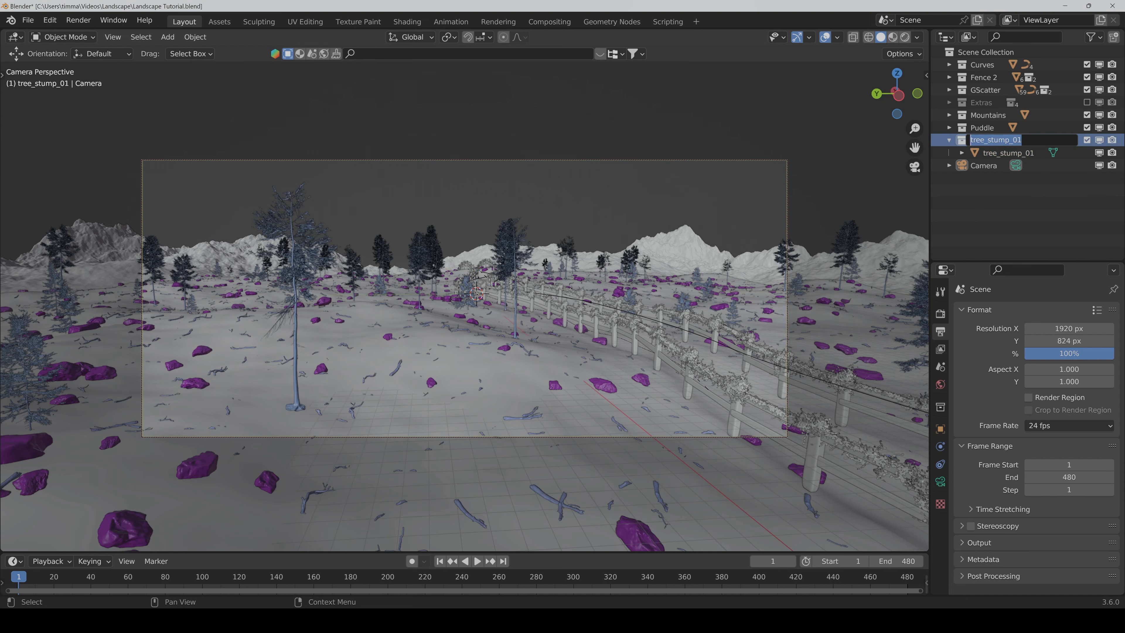
pyautogui.write('Tree S')
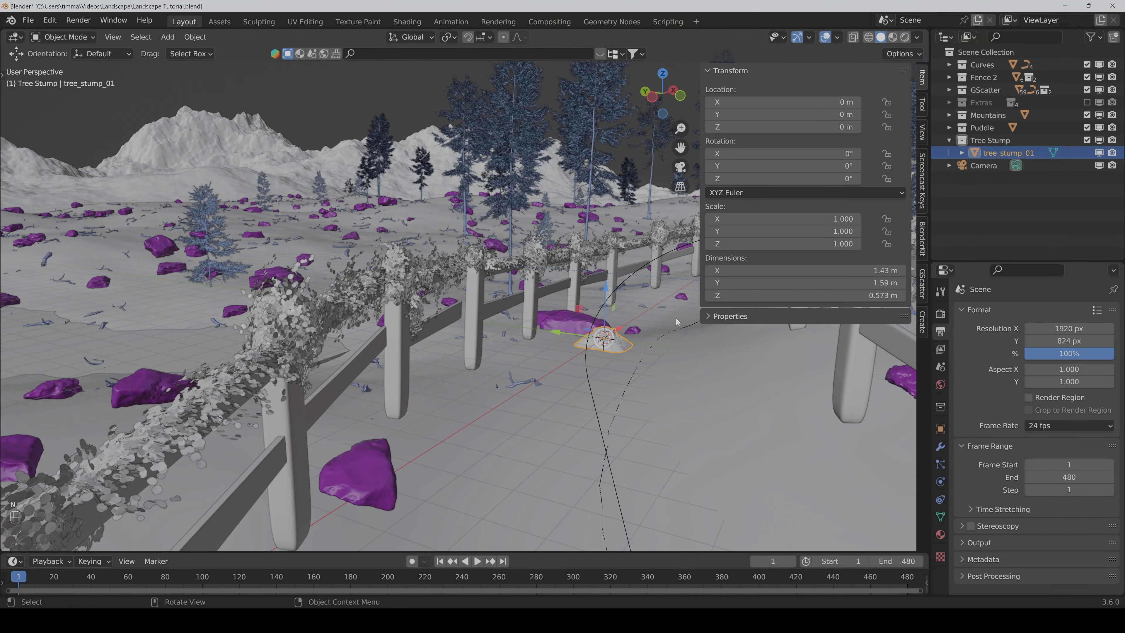
# Step: Scale the stump to 2, move it into the meadow near X 12.1 Y 15.7, and raise Z to 1 m
pyautogui.press('s')
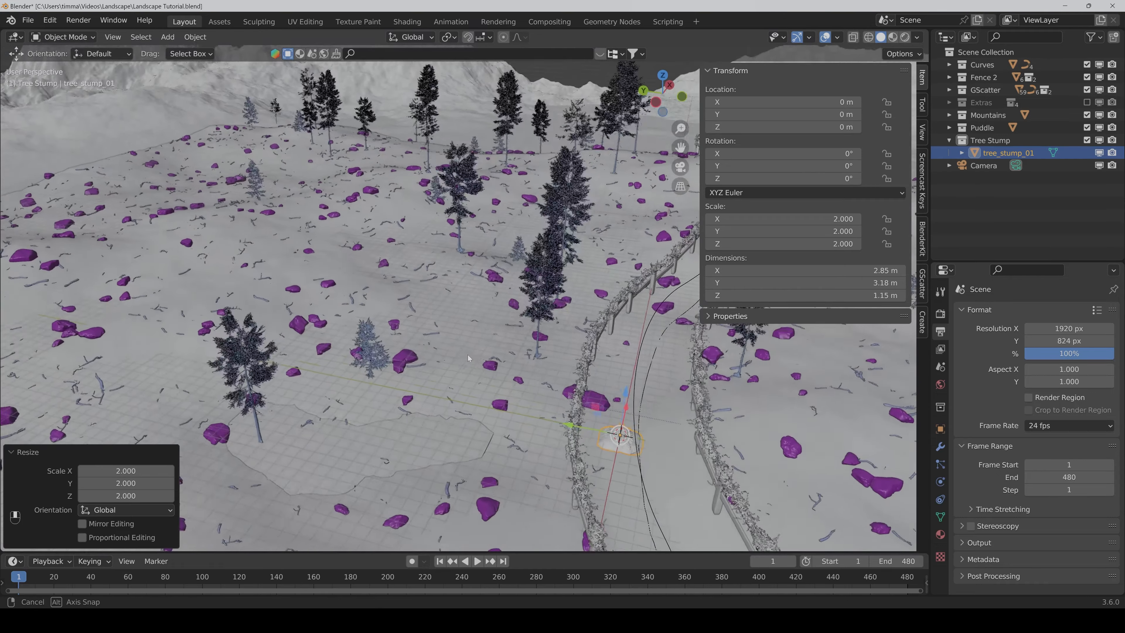
pyautogui.moveTo(466, 359); pyautogui.dragTo(635, 457)
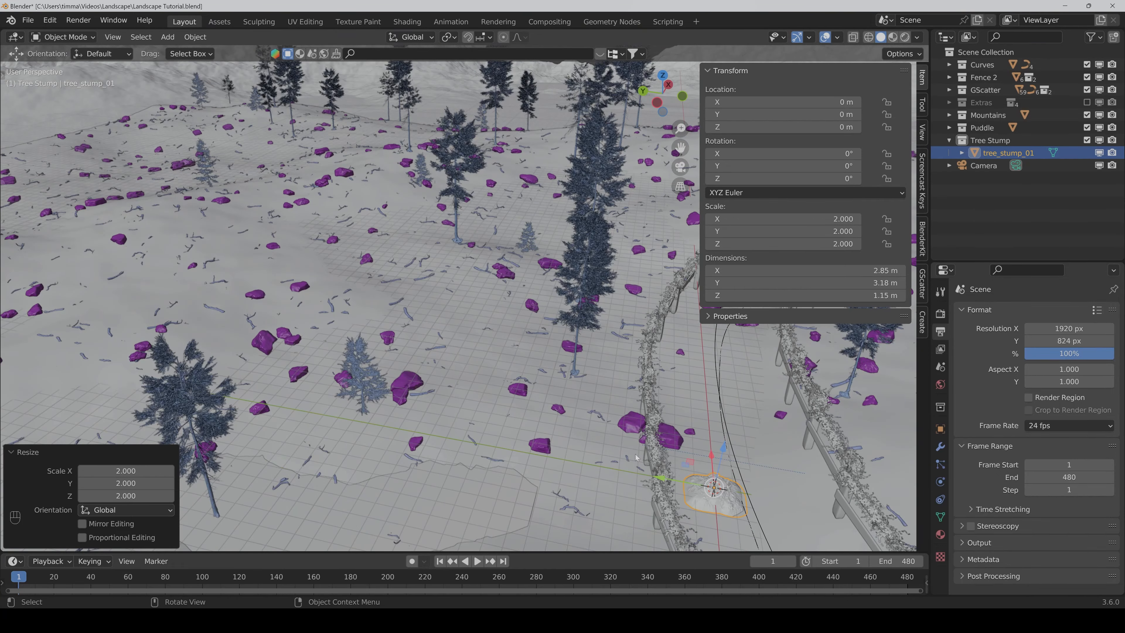
pyautogui.moveTo(713, 488); pyautogui.dragTo(585, 465)
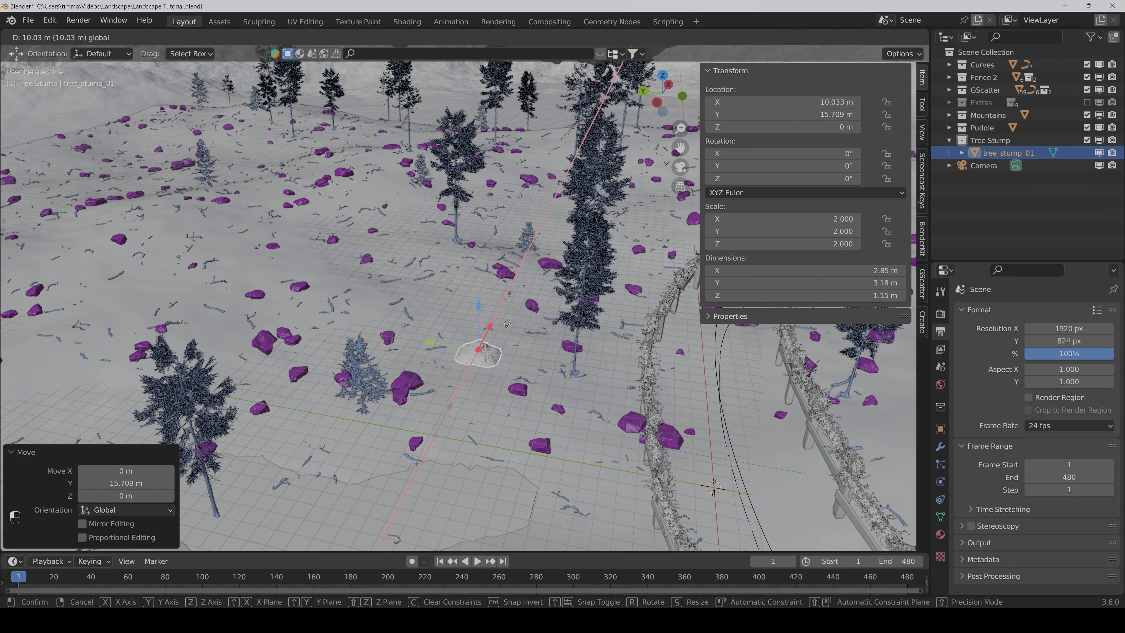
pyautogui.click(476, 350)
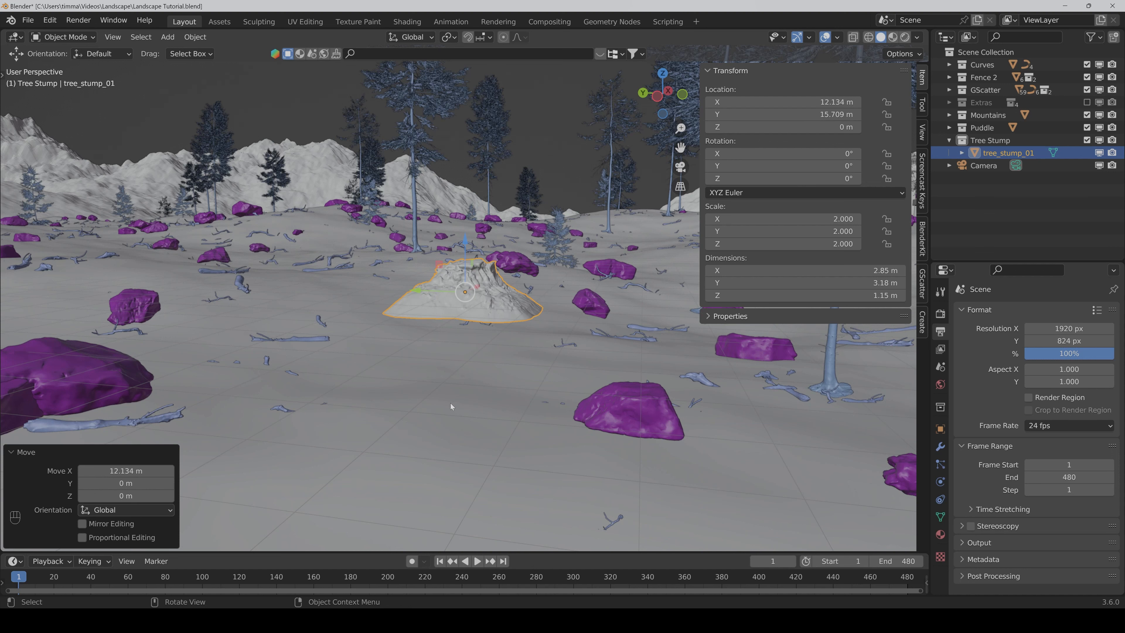
pyautogui.moveTo(475, 297)
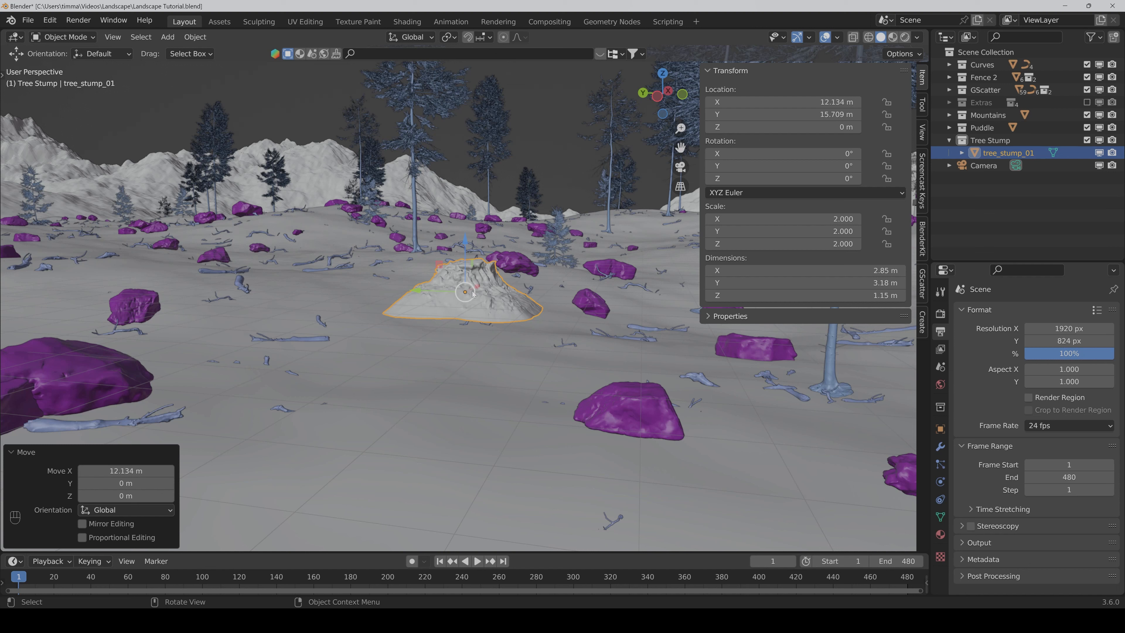
pyautogui.moveTo(505, 323)
pyautogui.write('1')
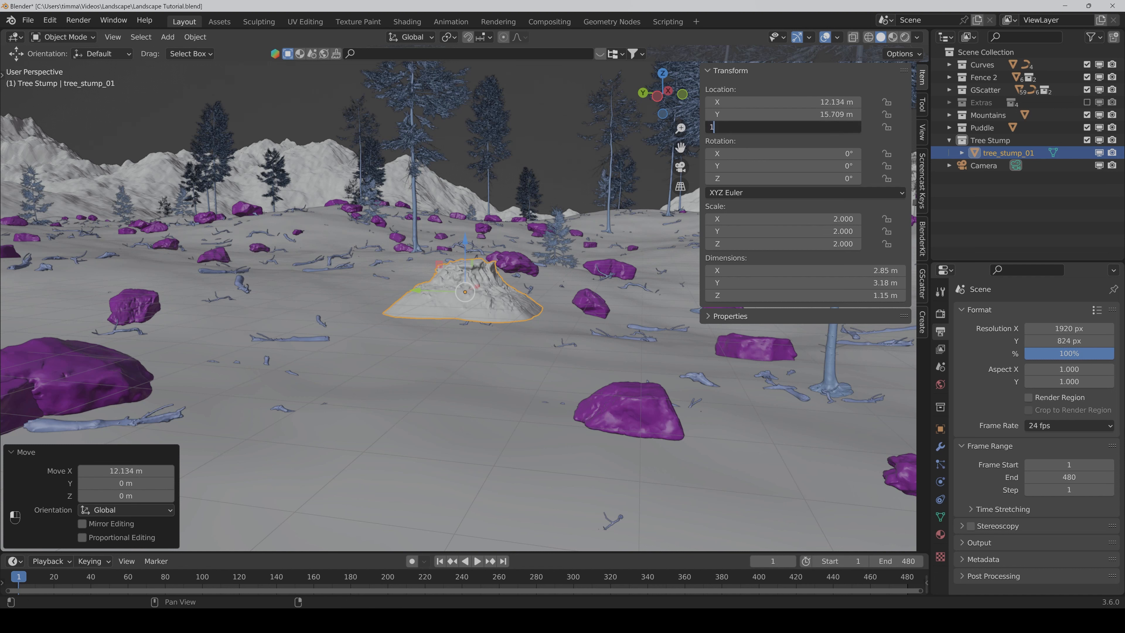
pyautogui.press('Return')
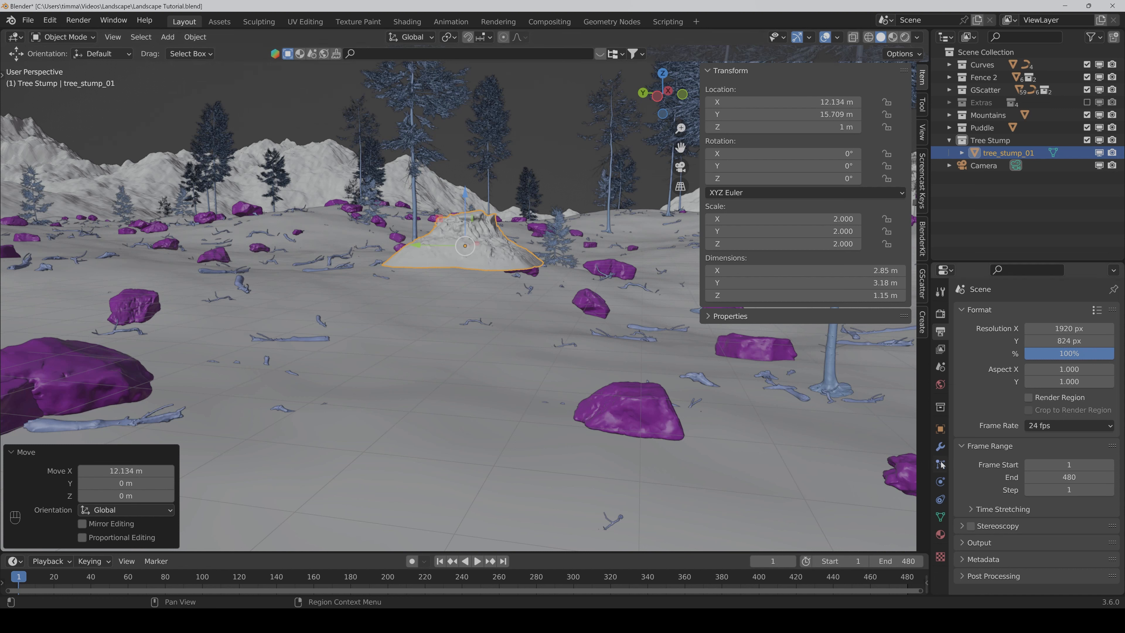
# Step: Add a Shrinkwrap constraint targeting Terrain with 0.3 m distance to settle the stump
pyautogui.click(939, 499)
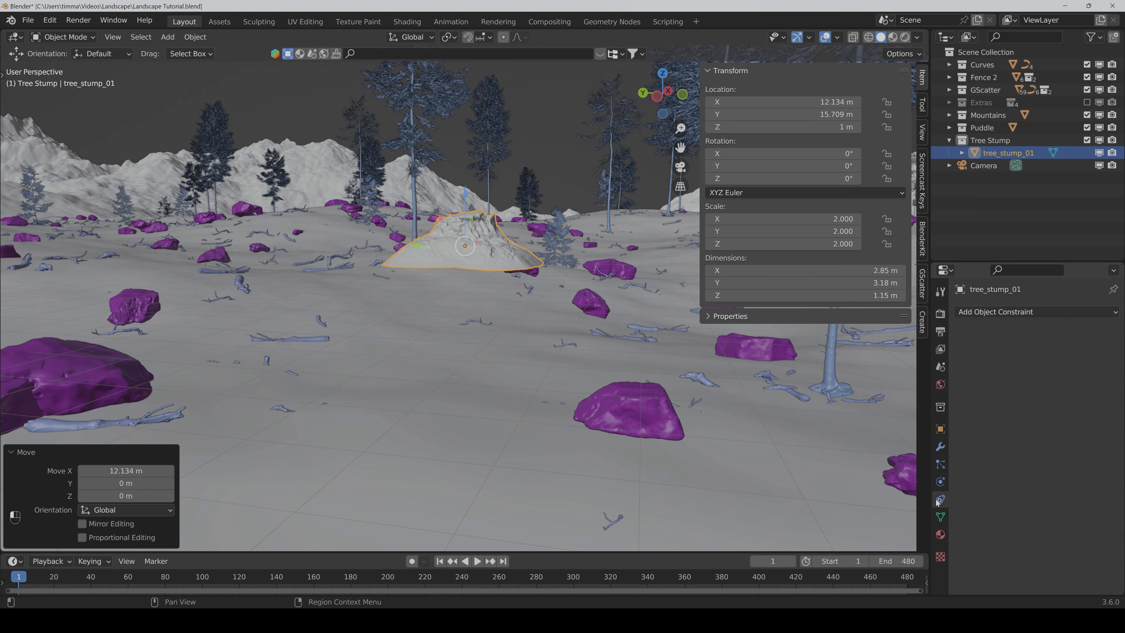
pyautogui.click(996, 312)
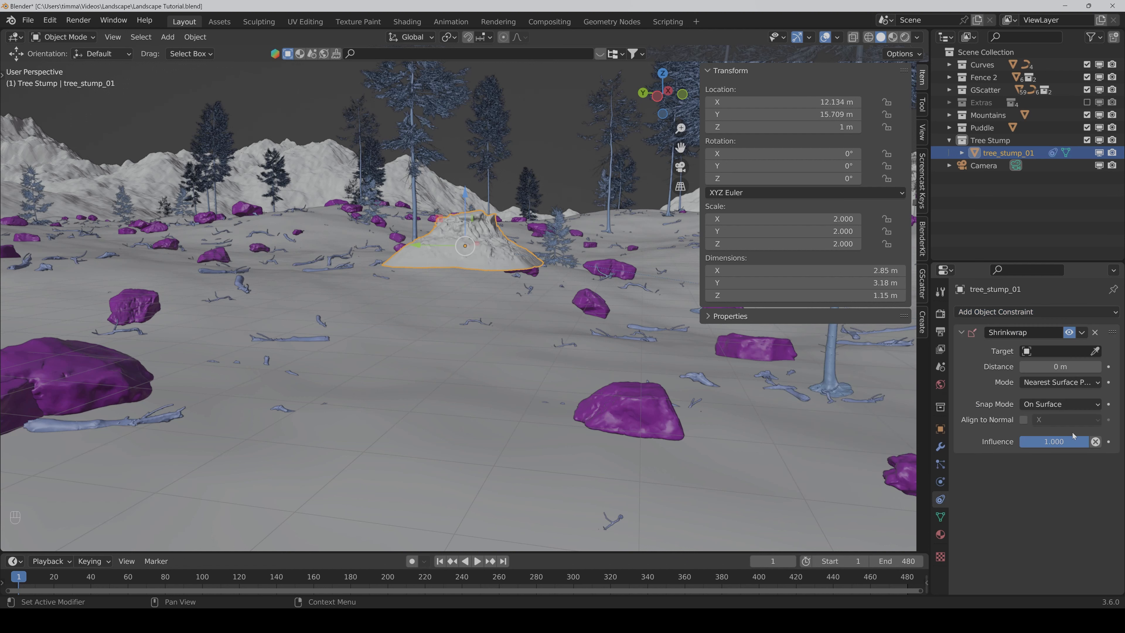
pyautogui.moveTo(1096, 351)
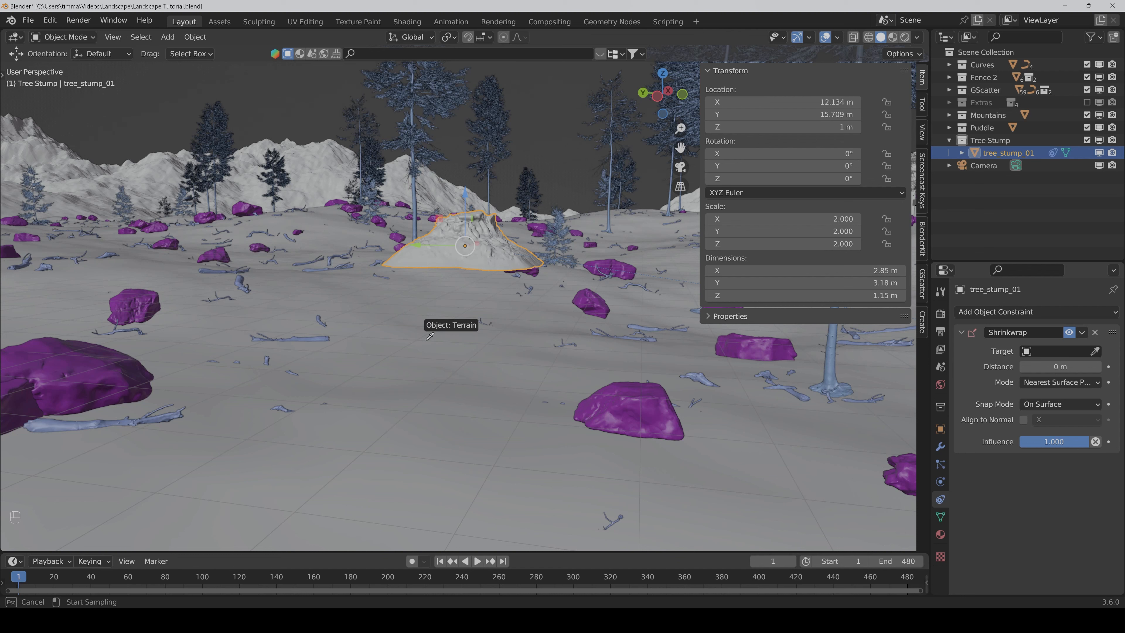
pyautogui.click(1055, 351)
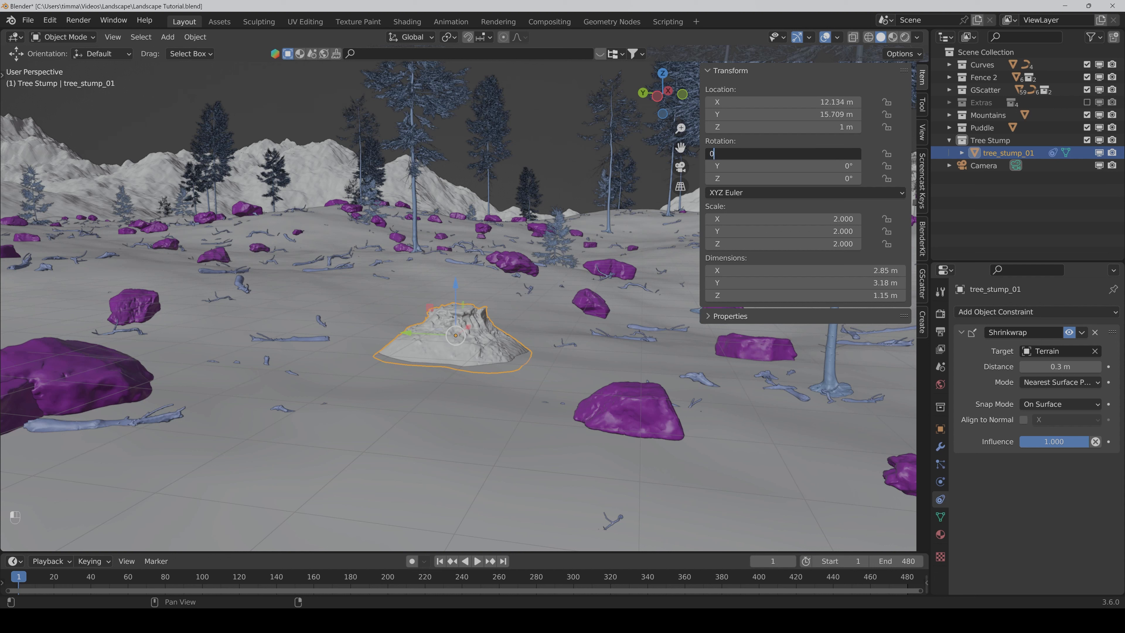
pyautogui.press('Return')
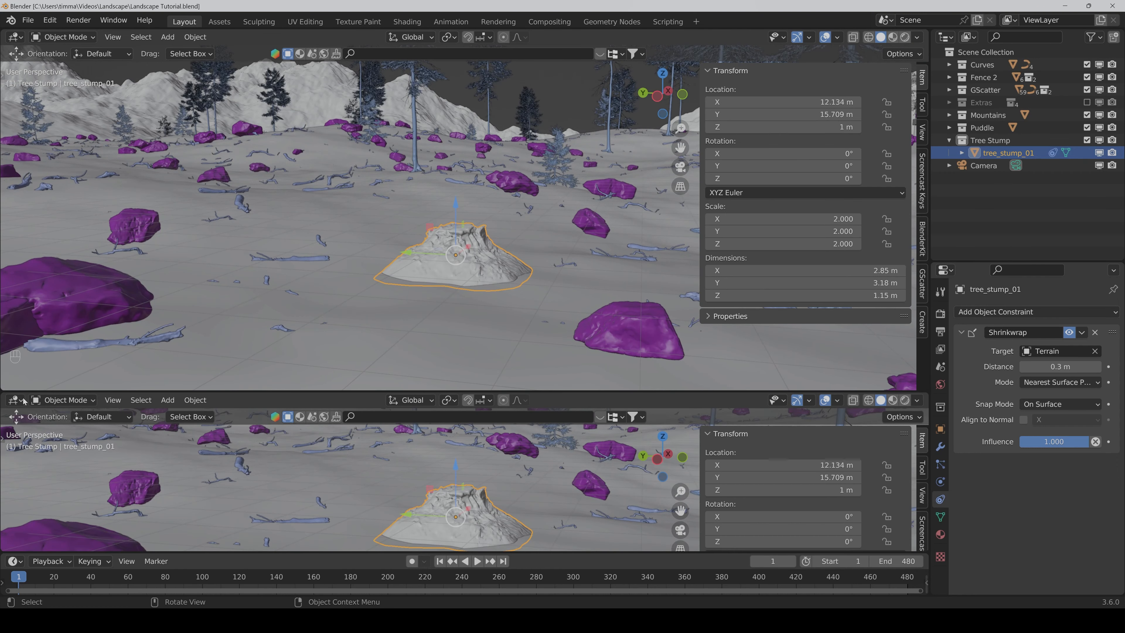
# Step: Turn the new lower area into a Geometry Node Editor
pyautogui.click(14, 400)
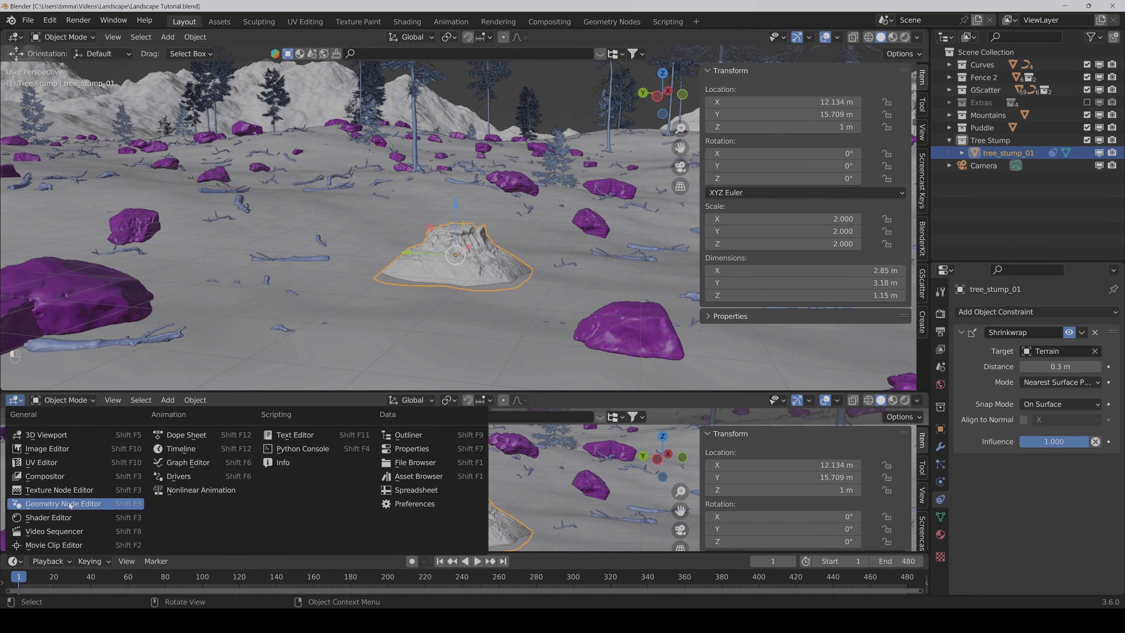
pyautogui.click(63, 503)
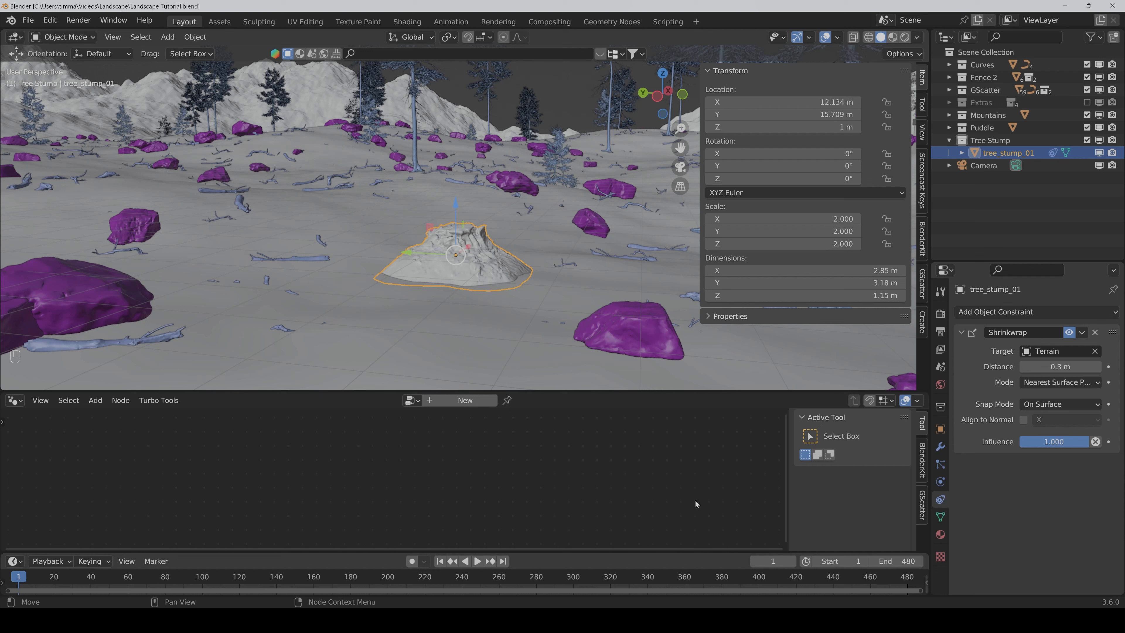